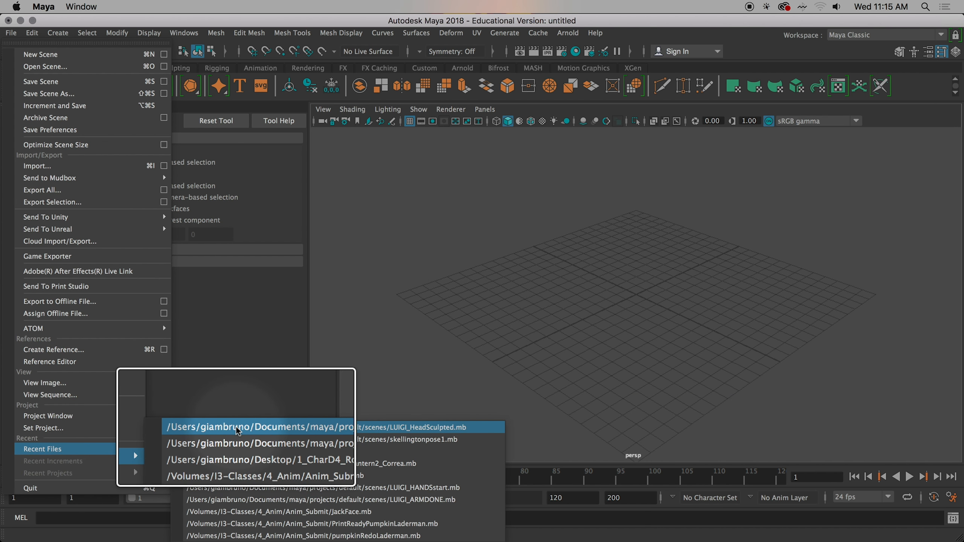
# Open LUIGI_HeadSculpted.mb without saving the untitled scene, and reset the Scale tool settings
pyautogui.click(236, 428)
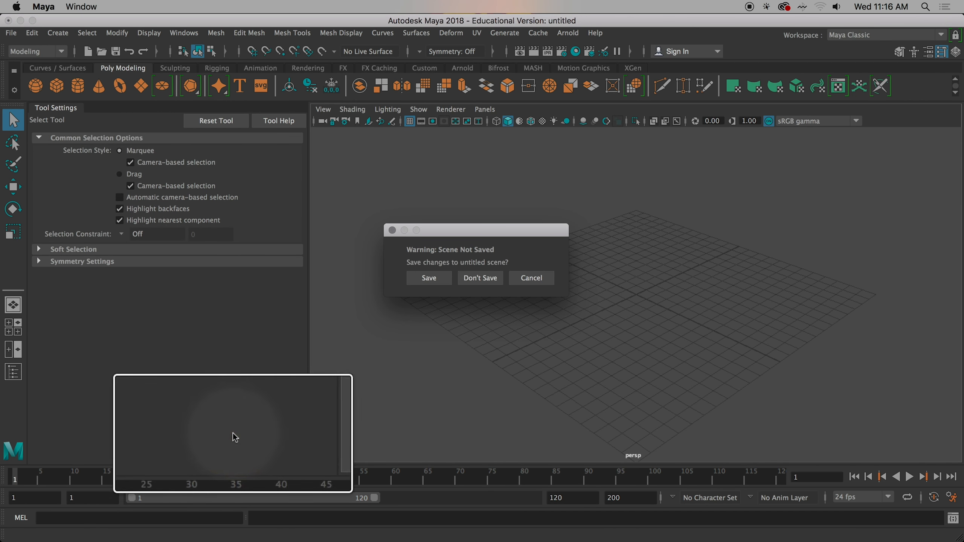
pyautogui.click(480, 278)
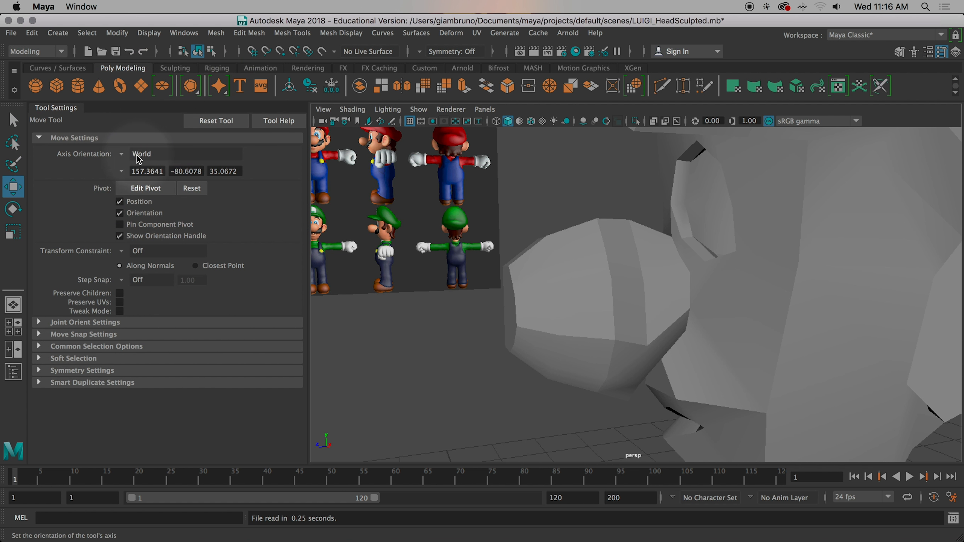
pyautogui.click(14, 209)
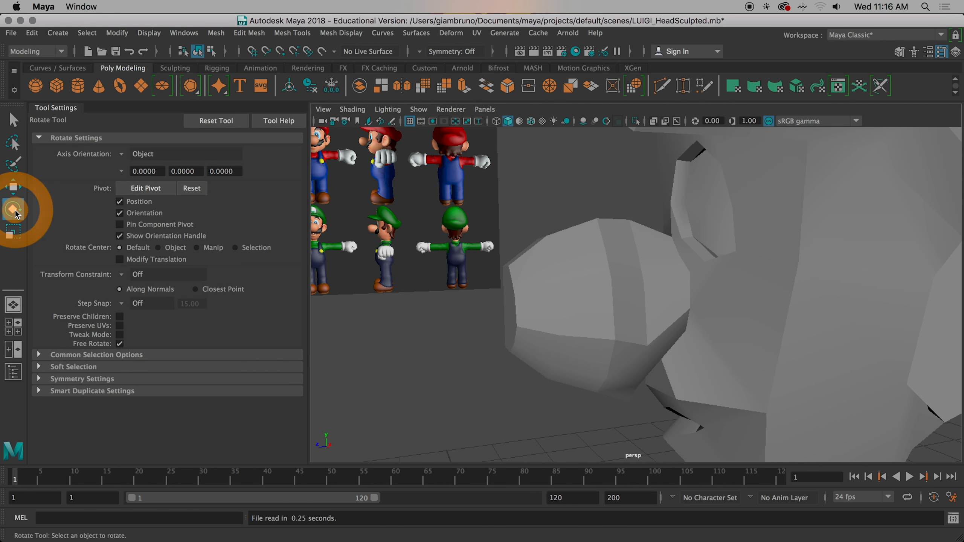
pyautogui.click(14, 232)
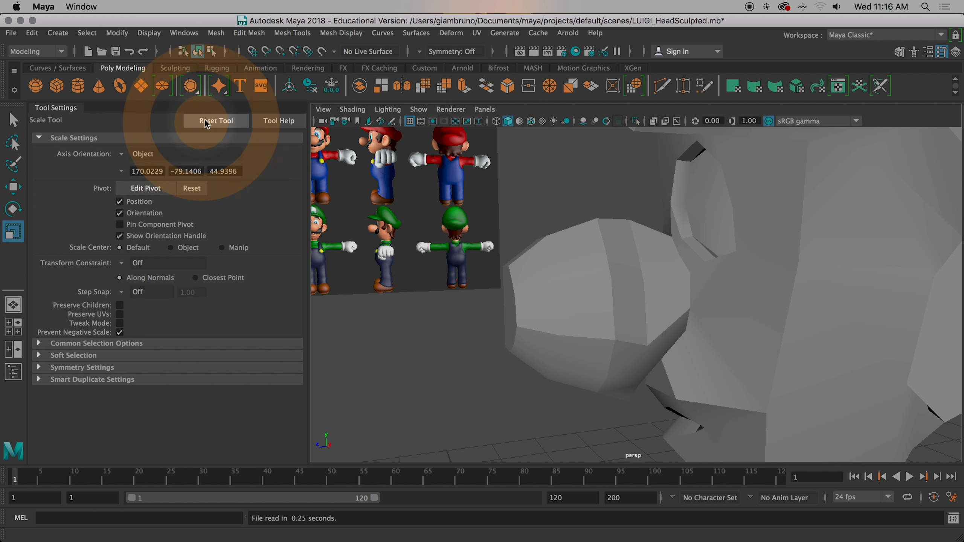
pyautogui.click(216, 121)
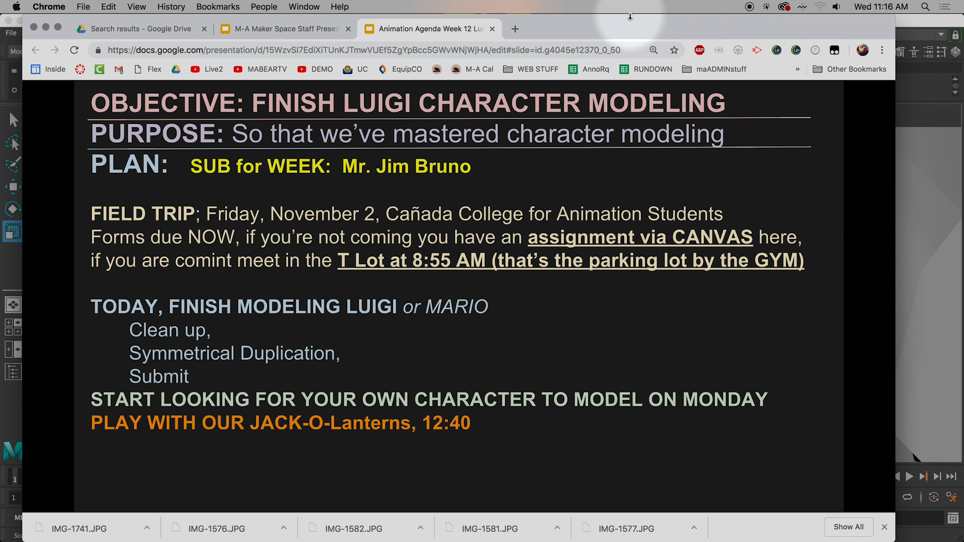
pyautogui.moveTo(724, 3)
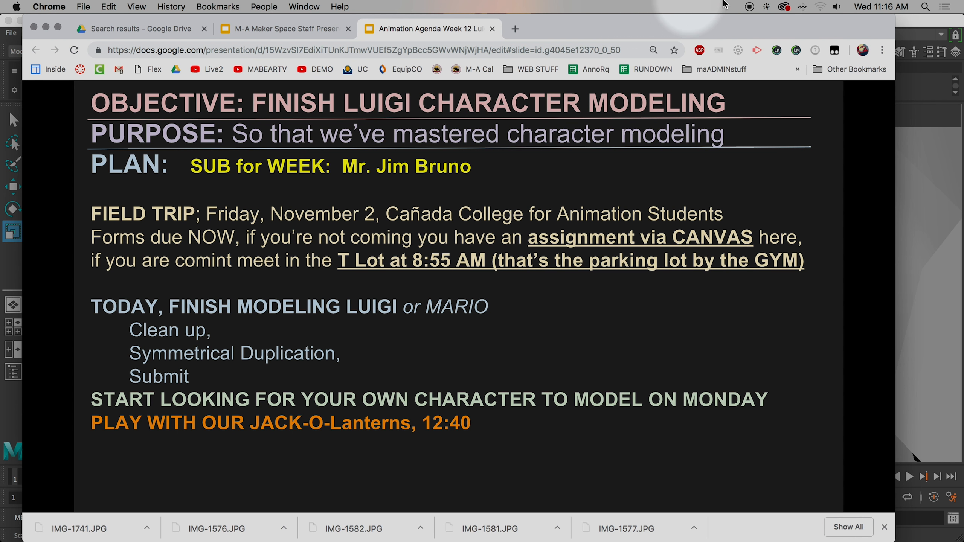
pyautogui.moveTo(915, 24)
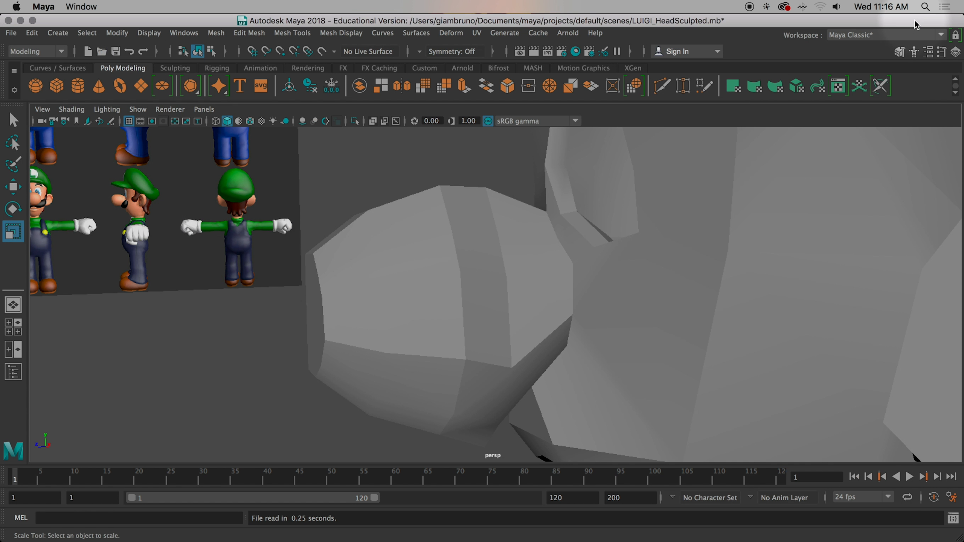
pyautogui.moveTo(878, 120)
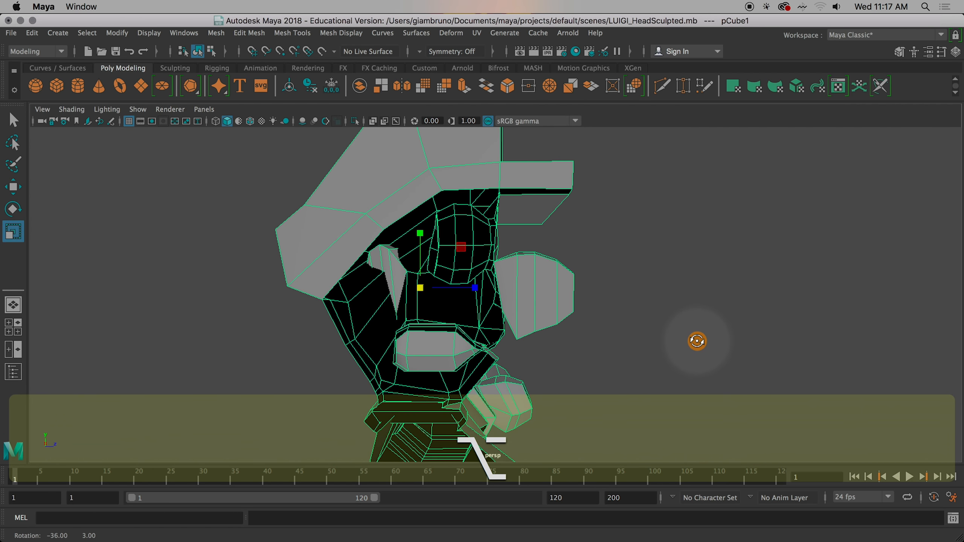
# Orbit around Luigi's head to inspect its faces
pyautogui.moveTo(698, 342); pyautogui.dragTo(642, 334)
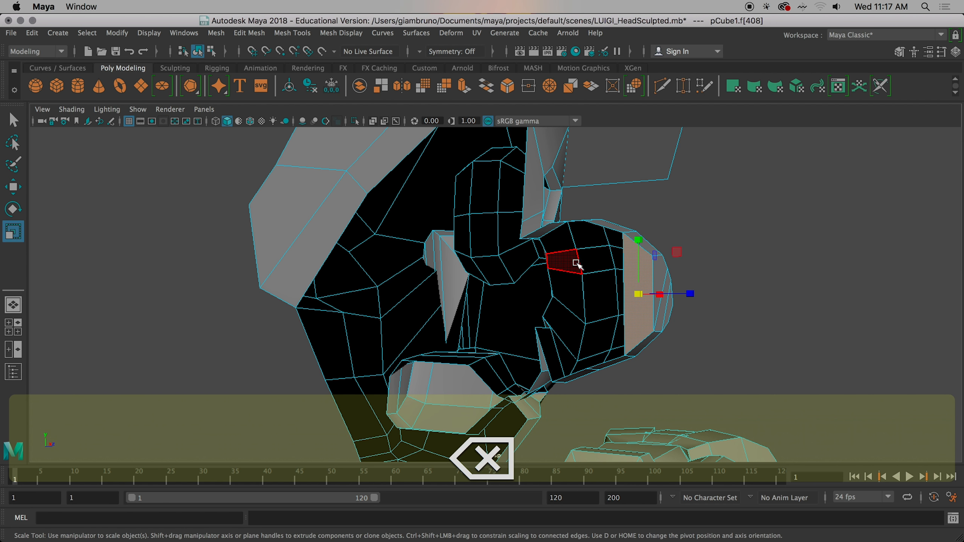
pyautogui.moveTo(575, 265); pyautogui.dragTo(599, 379)
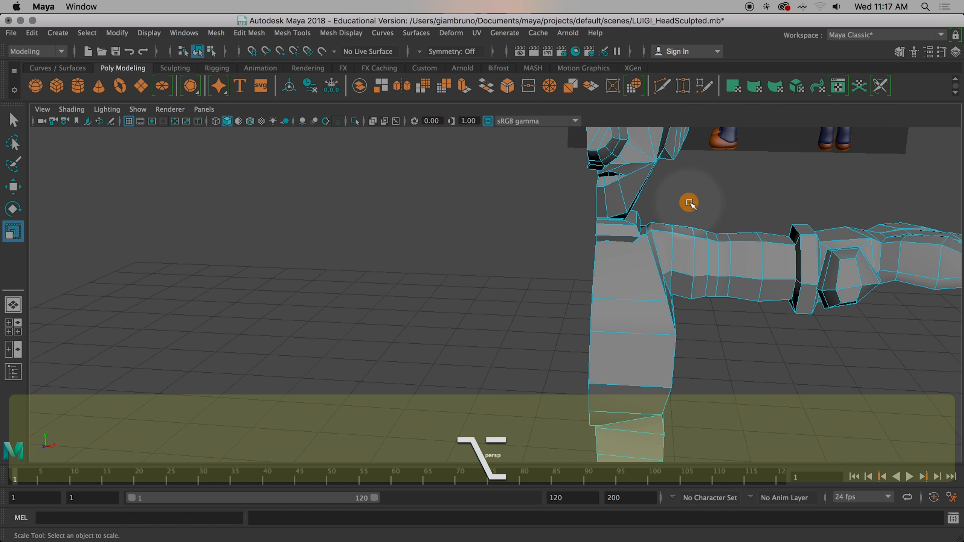
pyautogui.press('Space')
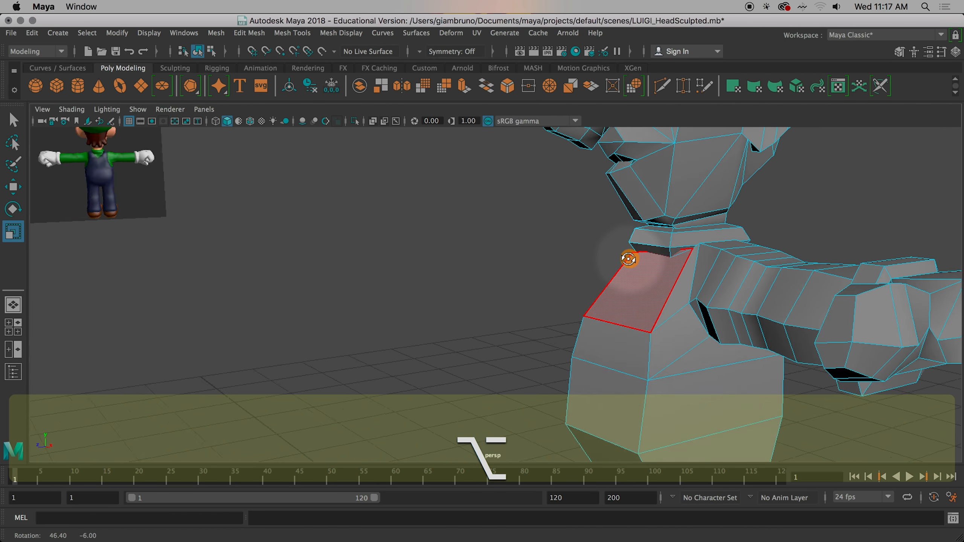
pyautogui.press('3')
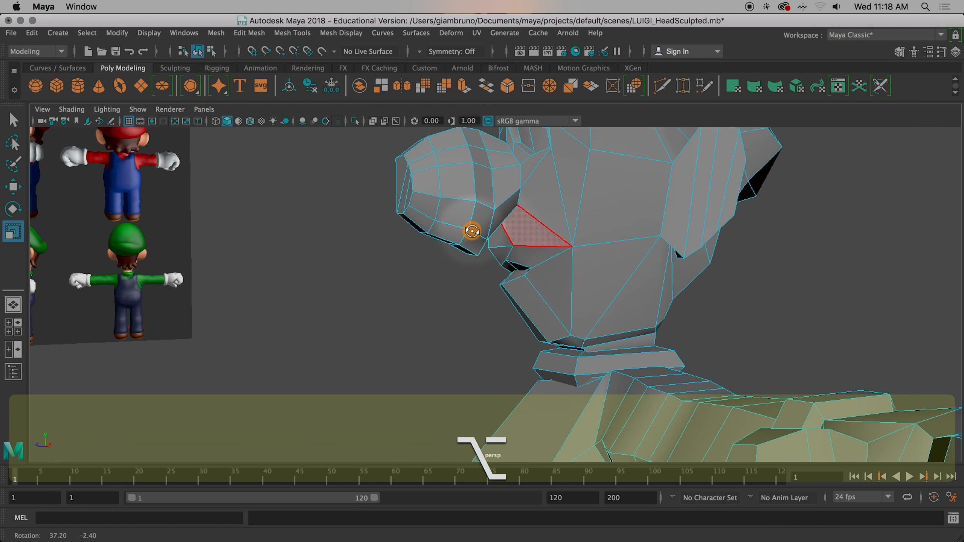
# Orbit beside Luigi's nose and switch to vertex editing to reposition a vertex
pyautogui.moveTo(470, 232); pyautogui.dragTo(634, 232)
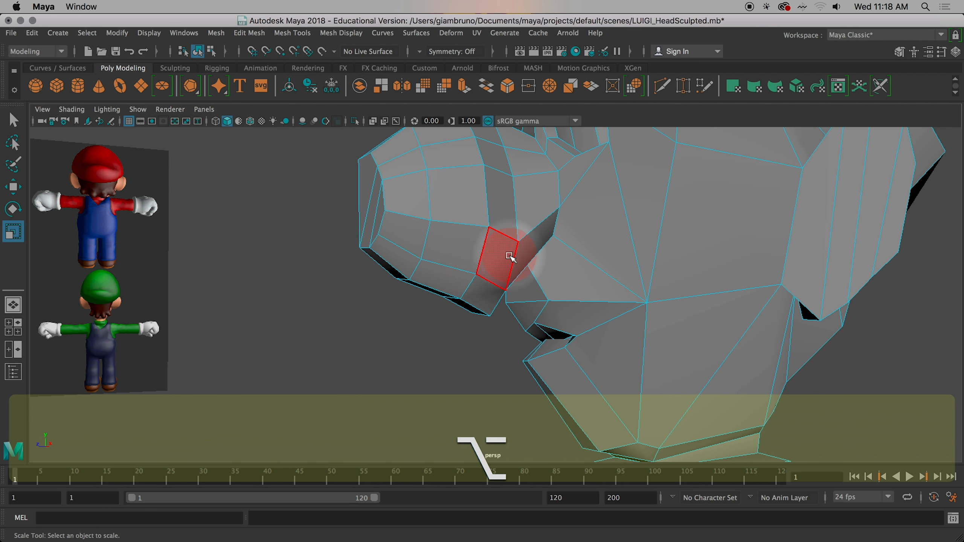
pyautogui.rightClick(509, 257)
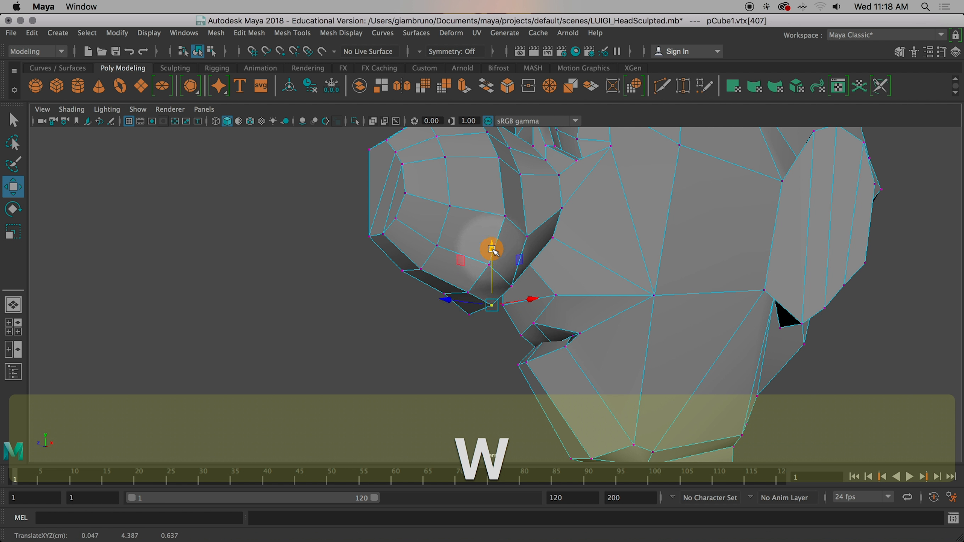
pyautogui.press('1')
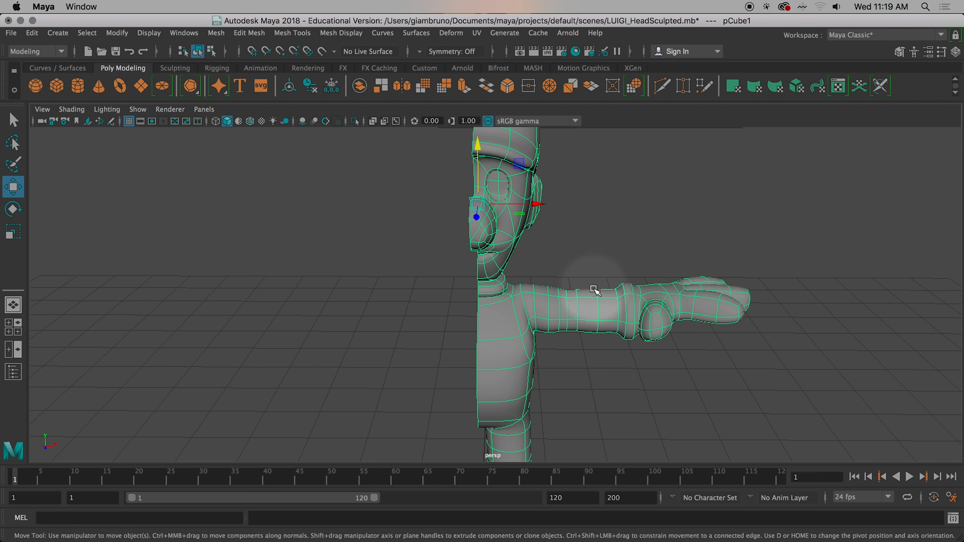
# Compare Luigi's body in blocky (1) and smoothed (3) preview, orbiting and pulling back
pyautogui.press('1')
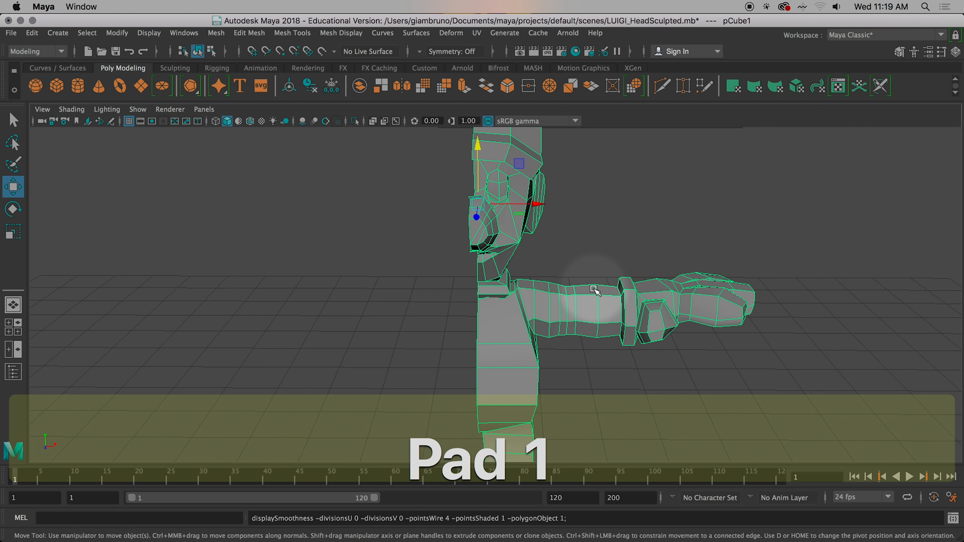
pyautogui.moveTo(597, 289); pyautogui.dragTo(679, 300)
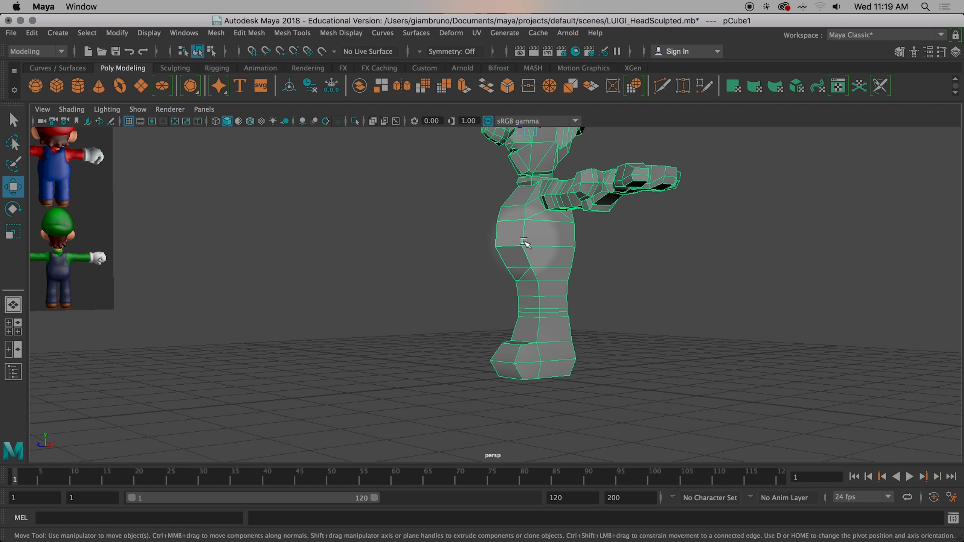
pyautogui.press('3')
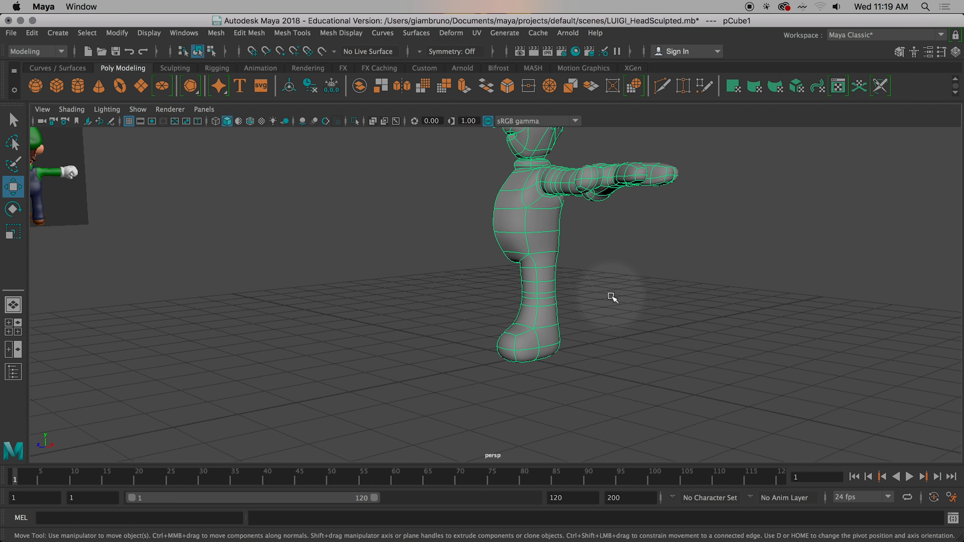
pyautogui.moveTo(612, 297); pyautogui.dragTo(581, 353)
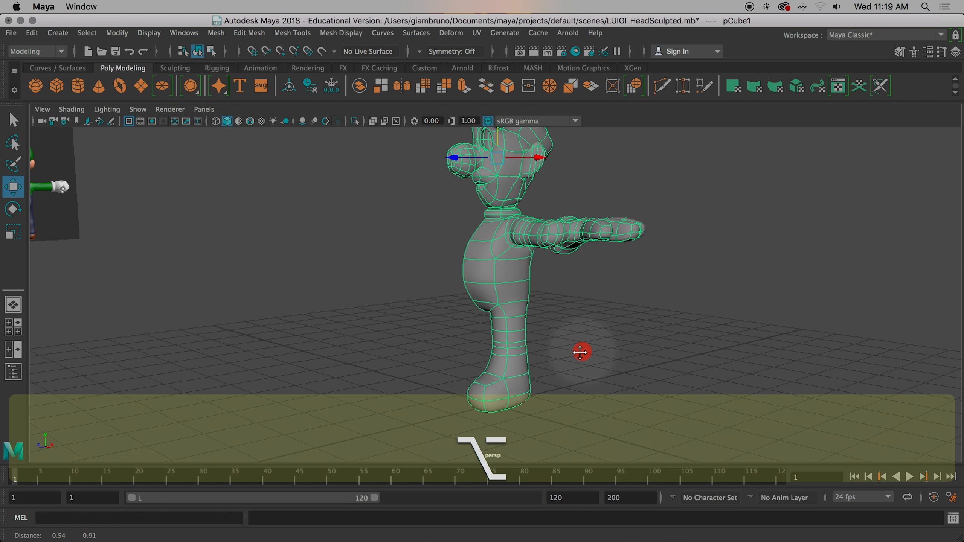
pyautogui.moveTo(582, 353); pyautogui.dragTo(548, 323)
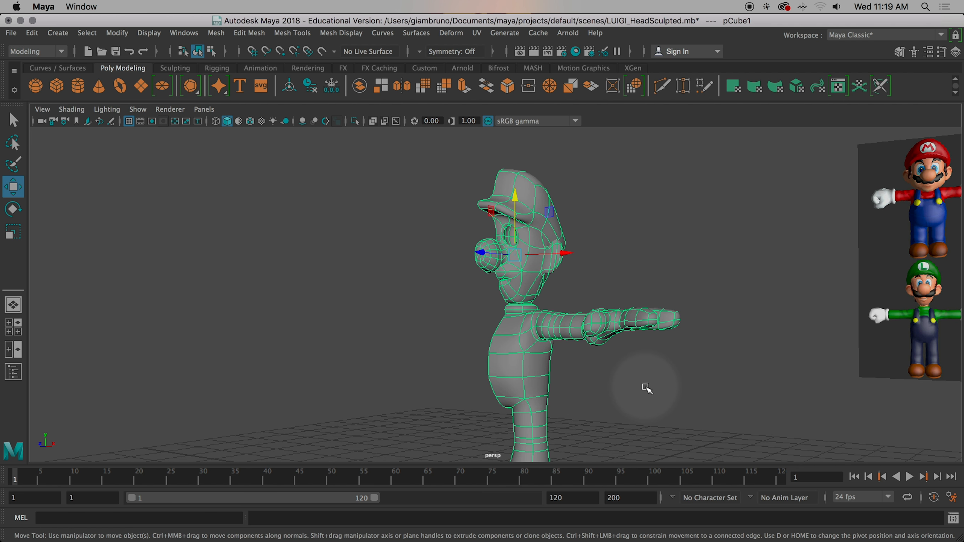
pyautogui.moveTo(537, 440)
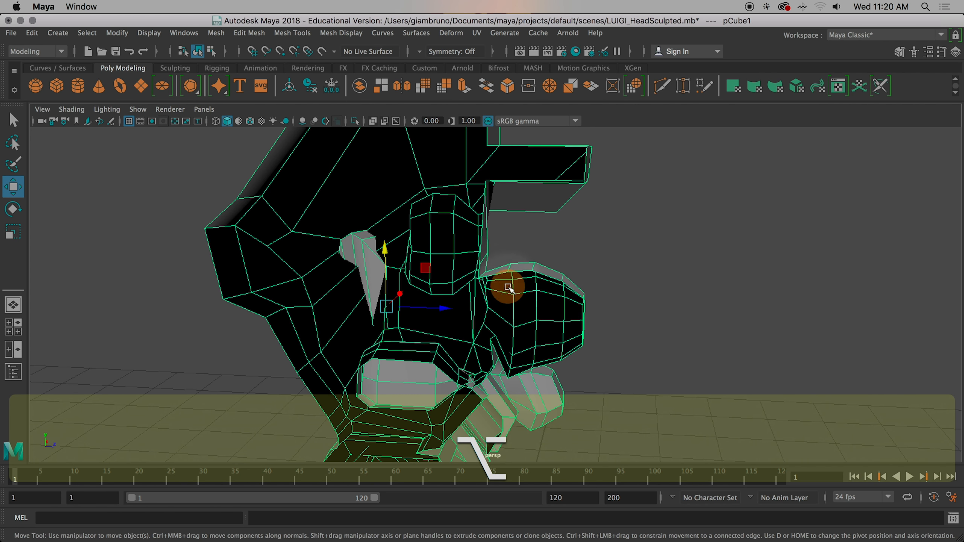
# Select a narrow face strip on Luigi's head, scale it, and undo the last change
pyautogui.moveTo(511, 286); pyautogui.dragTo(461, 243)
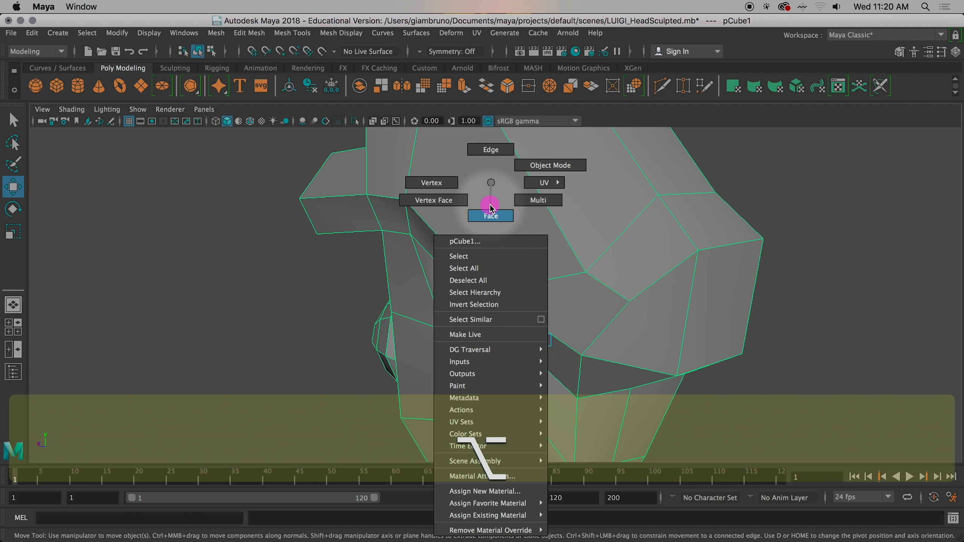
pyautogui.click(490, 216)
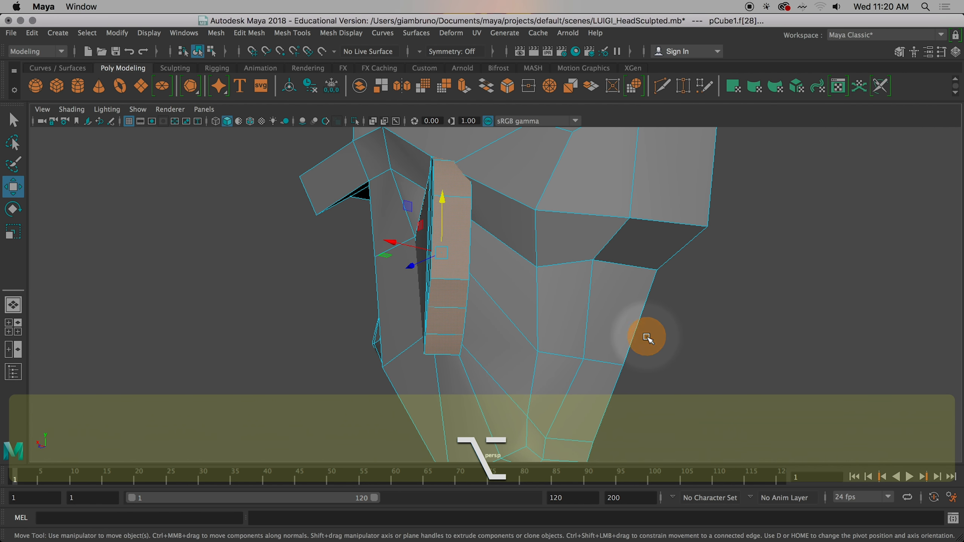
pyautogui.press('r')
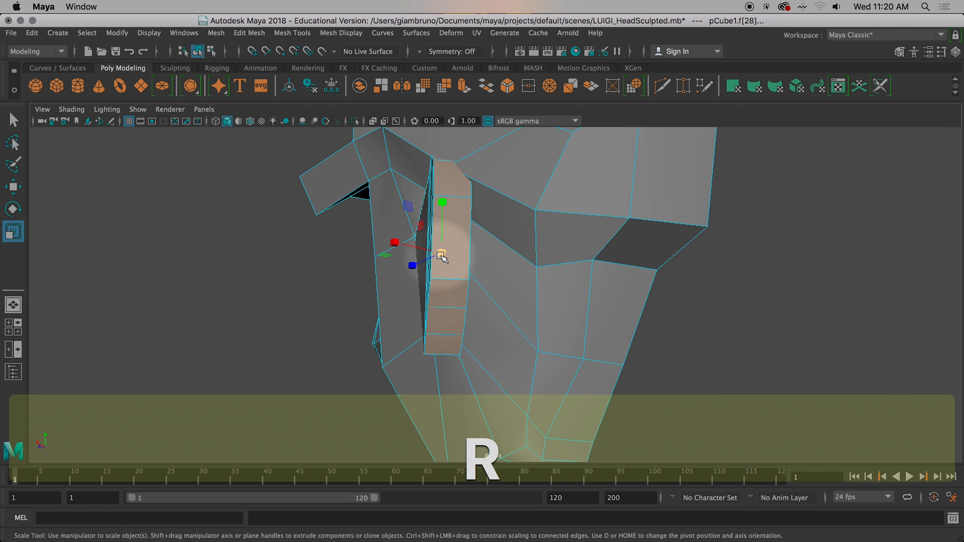
pyautogui.press('cmd+z')
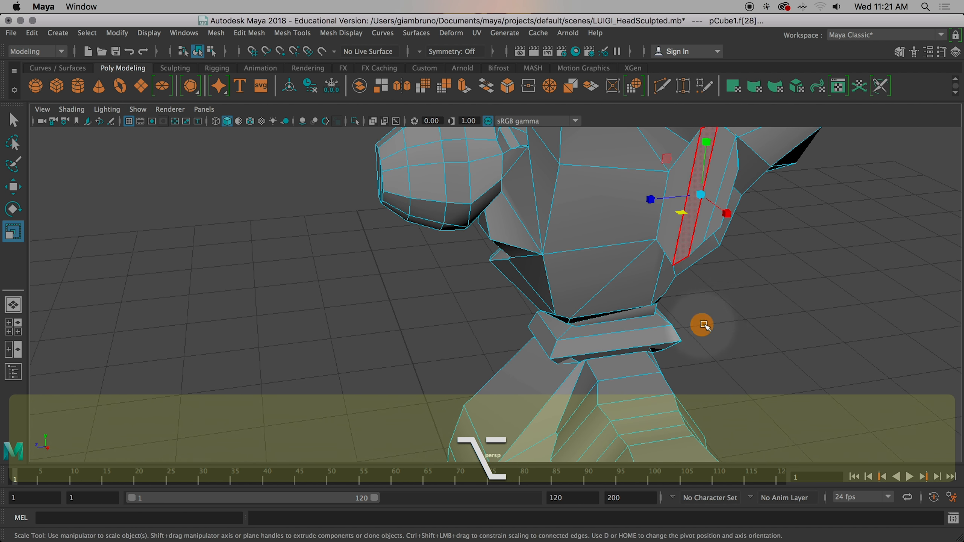
pyautogui.moveTo(704, 326); pyautogui.dragTo(701, 249)
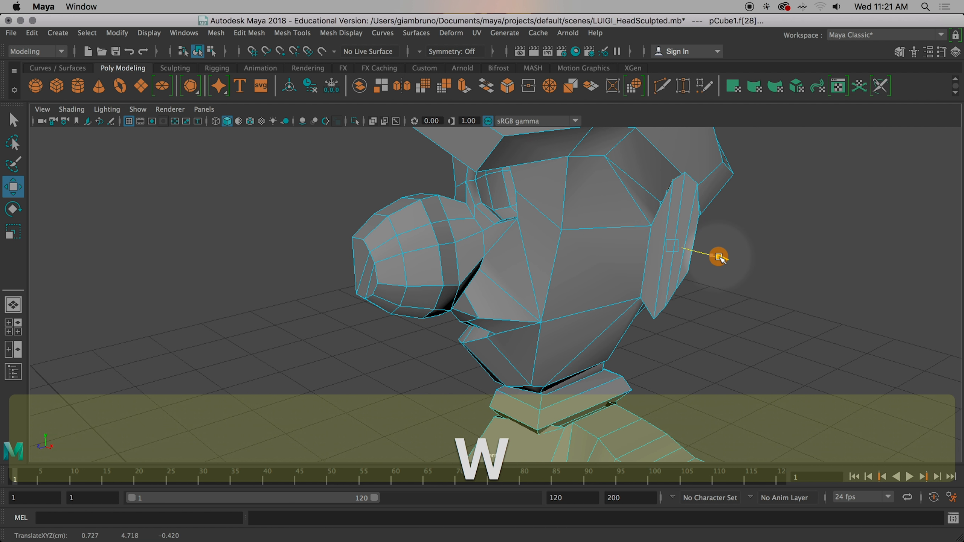
pyautogui.moveTo(720, 257); pyautogui.dragTo(712, 266)
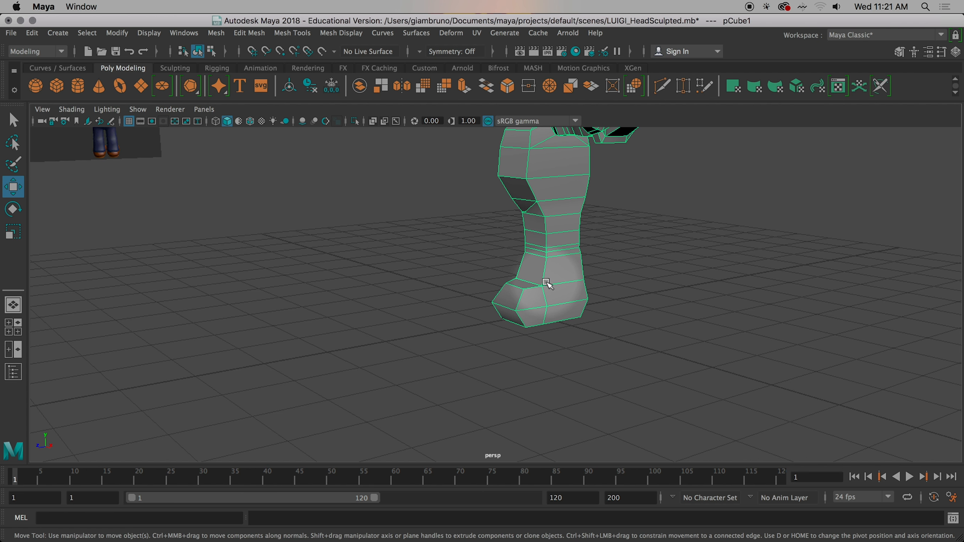
pyautogui.moveTo(554, 267)
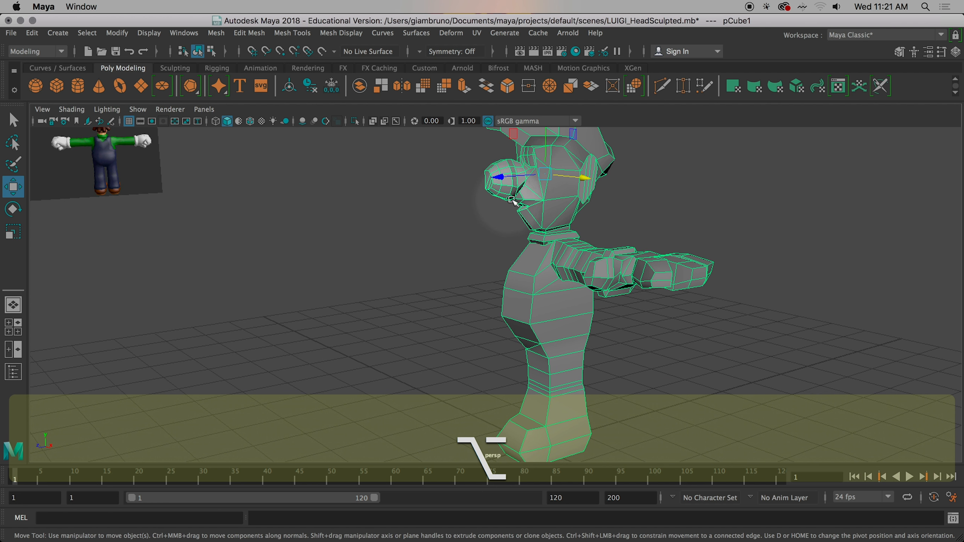
# Orbit around the half Luigi body to review it
pyautogui.moveTo(510, 198); pyautogui.dragTo(542, 171)
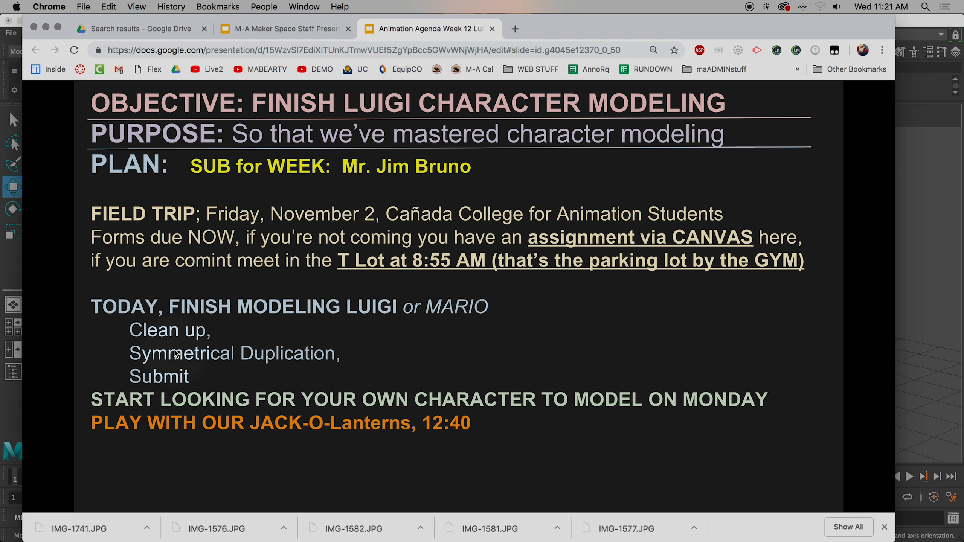
pyautogui.moveTo(136, 353)
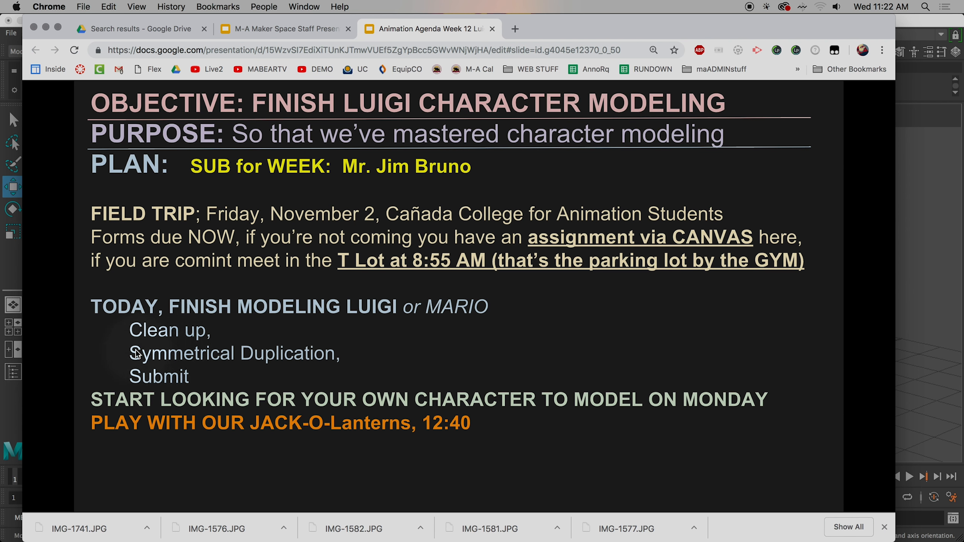
# Advance to the Symmetrical Duplication slide and zoom the browser page in
pyautogui.scroll(-3)
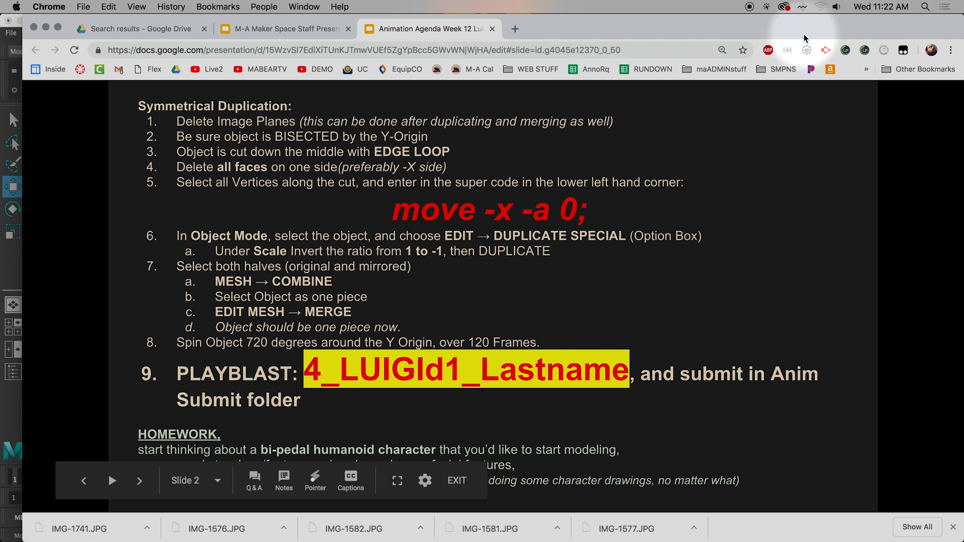
pyautogui.press('cmd+=')
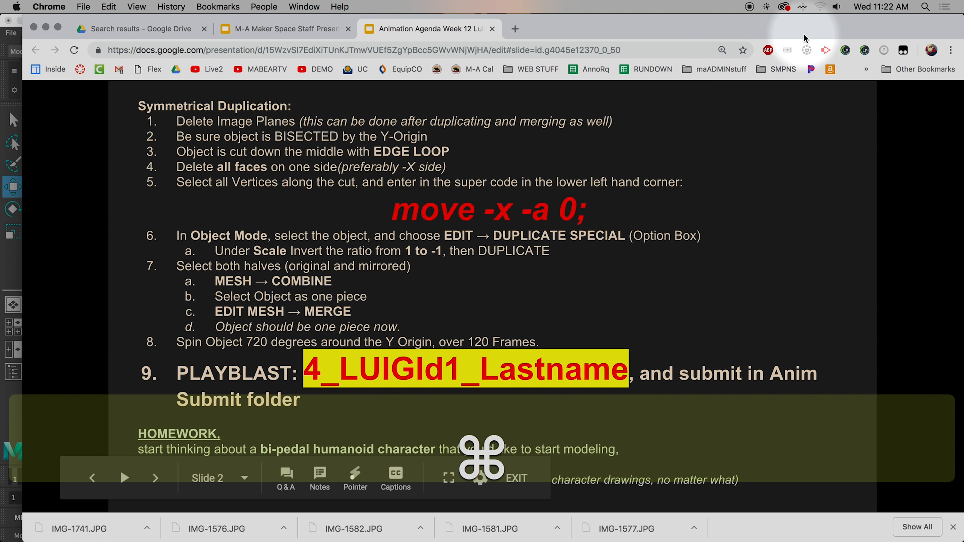
pyautogui.click(722, 50)
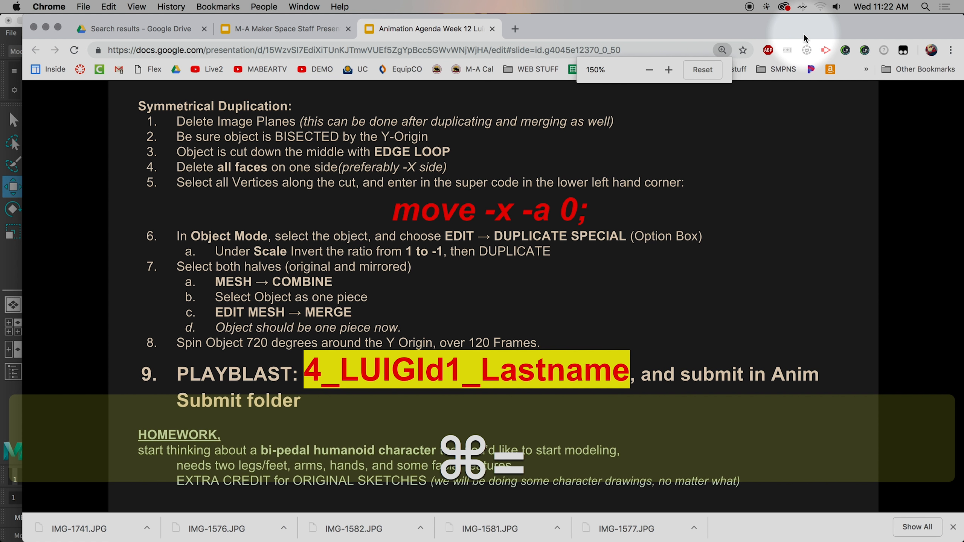
pyautogui.click(669, 69)
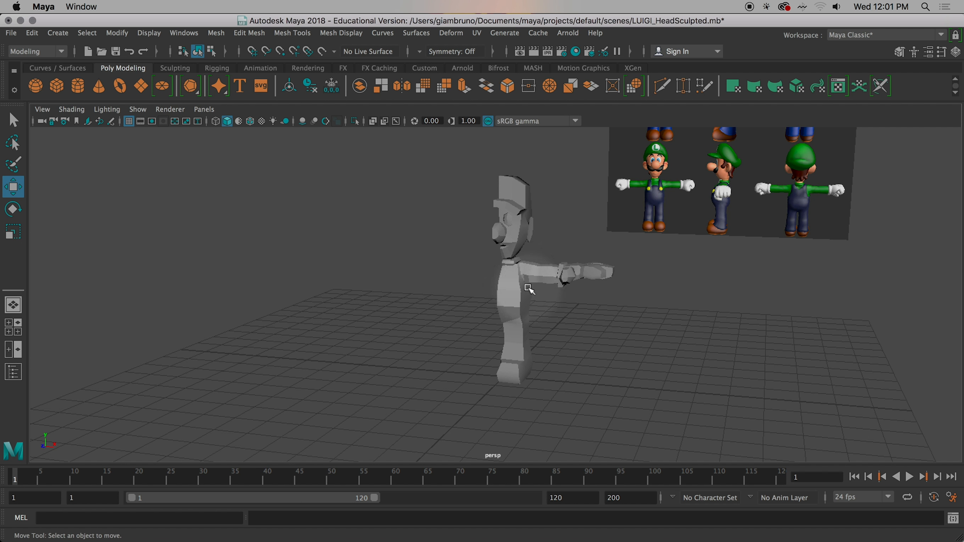
pyautogui.moveTo(488, 348)
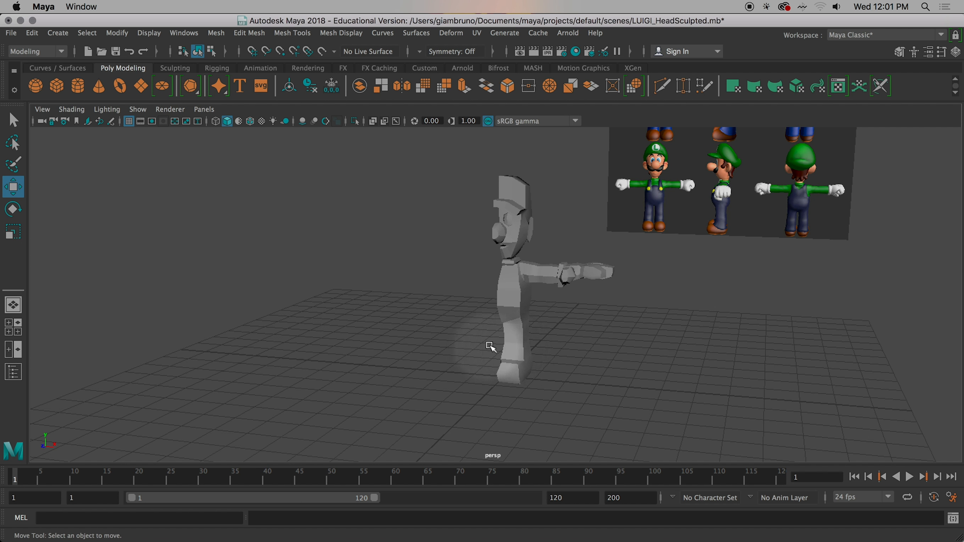
pyautogui.moveTo(525, 336)
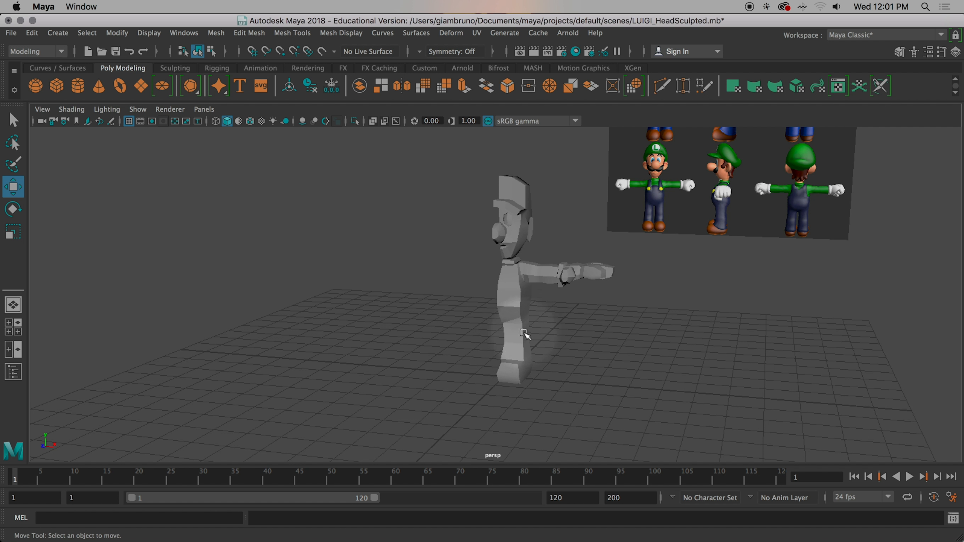
# Save the scene, then save a copy named LUIGI_HALFdone.mb
pyautogui.press('cmd+s')
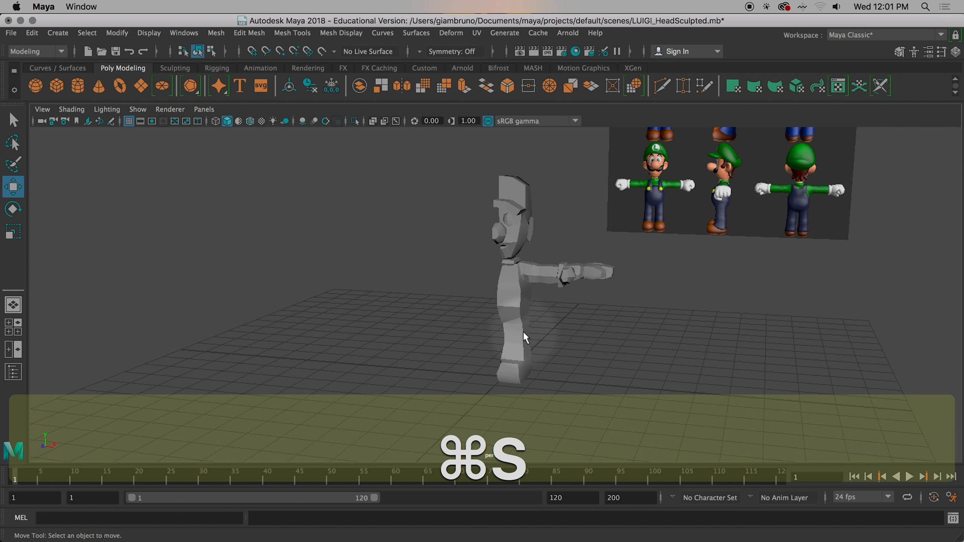
pyautogui.press('cmd+s')
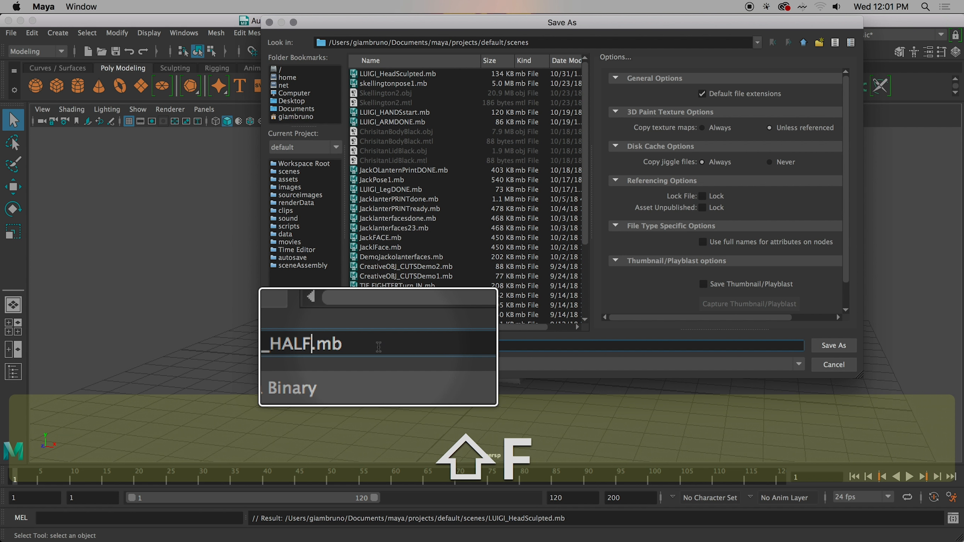
pyautogui.write('done')
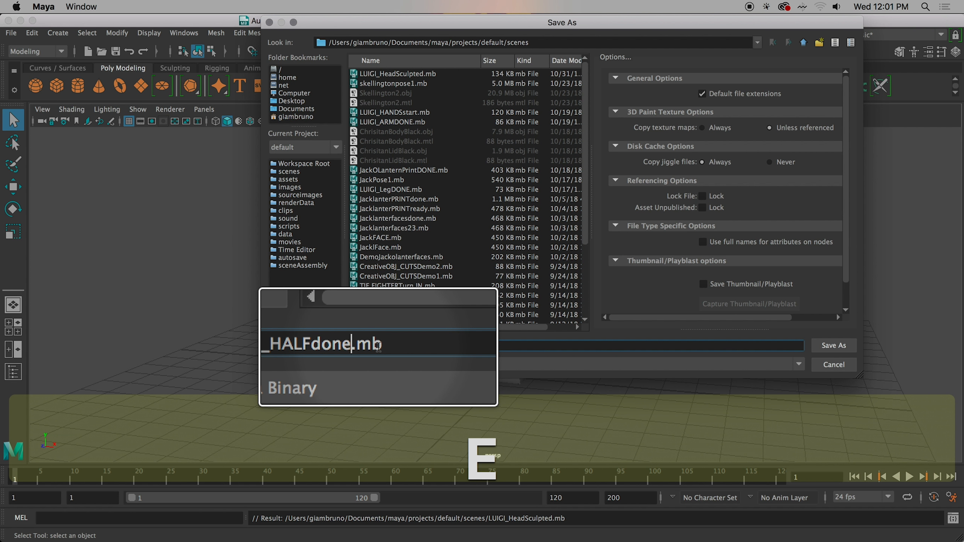
pyautogui.click(834, 346)
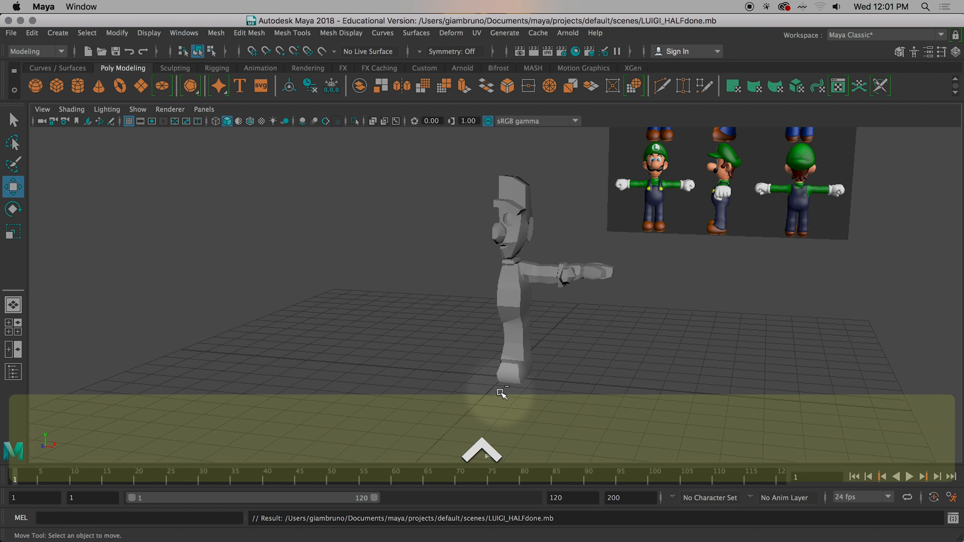
pyautogui.moveTo(505, 394); pyautogui.dragTo(546, 424)
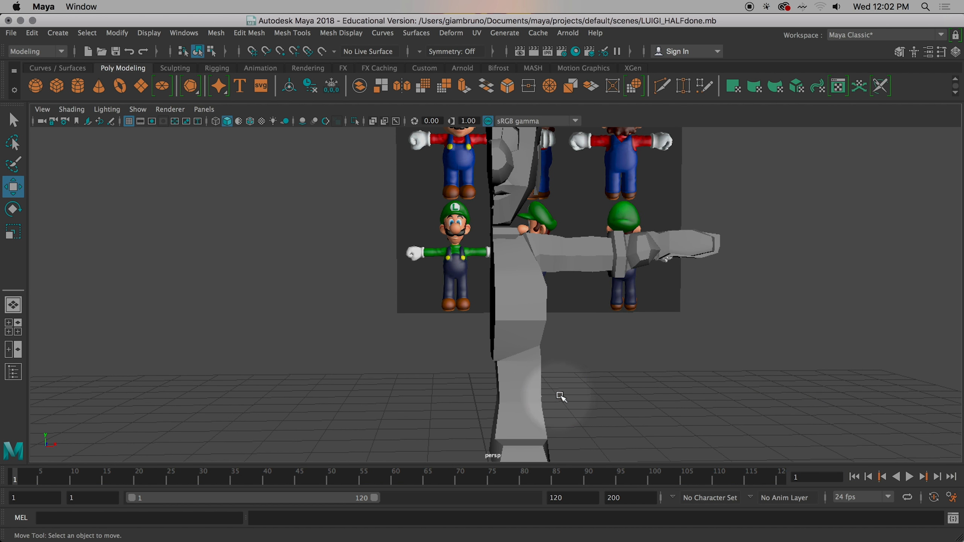
# Select the edge across the front of Luigi's shoe in the front view
pyautogui.press('Space')
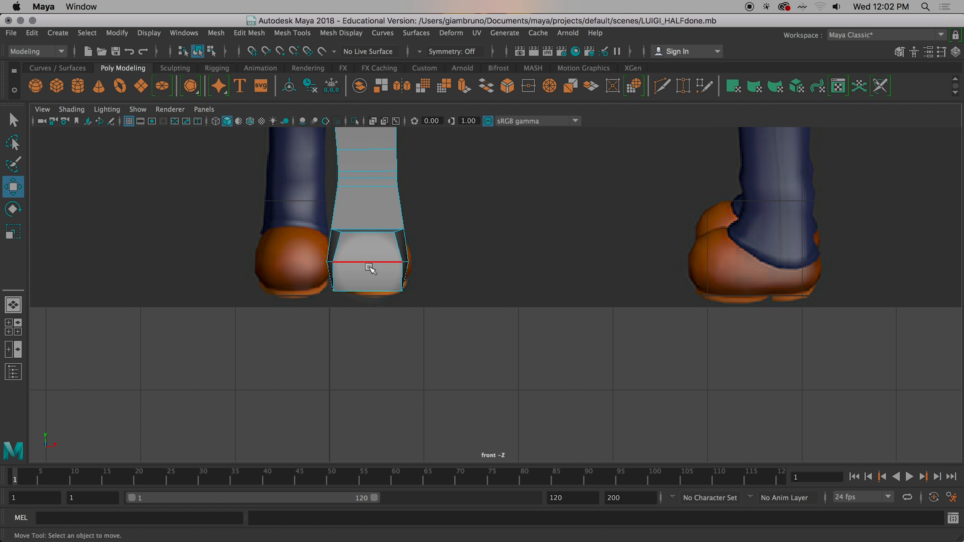
pyautogui.click(368, 263)
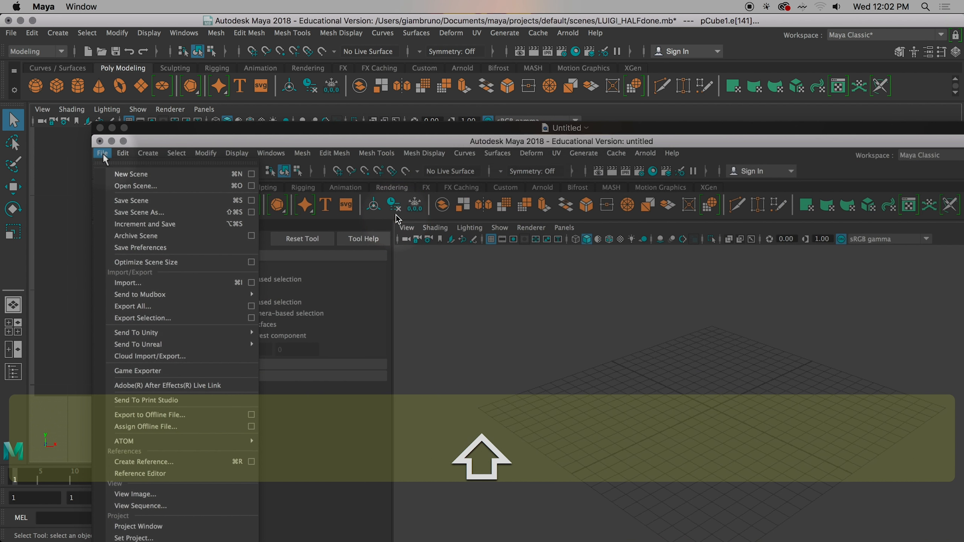
pyautogui.press('Space')
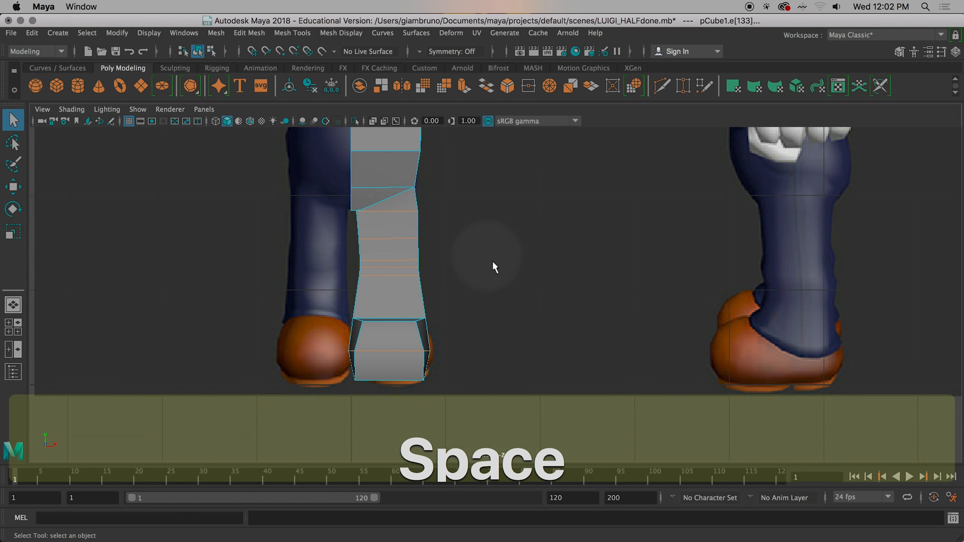
# Switch to the four-pane layout and tumble the perspective camera around the leg
pyautogui.press('space')
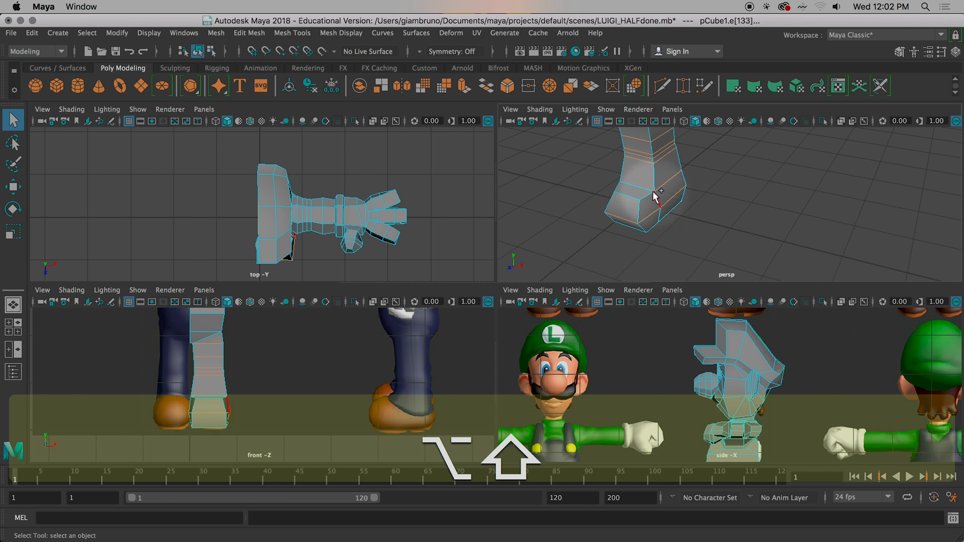
pyautogui.moveTo(658, 194); pyautogui.dragTo(731, 233)
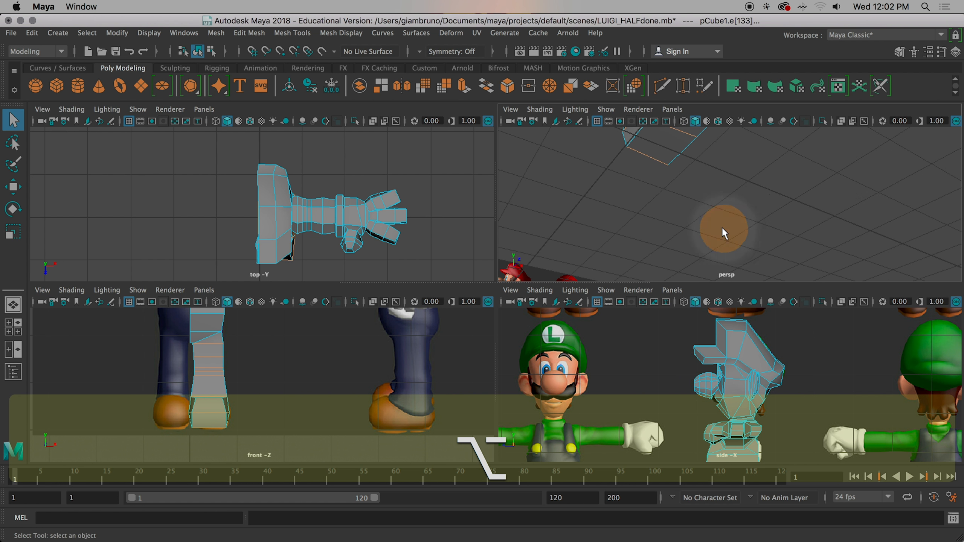
pyautogui.moveTo(723, 233); pyautogui.dragTo(803, 294)
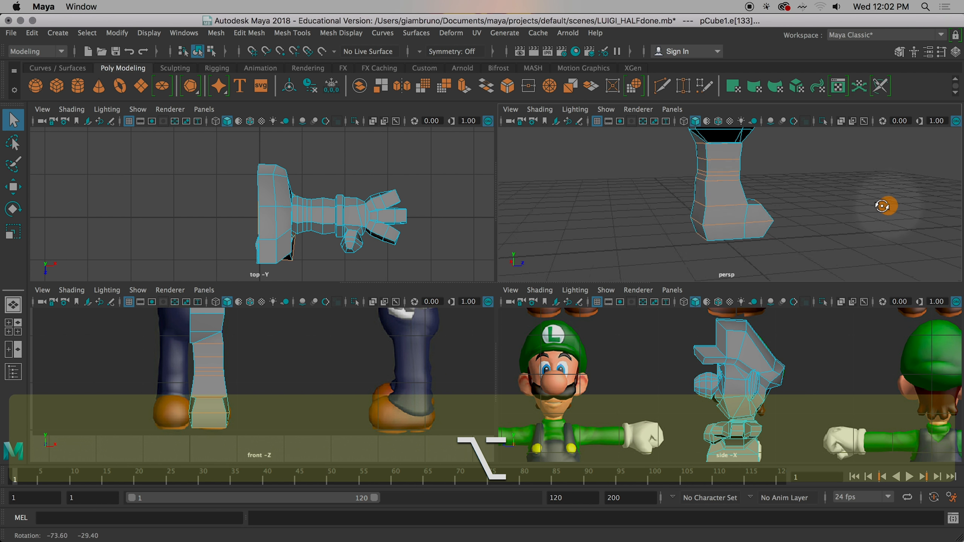
pyautogui.press('w')
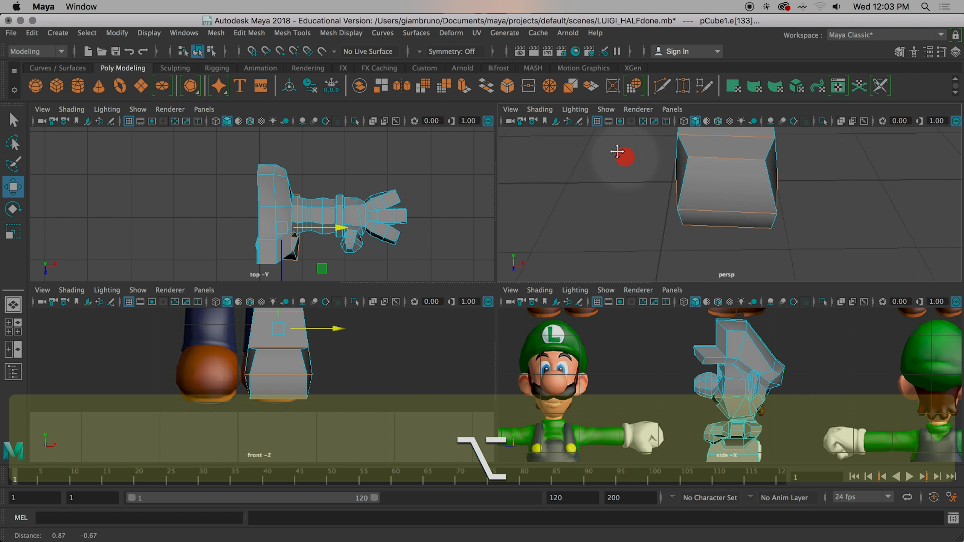
pyautogui.moveTo(618, 152); pyautogui.dragTo(659, 175)
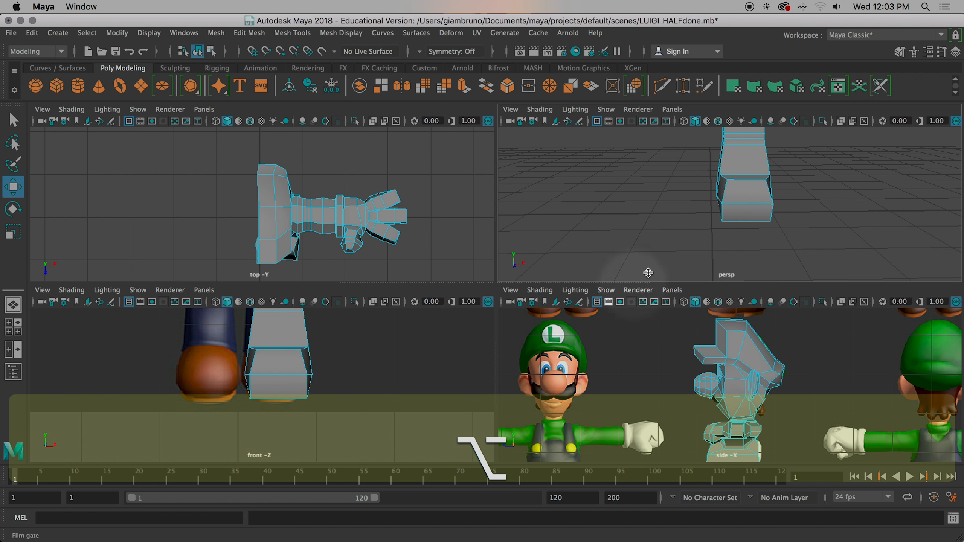
pyautogui.moveTo(648, 272); pyautogui.dragTo(749, 216)
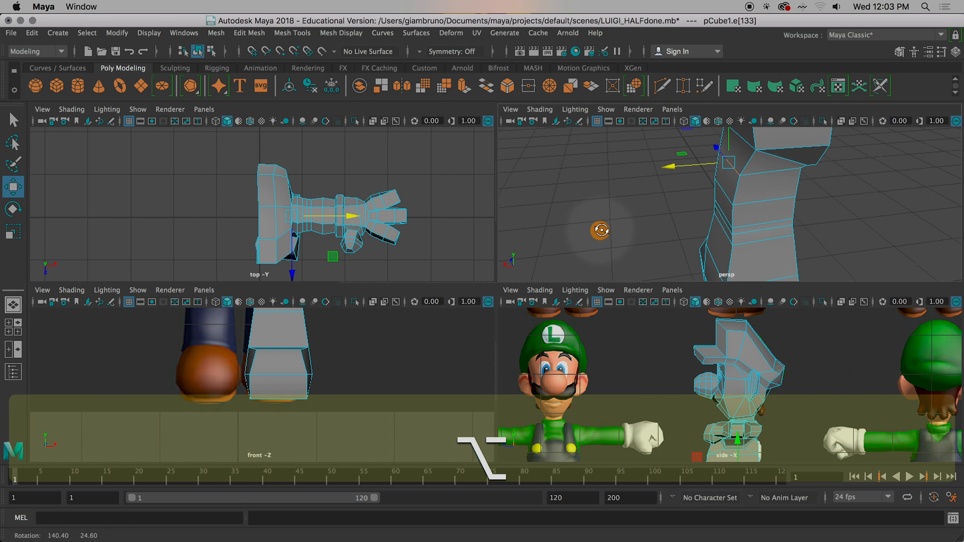
# Maximize the perspective view, then orbit and zoom until the half Luigi model fills it
pyautogui.press('Space')
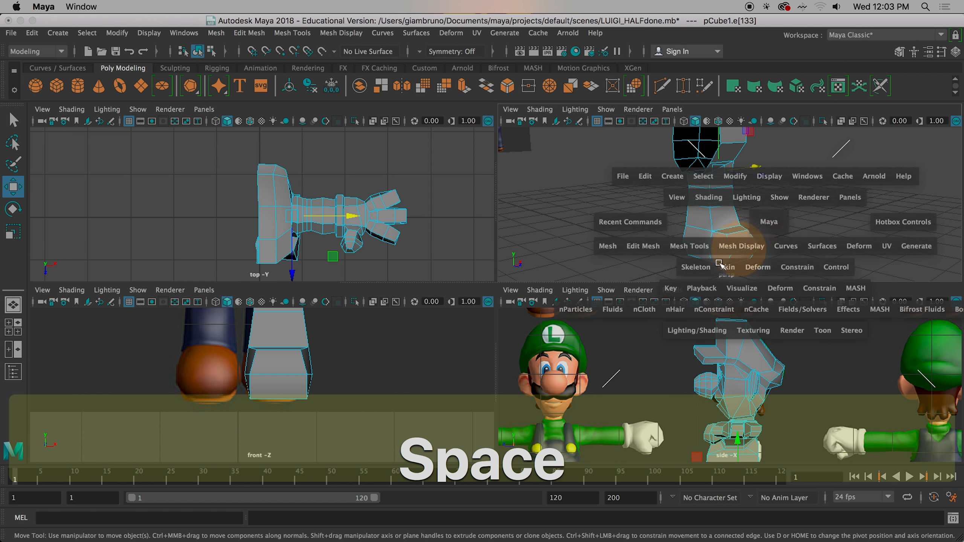
pyautogui.press('space')
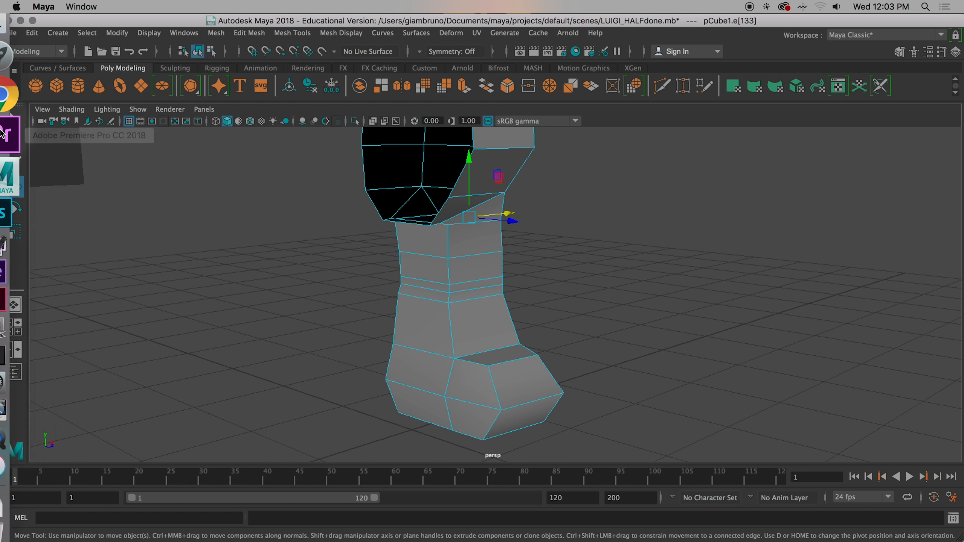
pyautogui.click(35, 105)
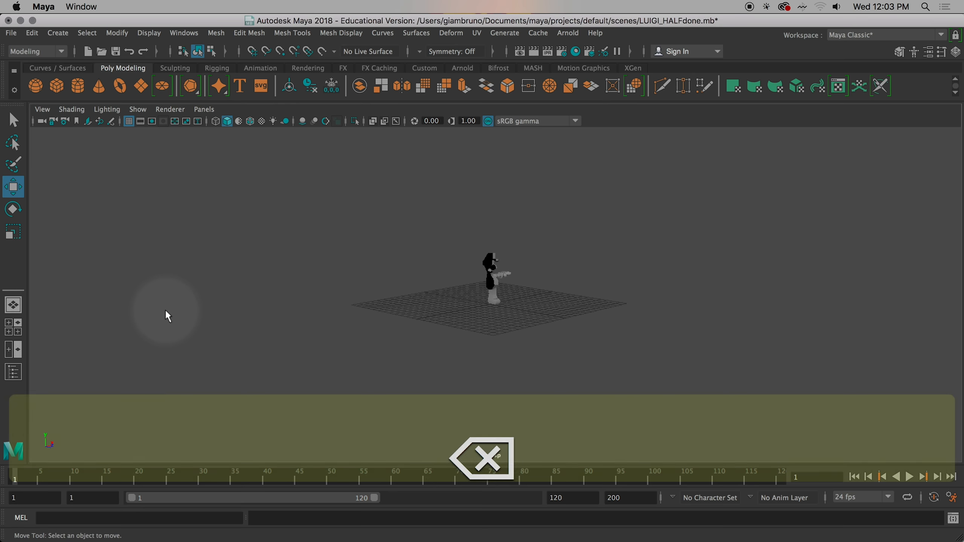
pyautogui.moveTo(166, 316); pyautogui.dragTo(561, 303)
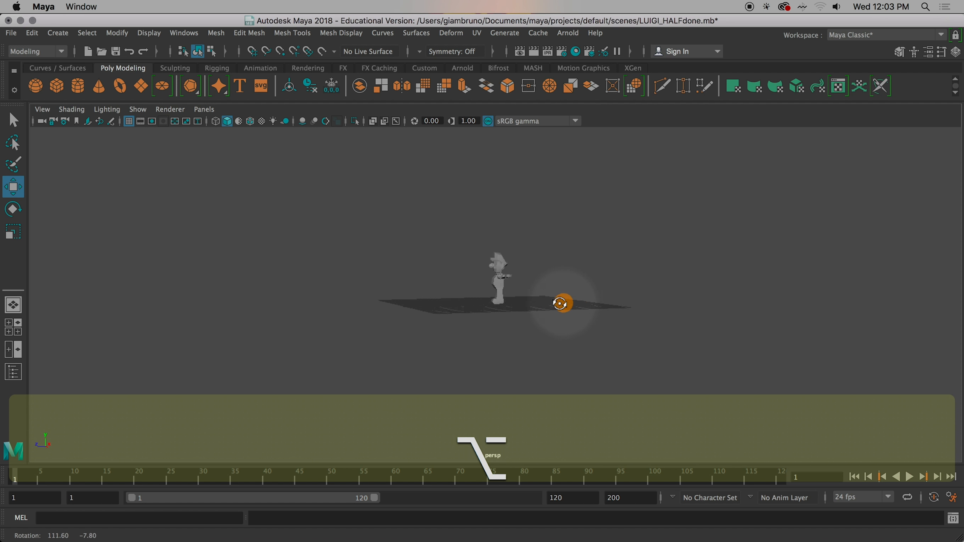
pyautogui.moveTo(554, 301); pyautogui.dragTo(547, 323)
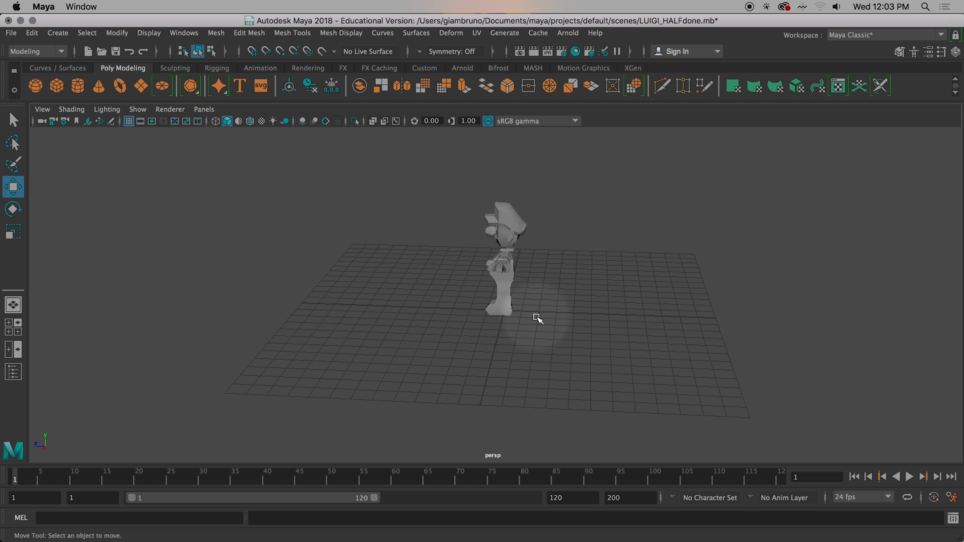
pyautogui.moveTo(488, 344)
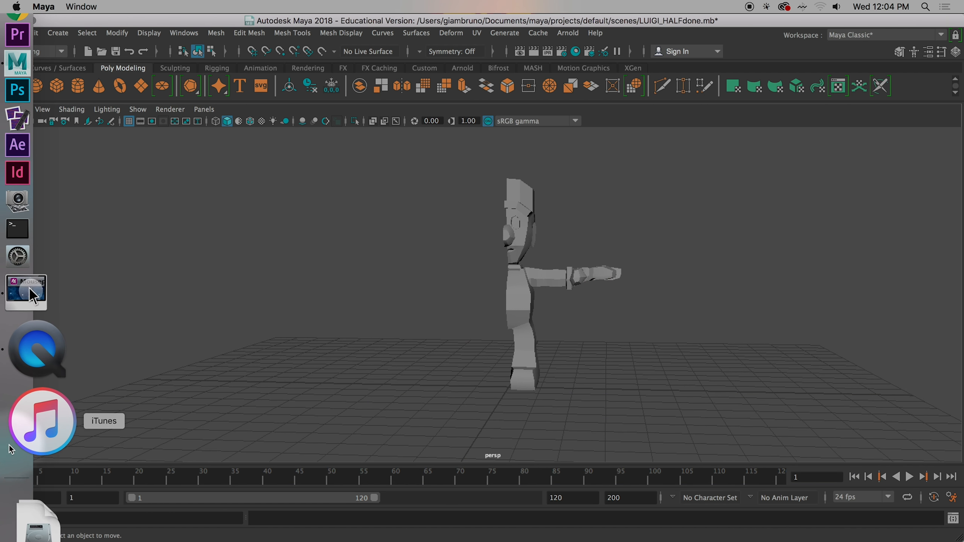
# Turn off Camera-based marquee selection in Select Tool settings and view the half model from the front
pyautogui.click(36, 113)
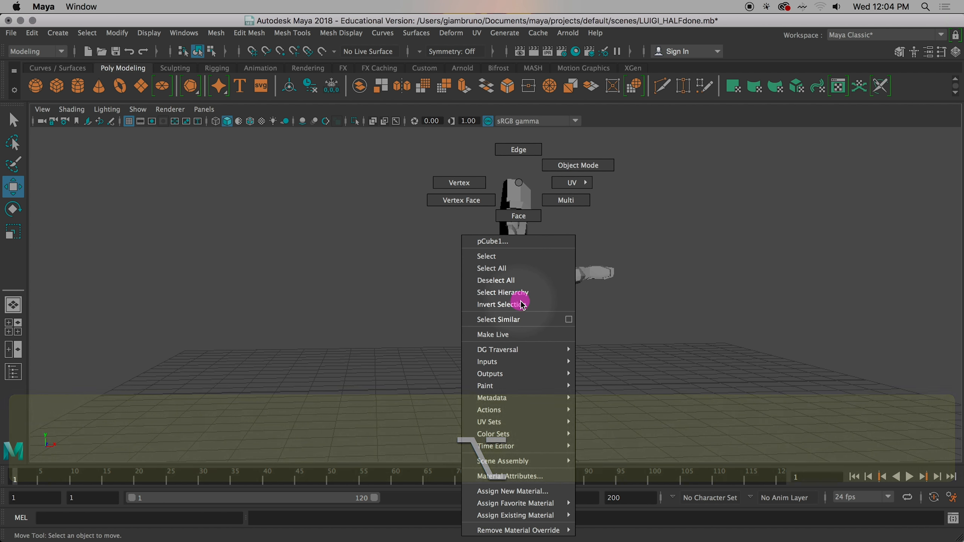
pyautogui.click(499, 305)
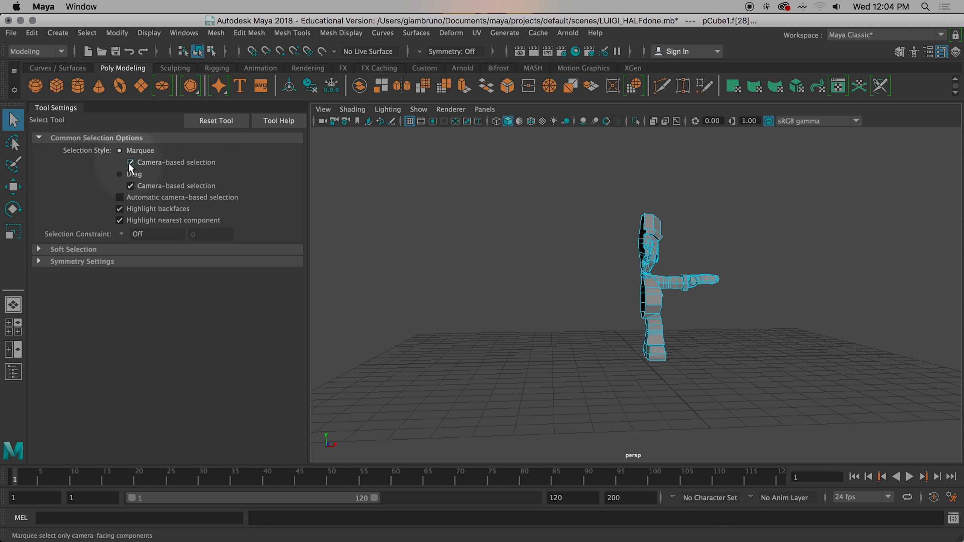
pyautogui.click(120, 174)
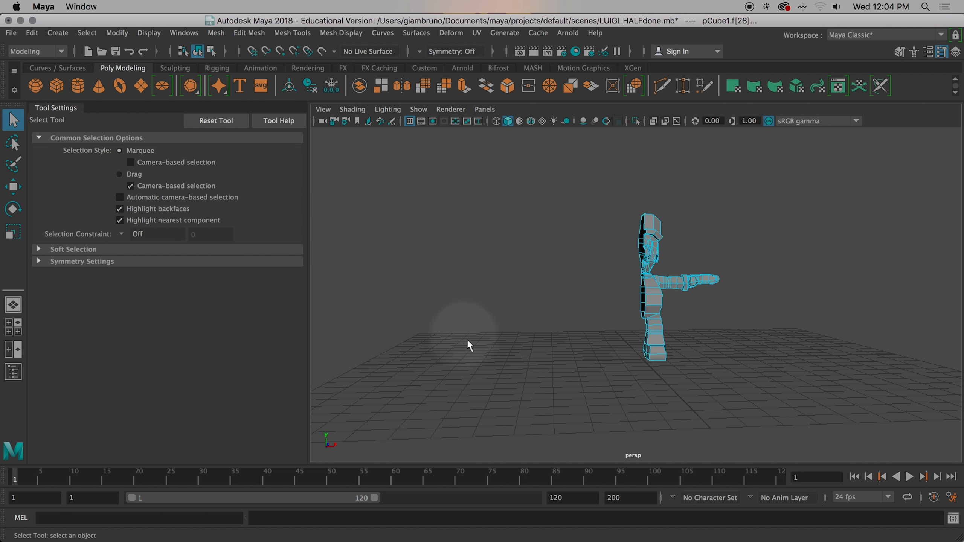
pyautogui.press('Space')
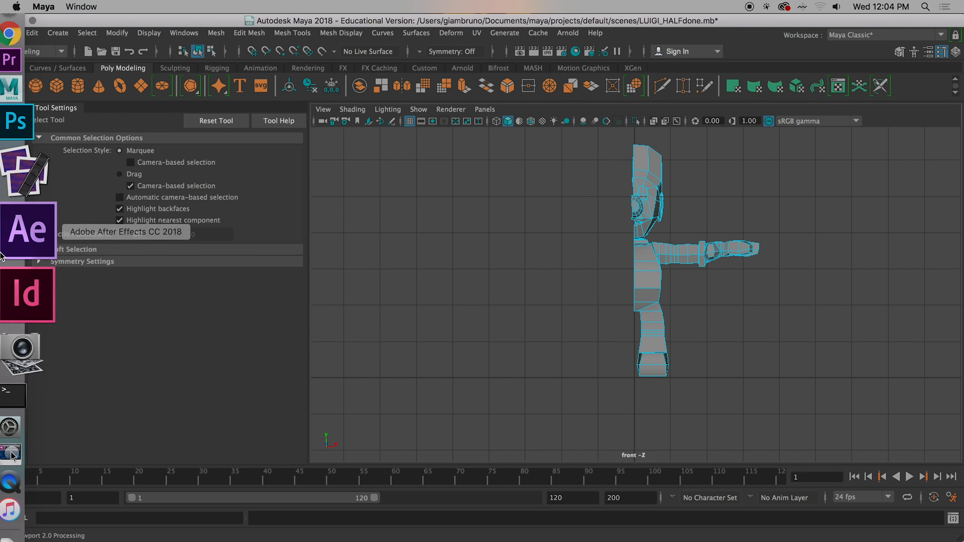
pyautogui.click(11, 42)
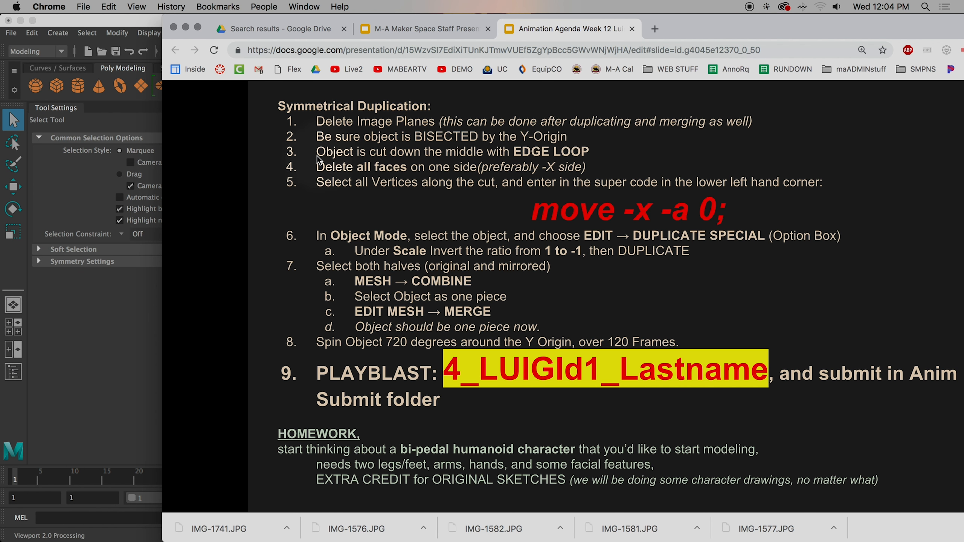
pyautogui.moveTo(346, 172)
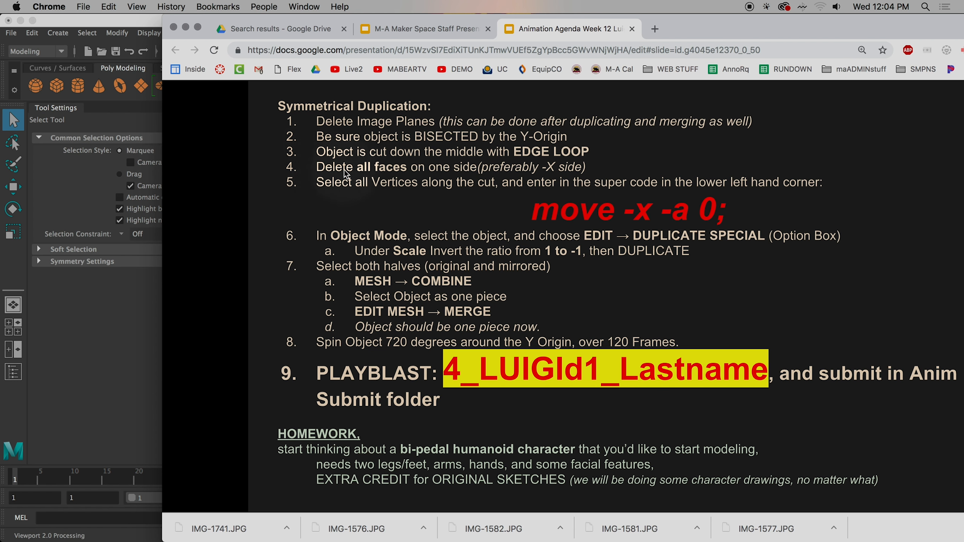
pyautogui.moveTo(346, 178)
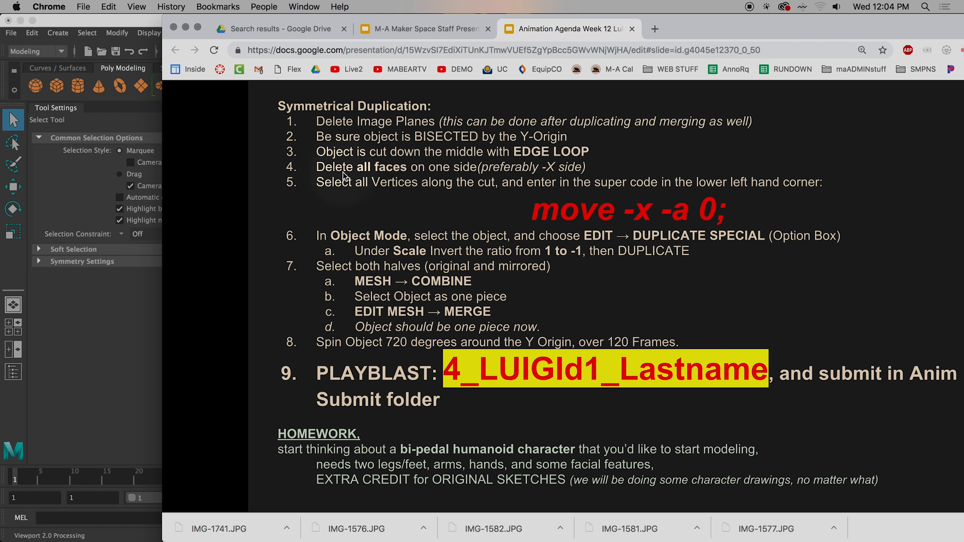
pyautogui.moveTo(390, 197)
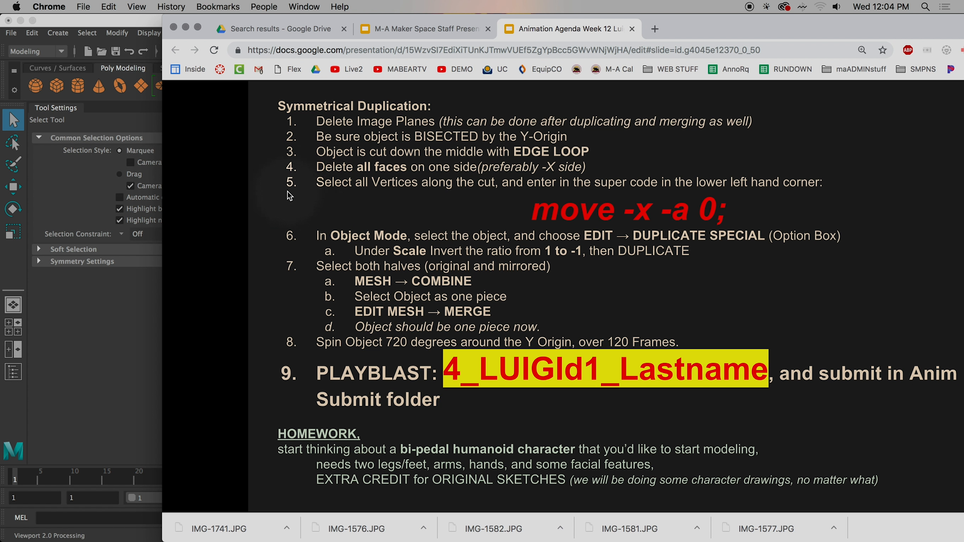
pyautogui.moveTo(542, 226)
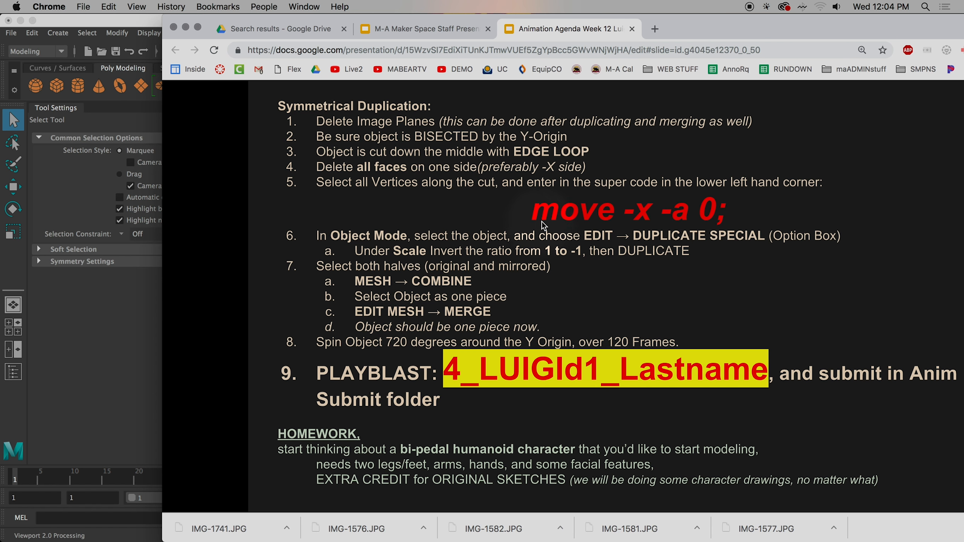
pyautogui.moveTo(765, 42)
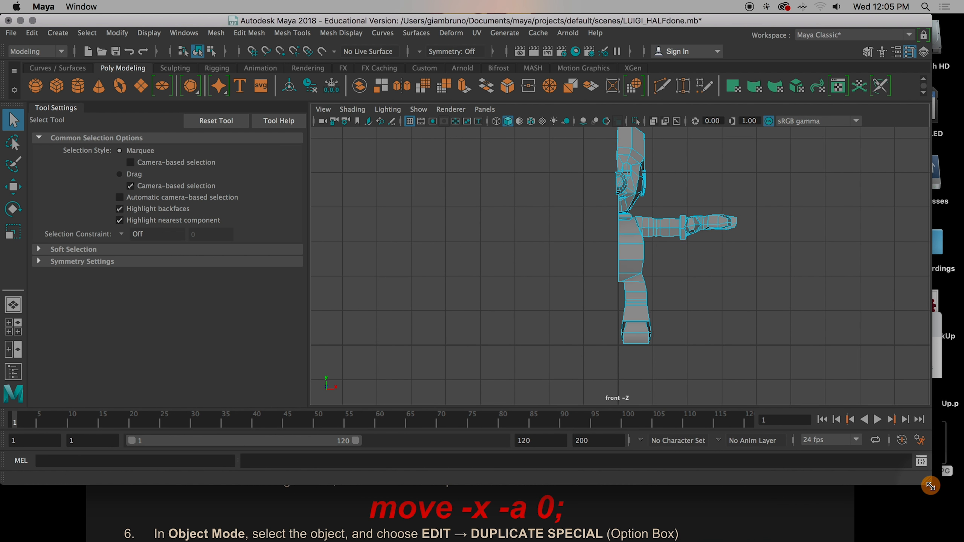
# Switch half Luigi to Vertex mode and shift-select the vertices along the centre cut edge
pyautogui.press('space')
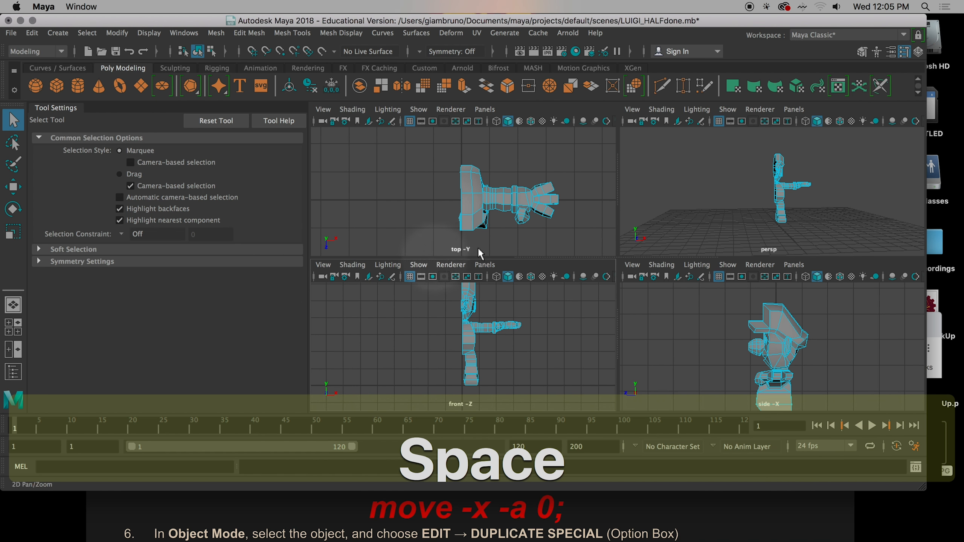
pyautogui.press('space')
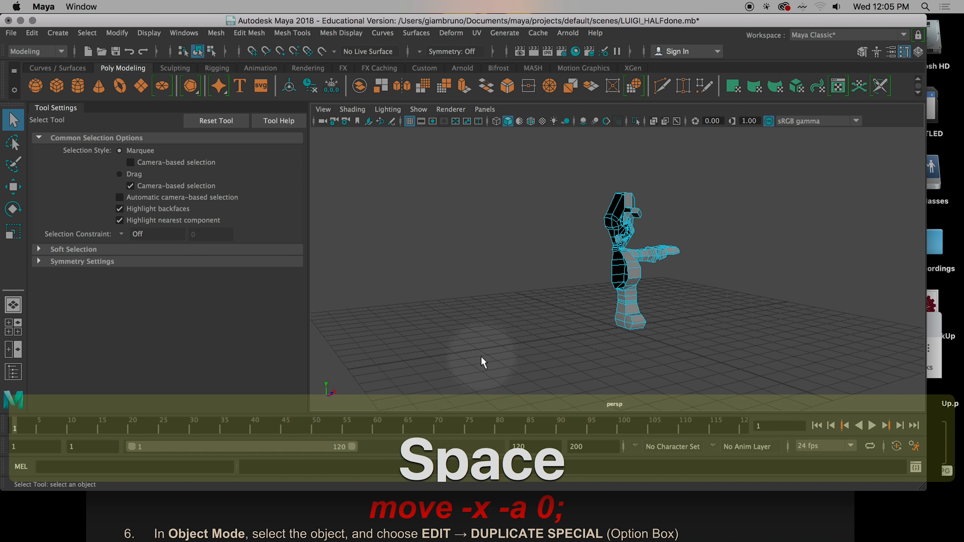
pyautogui.rightClick(561, 182)
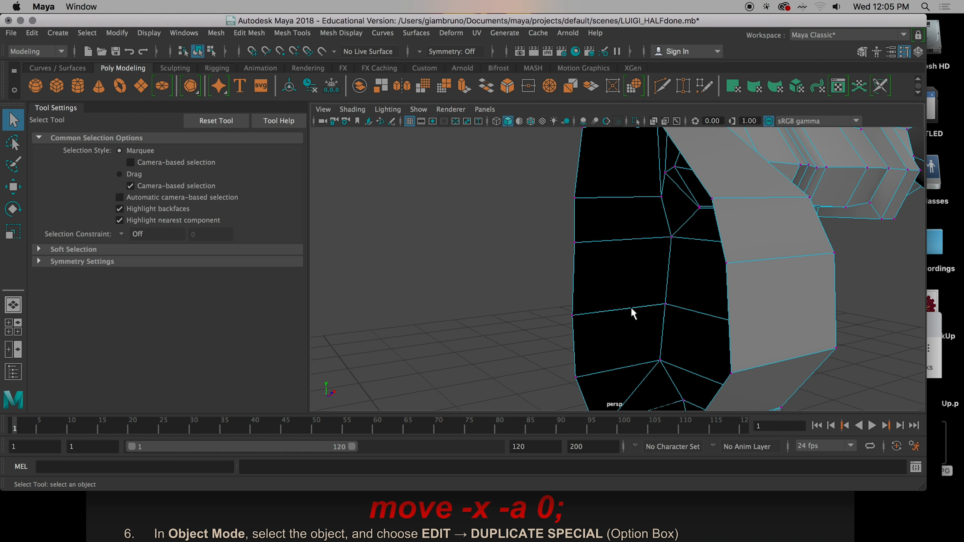
pyautogui.click(574, 244)
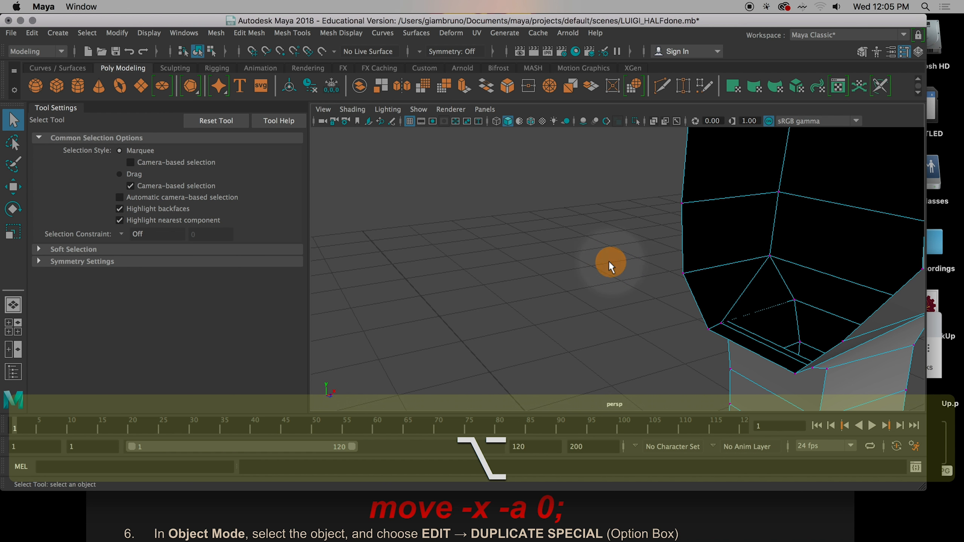
pyautogui.click(683, 273)
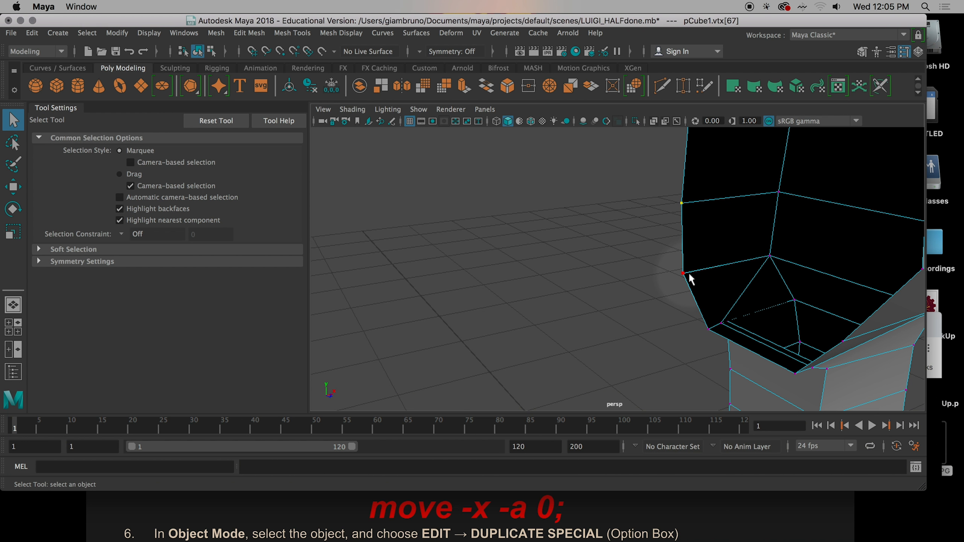
pyautogui.click(682, 273)
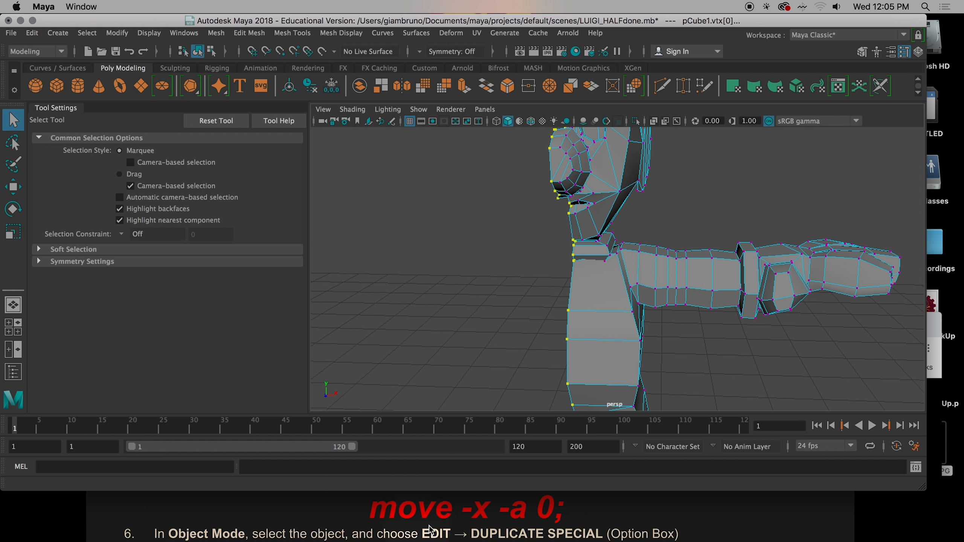
pyautogui.moveTo(389, 524)
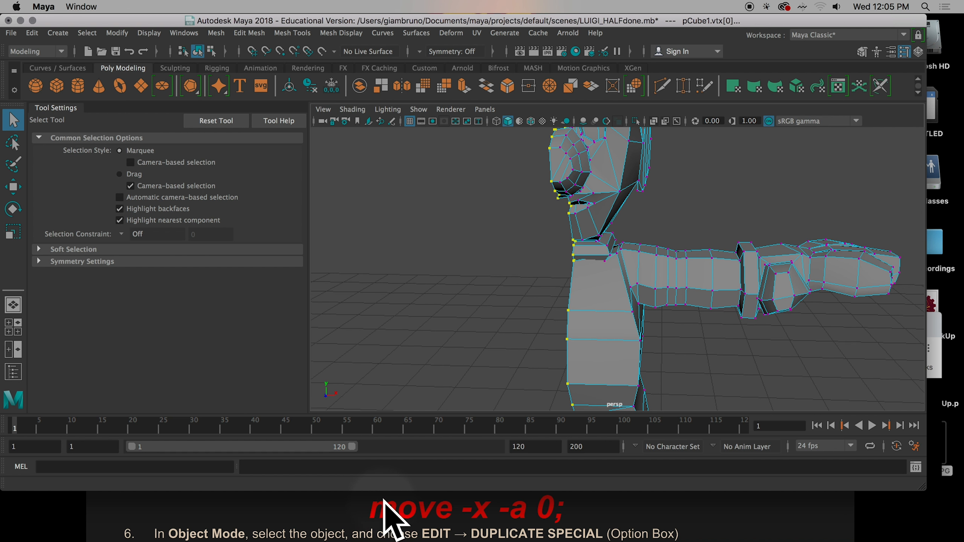
pyautogui.moveTo(337, 498)
pyautogui.write('move')
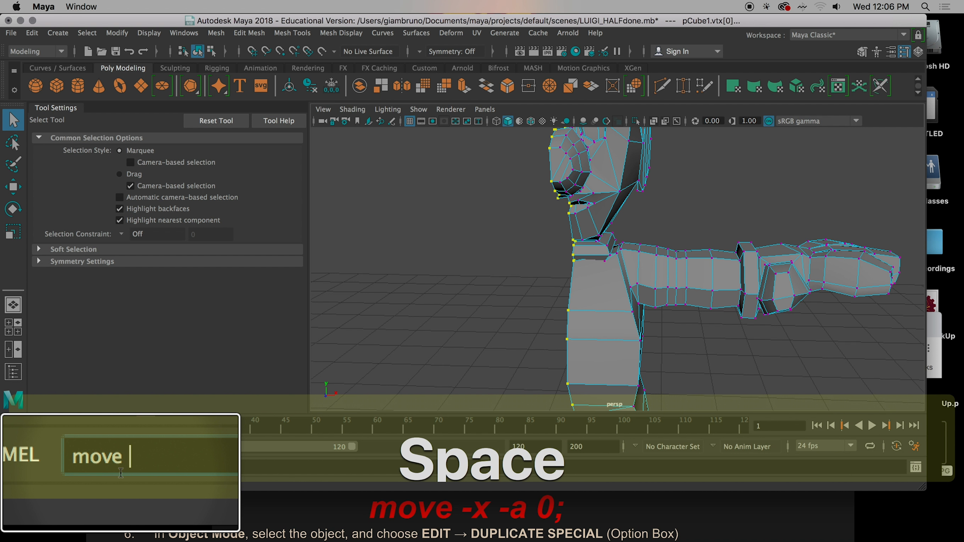
# Snap the cut-edge vertices to X = 0 with 'move -x -a 0;' and return to Object Mode
pyautogui.write('-x -a')
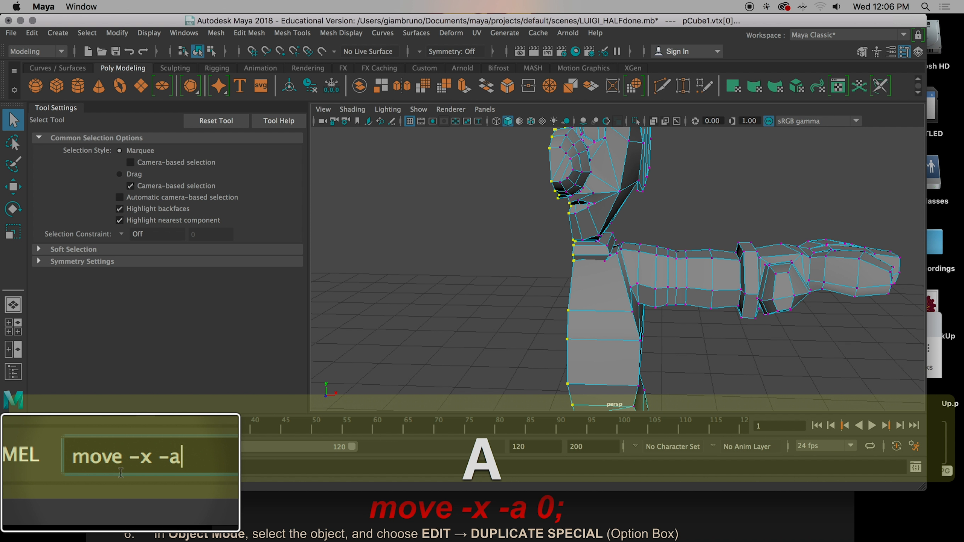
pyautogui.write('0')
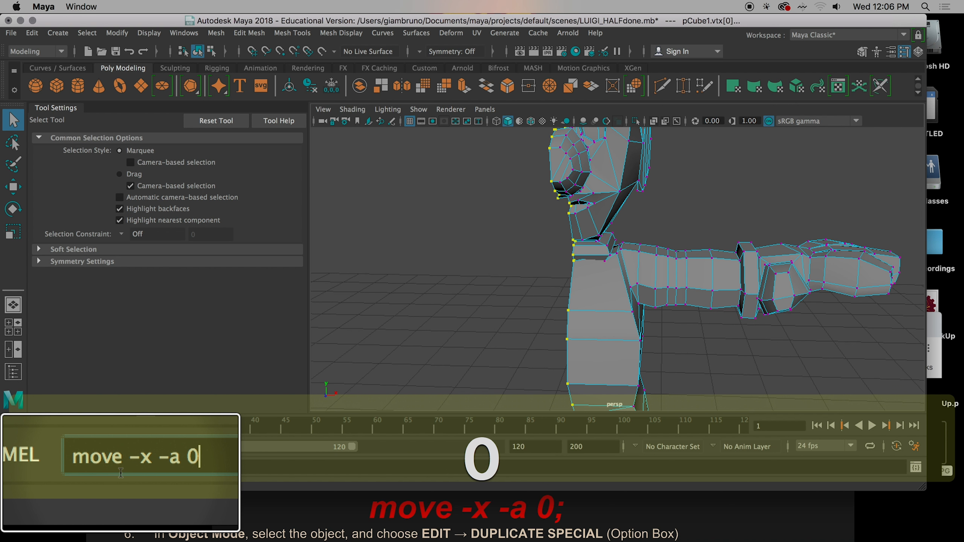
pyautogui.write("'")
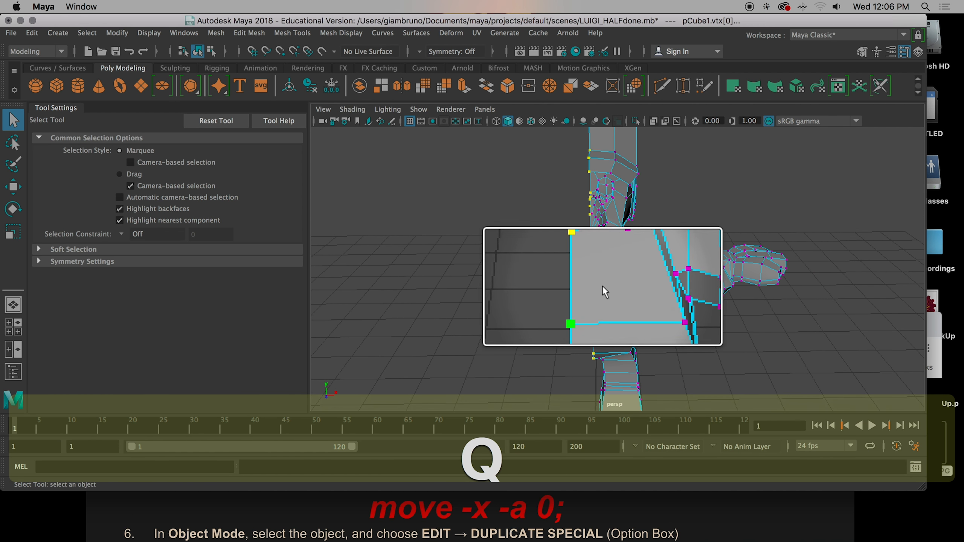
pyautogui.rightClick(605, 293)
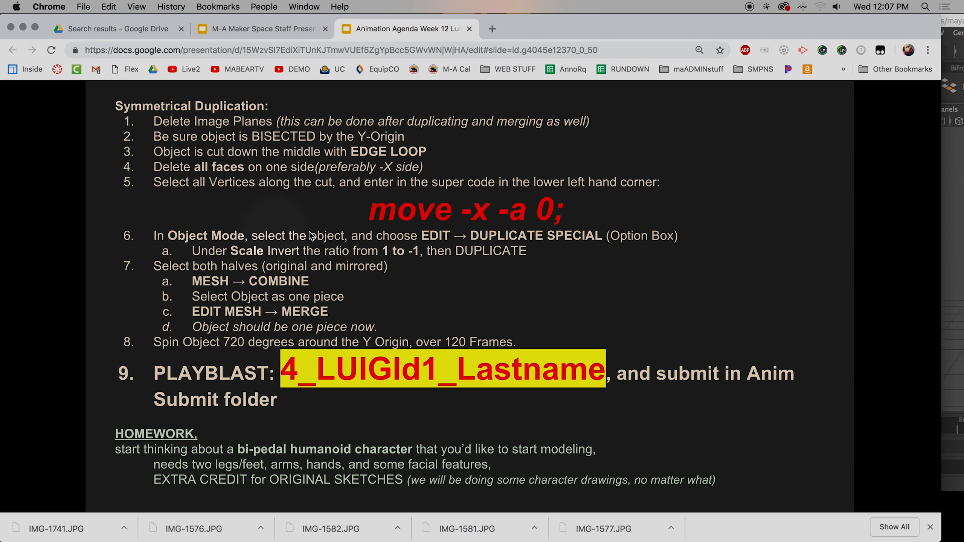
pyautogui.moveTo(512, 246)
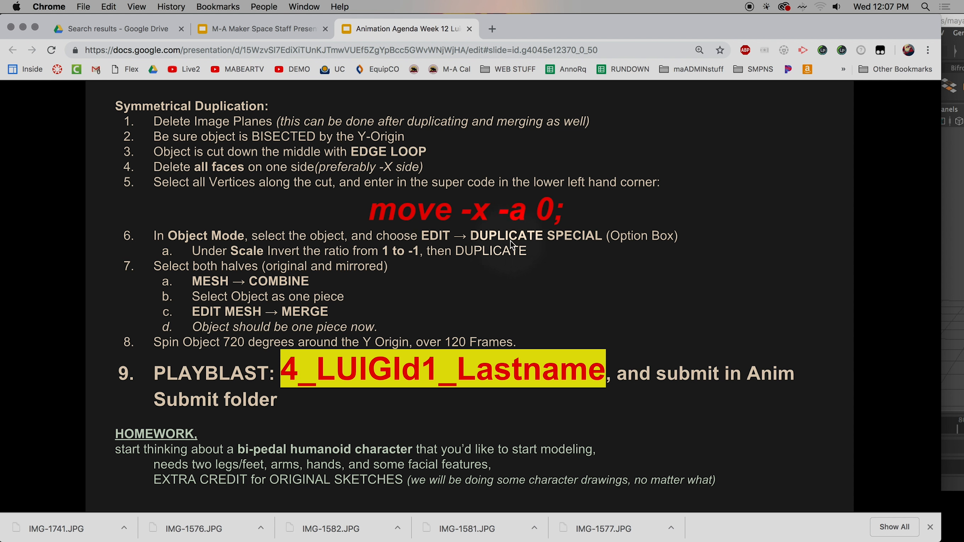
pyautogui.moveTo(219, 264)
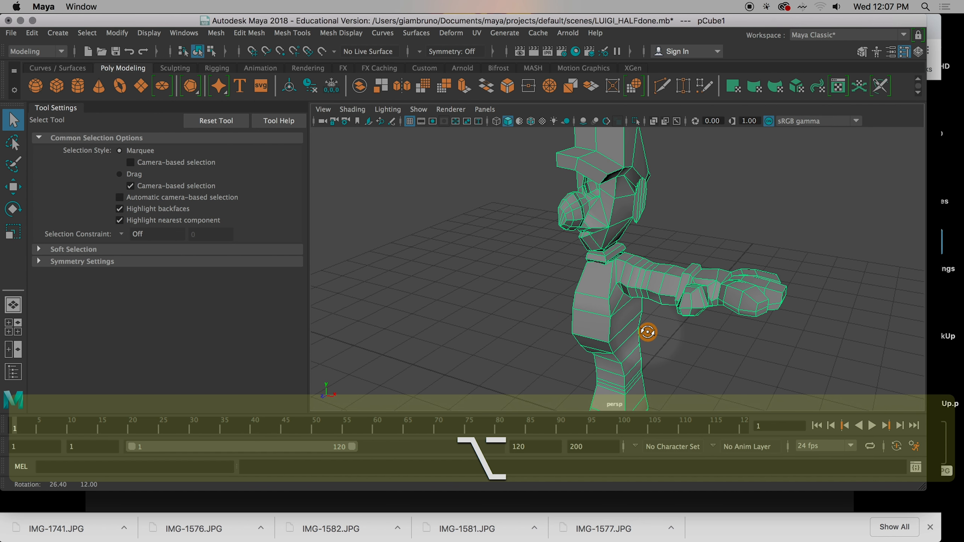
# Mirror the half body with Duplicate Special at Scale X -1 and orbit to inspect it
pyautogui.click(31, 33)
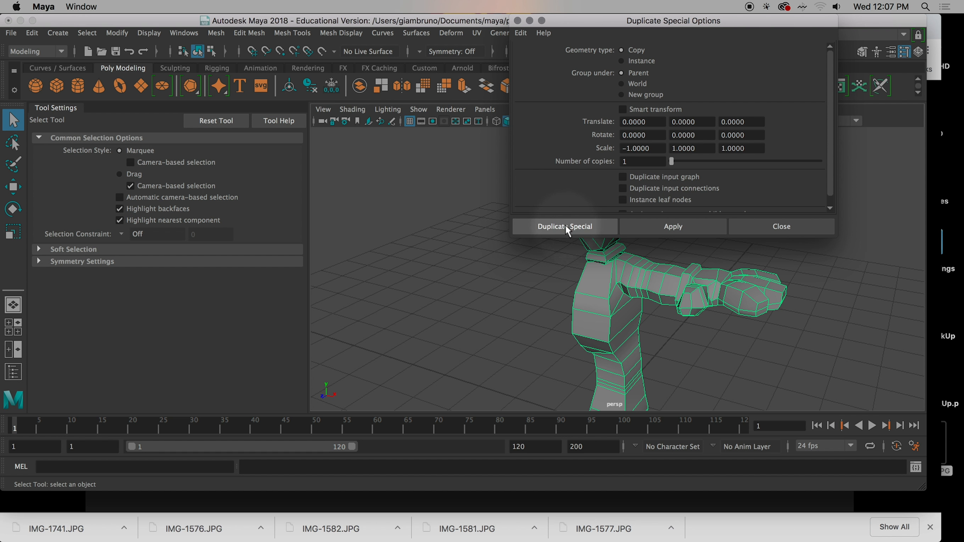
pyautogui.click(565, 226)
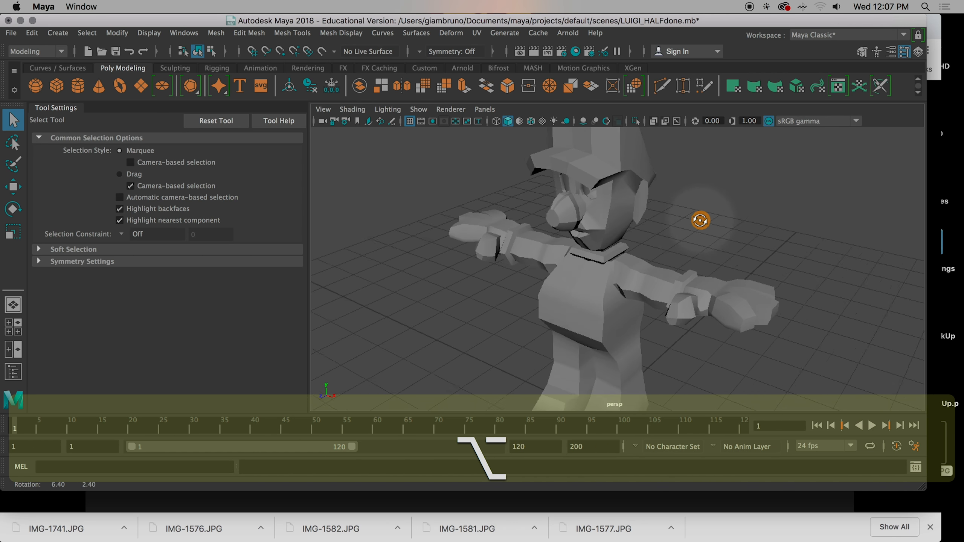
pyautogui.moveTo(701, 219); pyautogui.dragTo(670, 197)
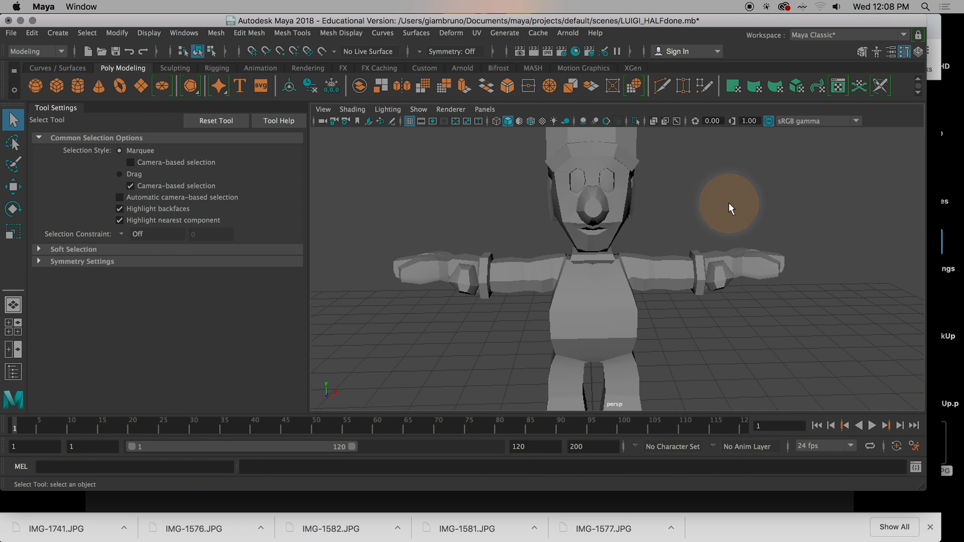
pyautogui.press('space')
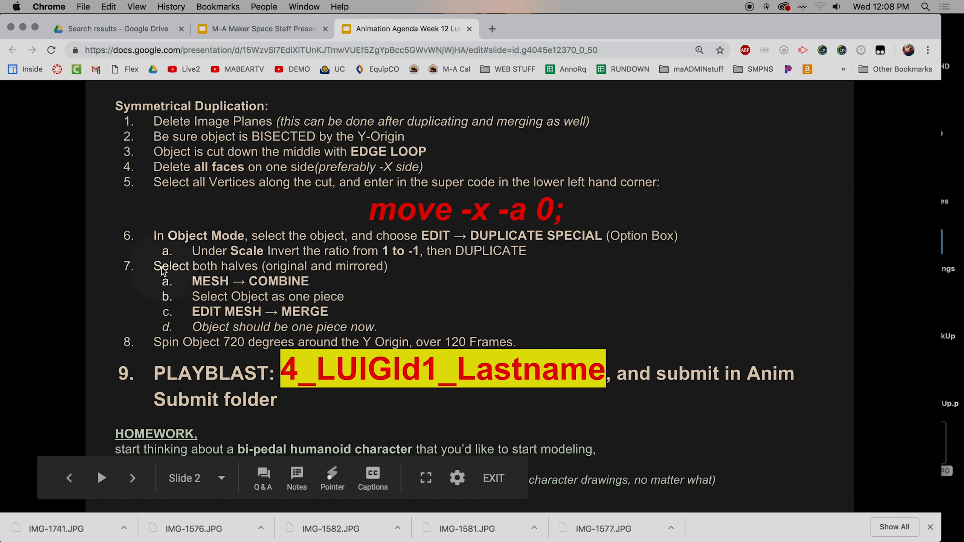
pyautogui.moveTo(283, 292)
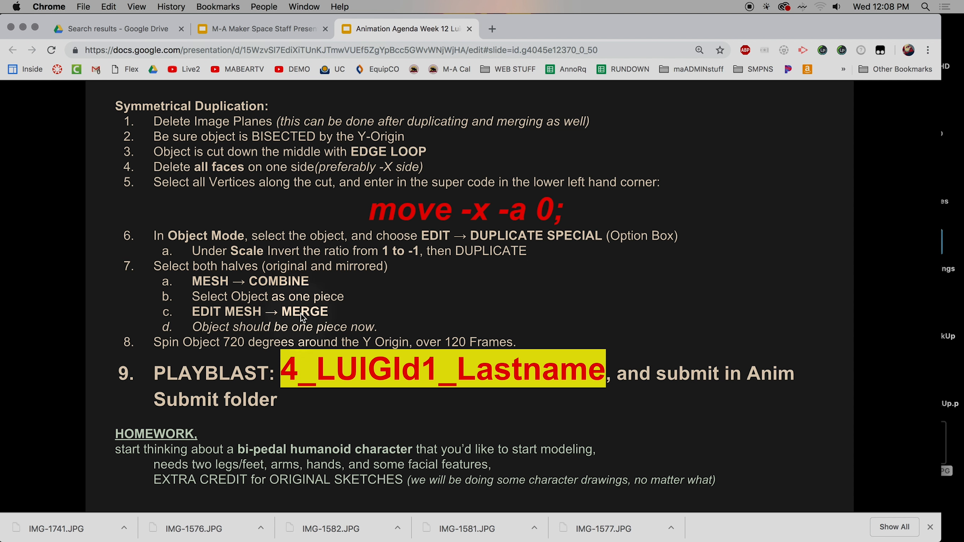
pyautogui.moveTo(289, 325)
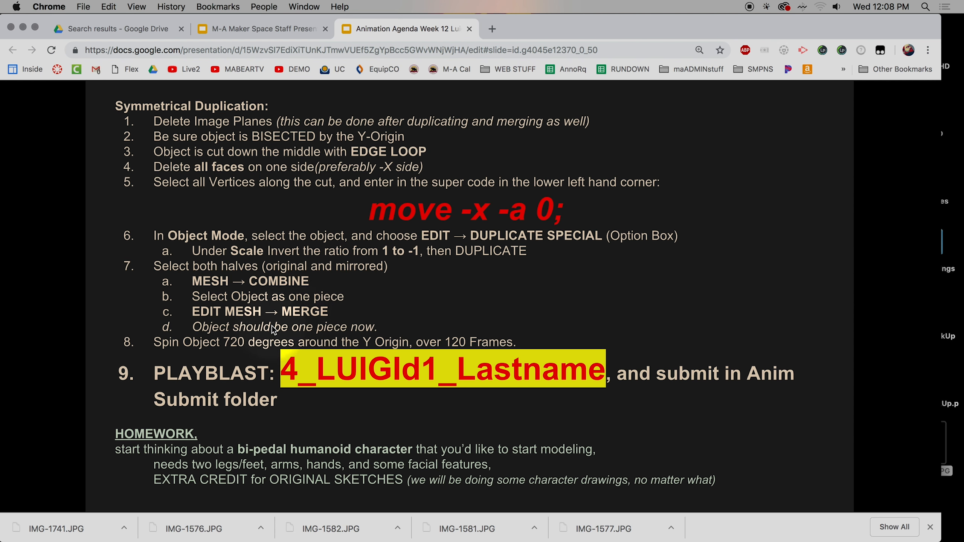
pyautogui.moveTo(240, 346)
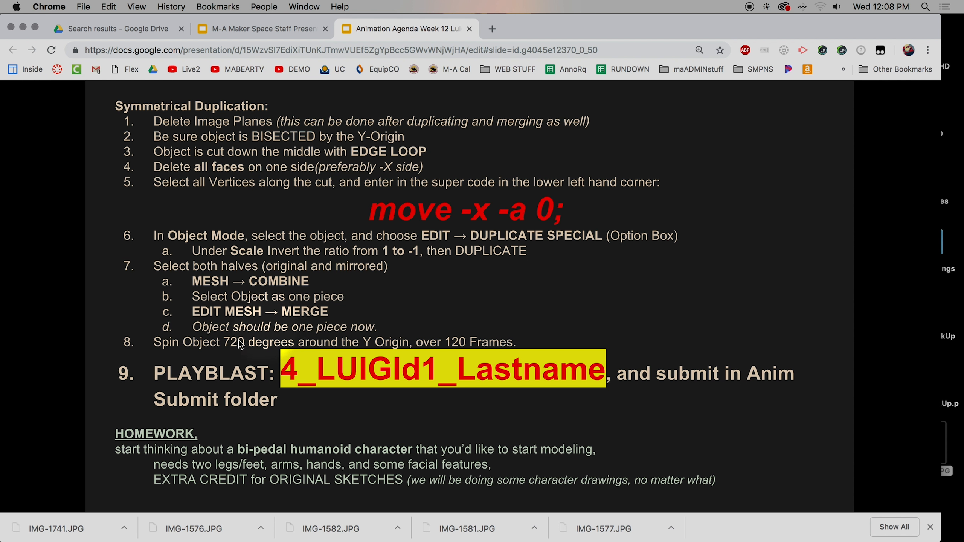
pyautogui.moveTo(234, 385)
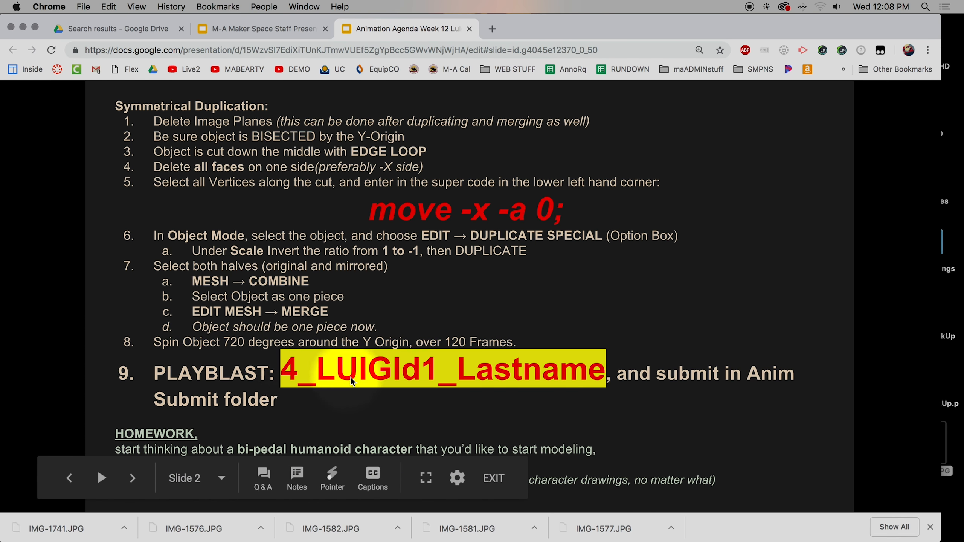
pyautogui.moveTo(812, 26)
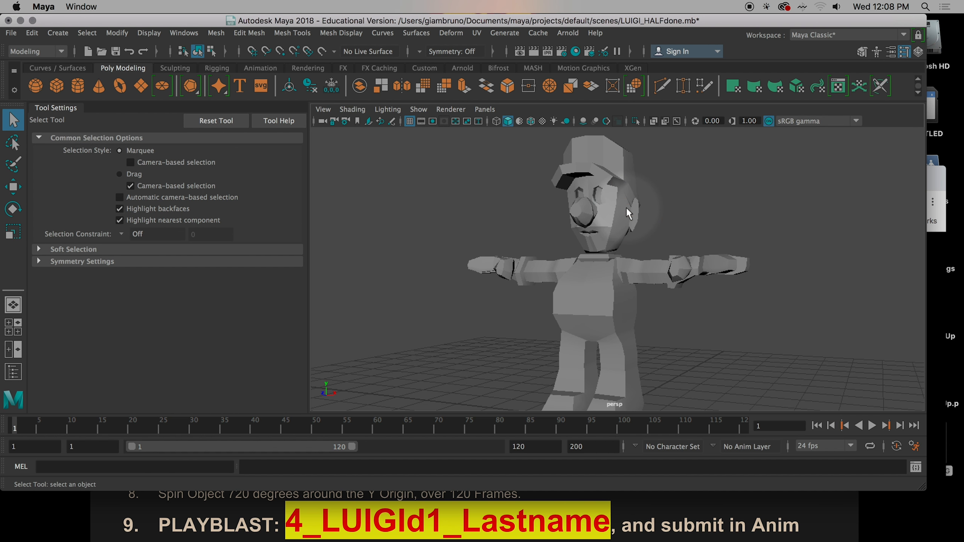
# Shift-select both Luigi halves and join them with Mesh > Combine
pyautogui.click(608, 298)
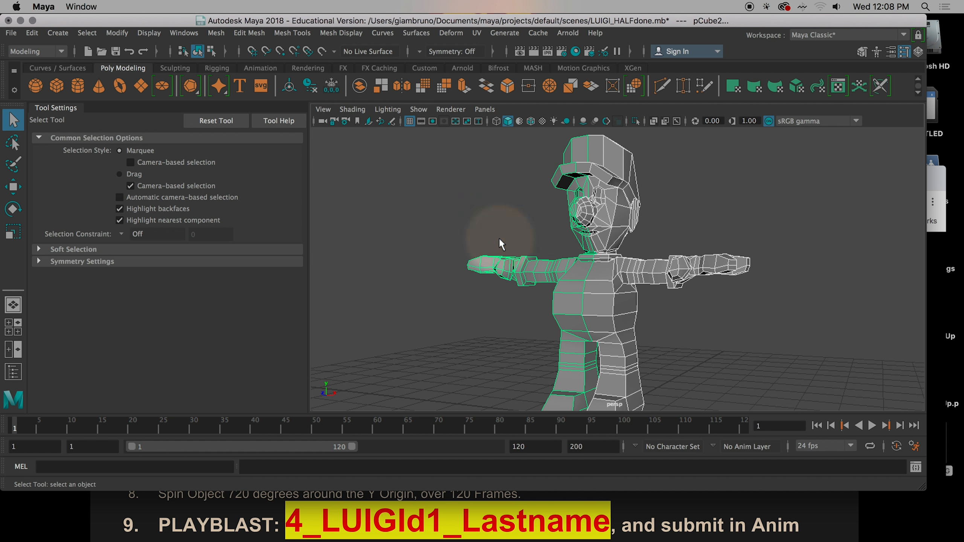
pyautogui.moveTo(544, 167)
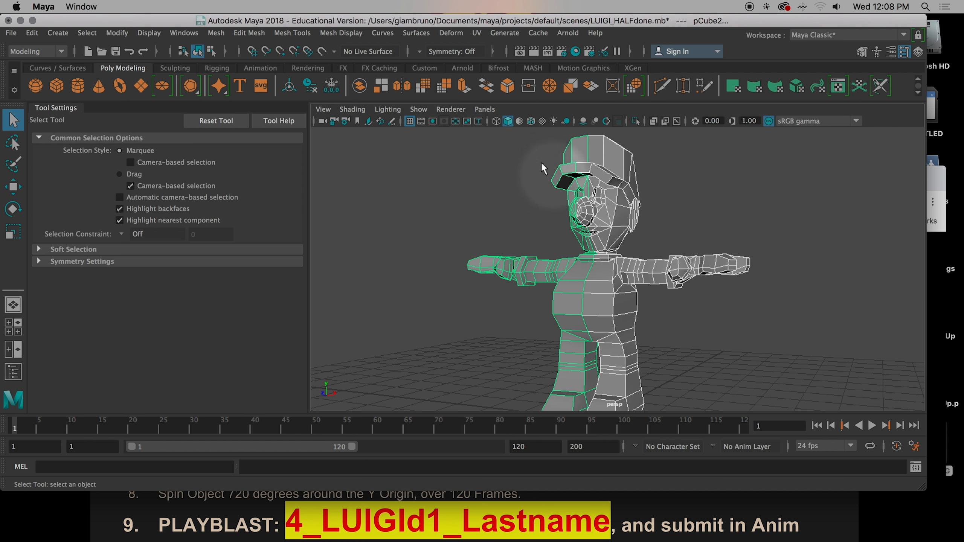
pyautogui.click(216, 34)
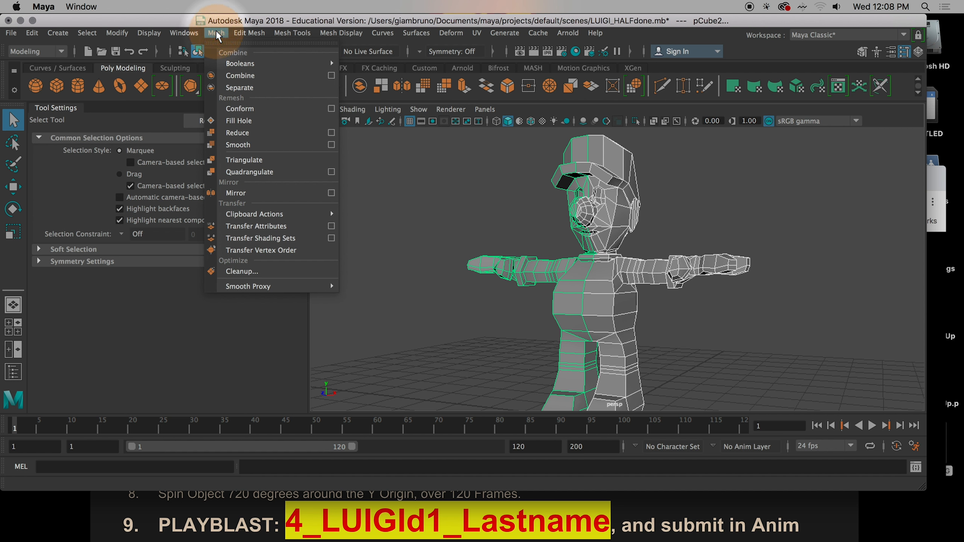
pyautogui.moveTo(224, 79)
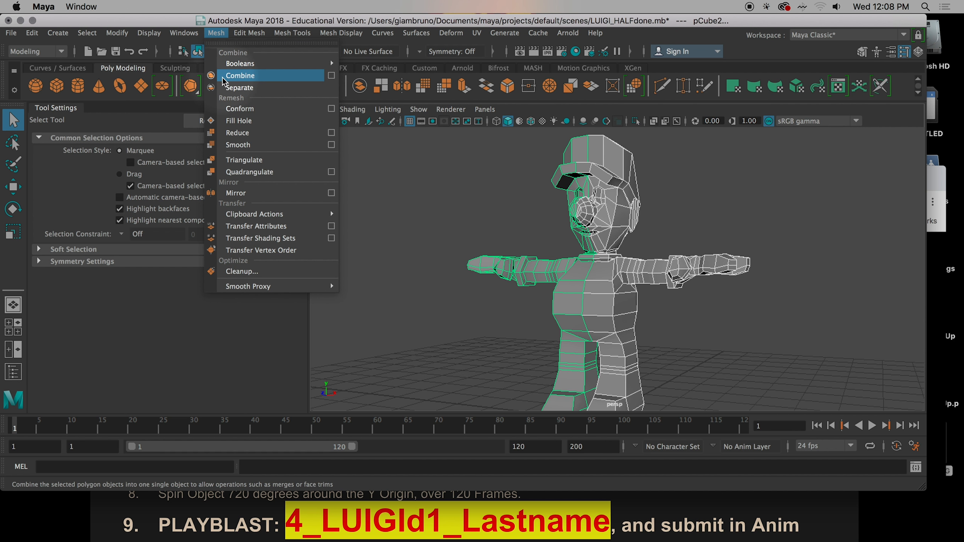
pyautogui.click(239, 76)
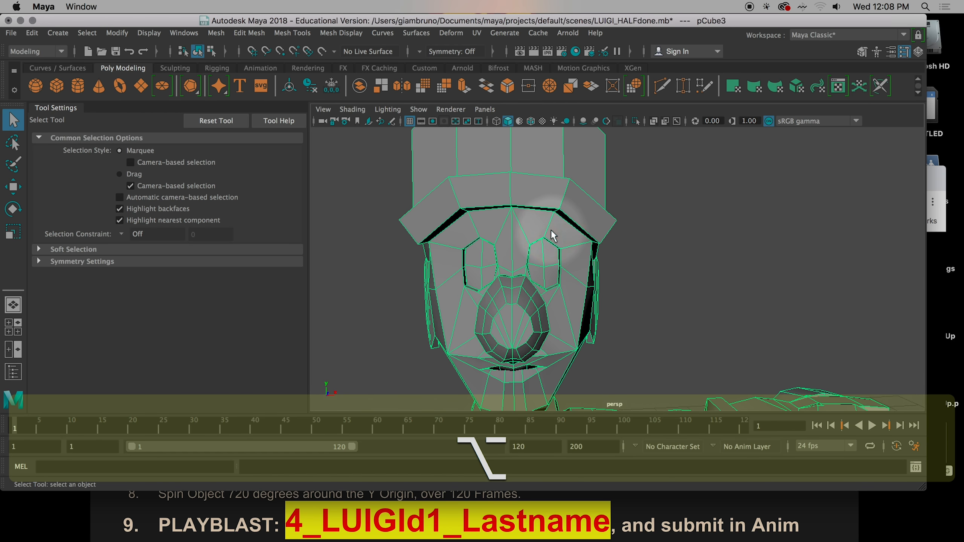
pyautogui.rightClick(552, 236)
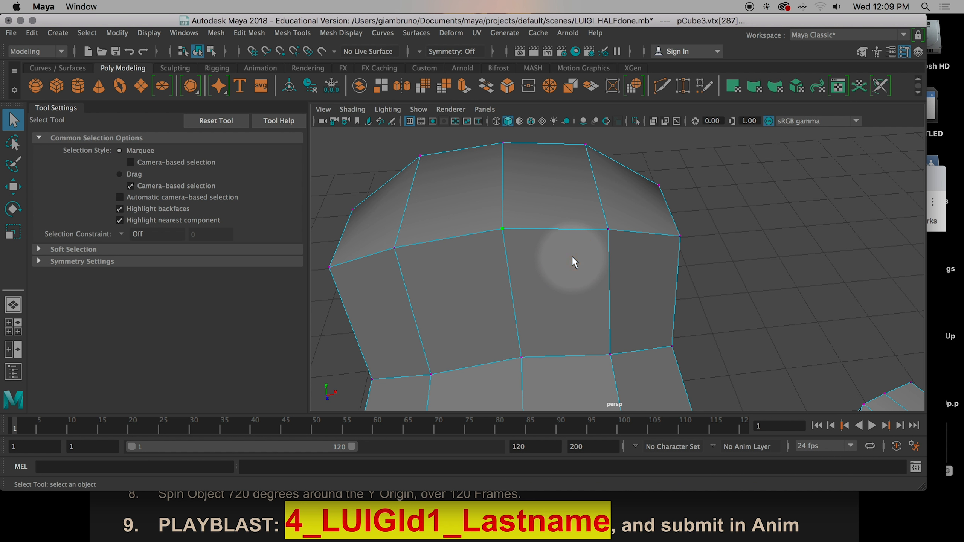
pyautogui.click(521, 358)
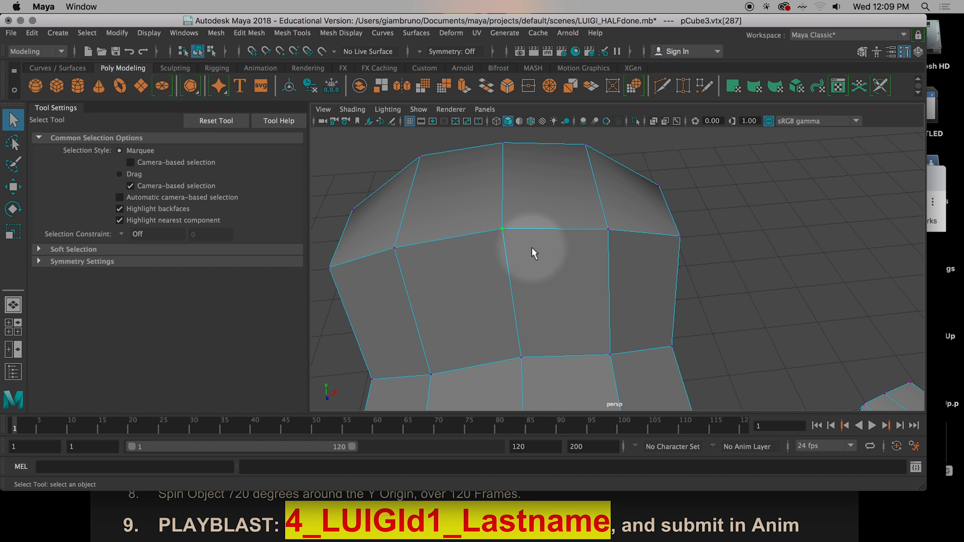
pyautogui.press('w')
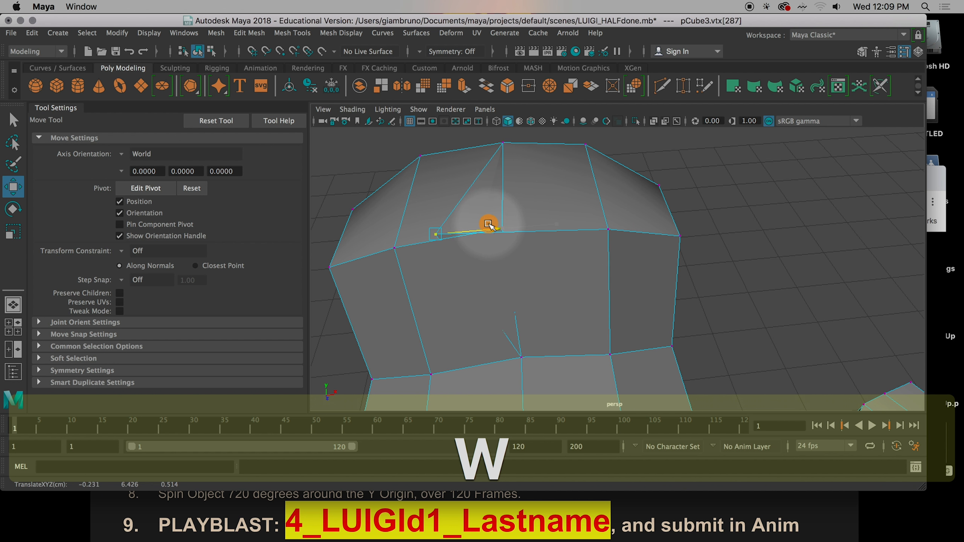
pyautogui.press('cmd+z')
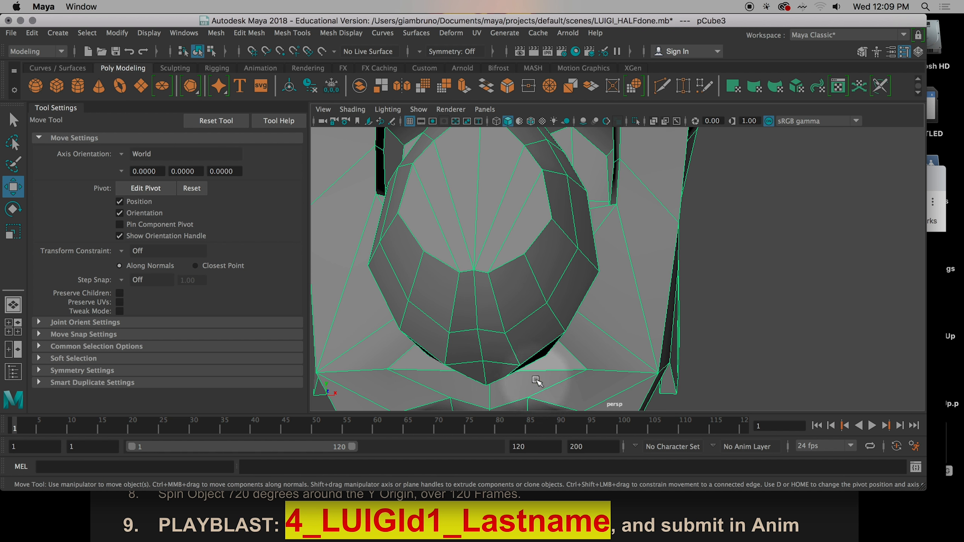
pyautogui.moveTo(538, 382); pyautogui.dragTo(518, 368)
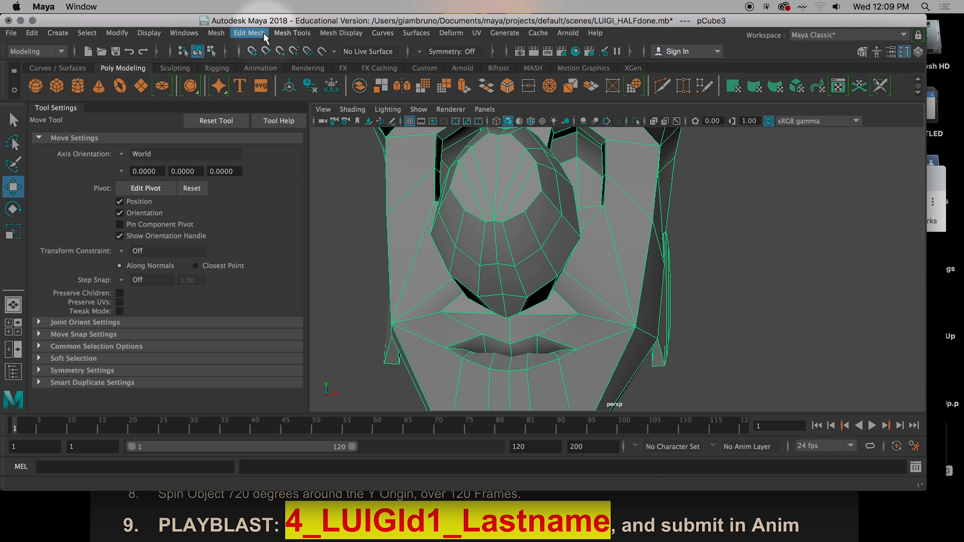
# Merge the overlapping centre-seam vertices with Edit Mesh > Merge at 0.02 threshold
pyautogui.click(250, 33)
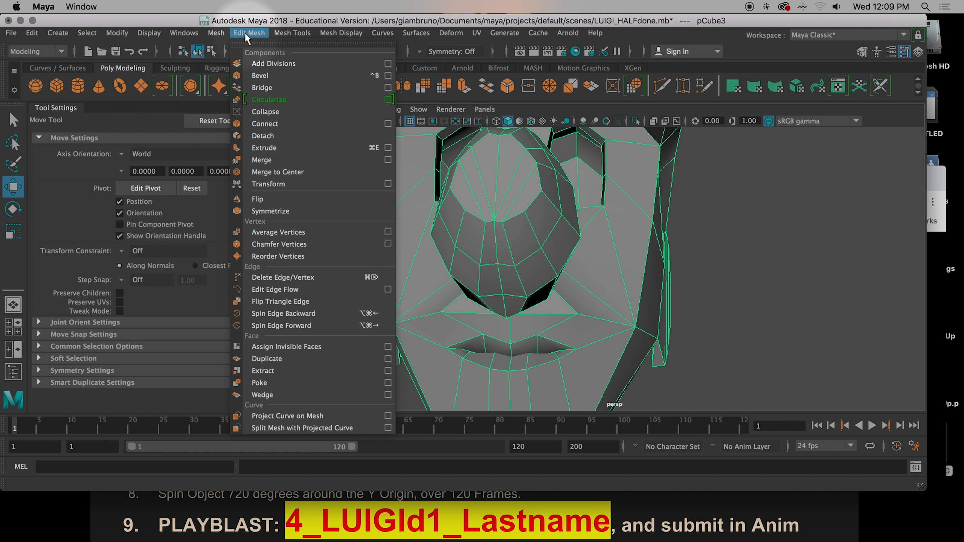
pyautogui.click(215, 33)
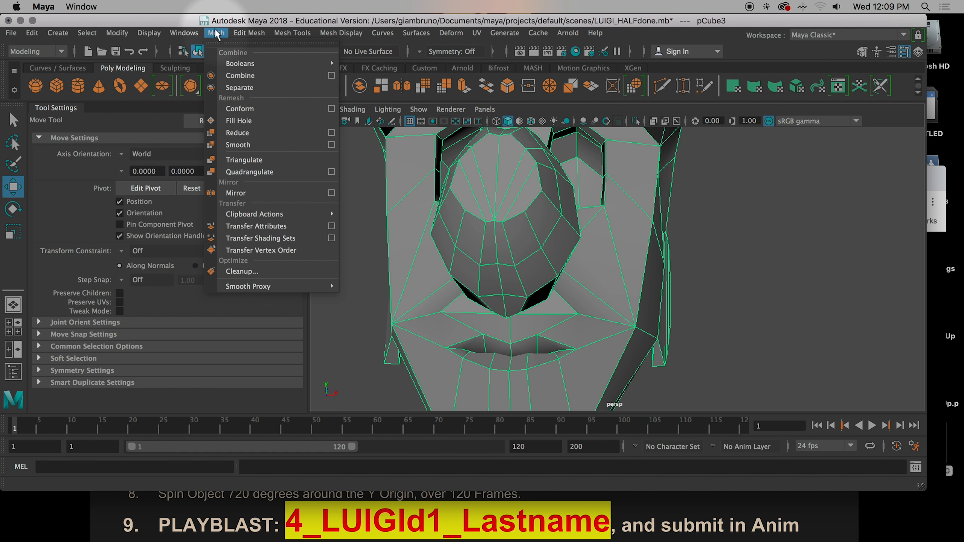
pyautogui.click(249, 33)
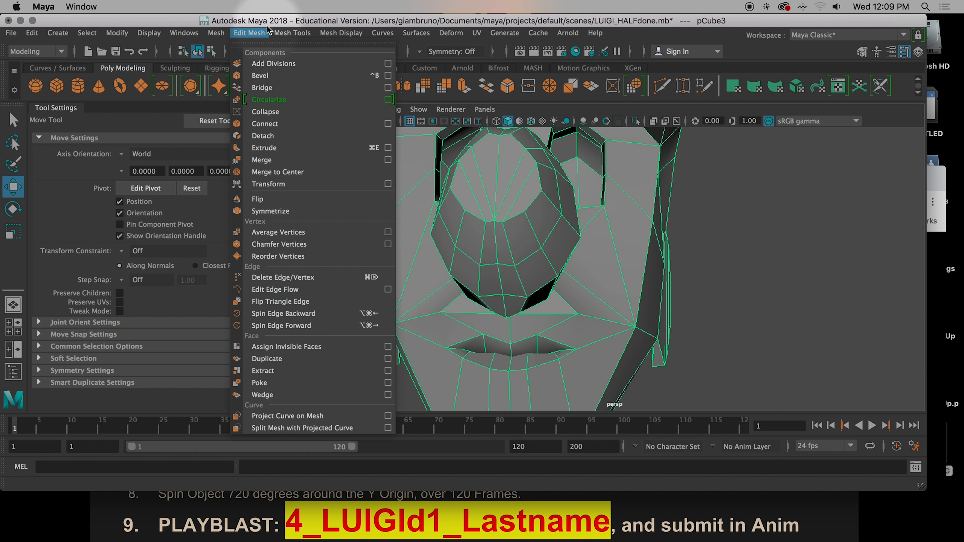
pyautogui.moveTo(287, 164)
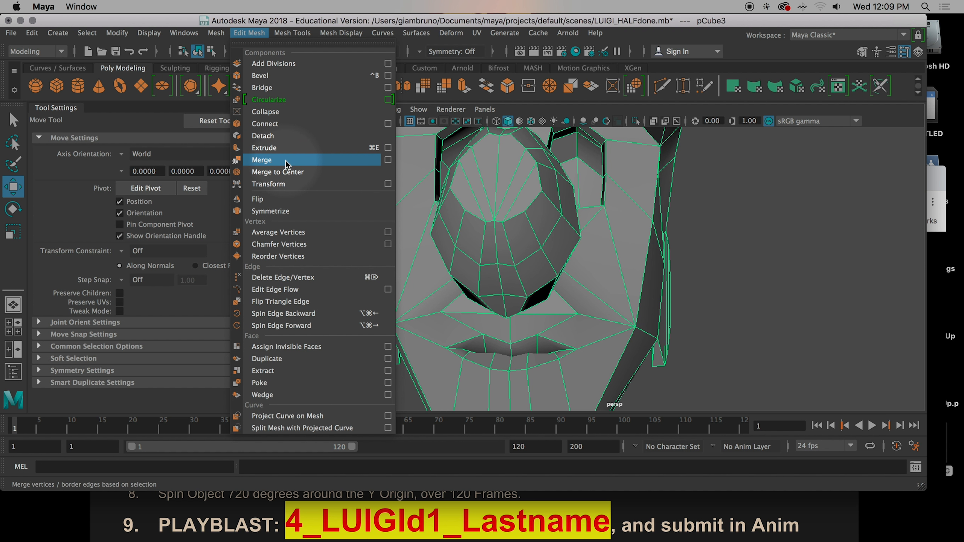
pyautogui.click(261, 159)
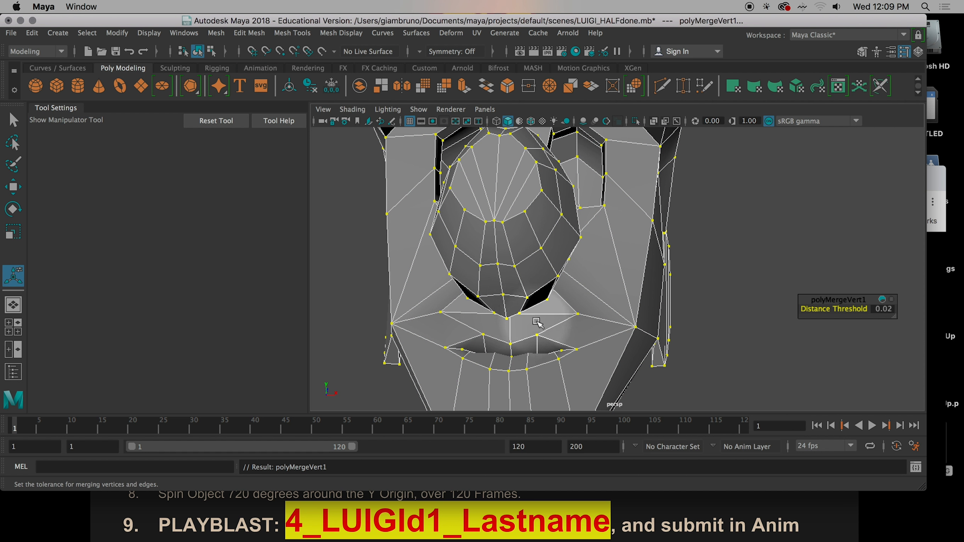
pyautogui.moveTo(516, 341)
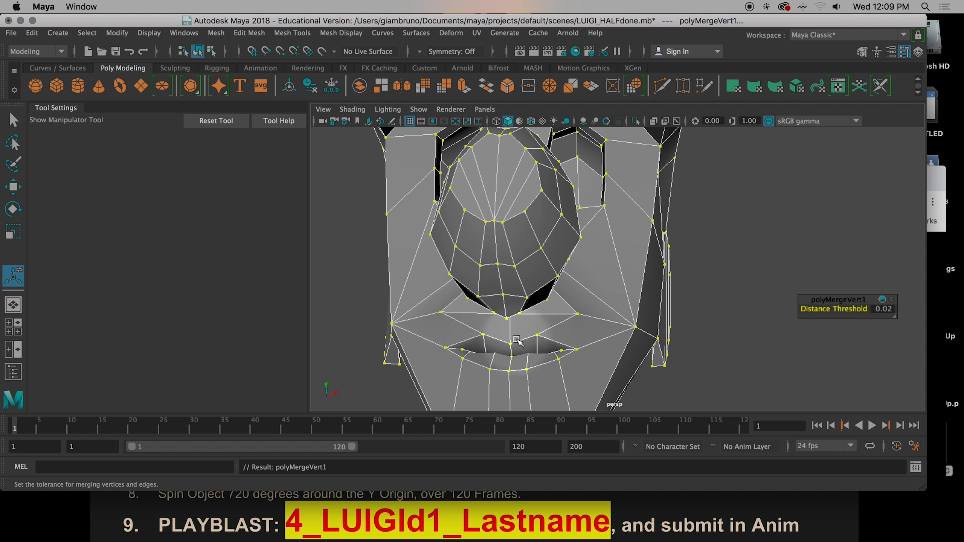
pyautogui.press('1')
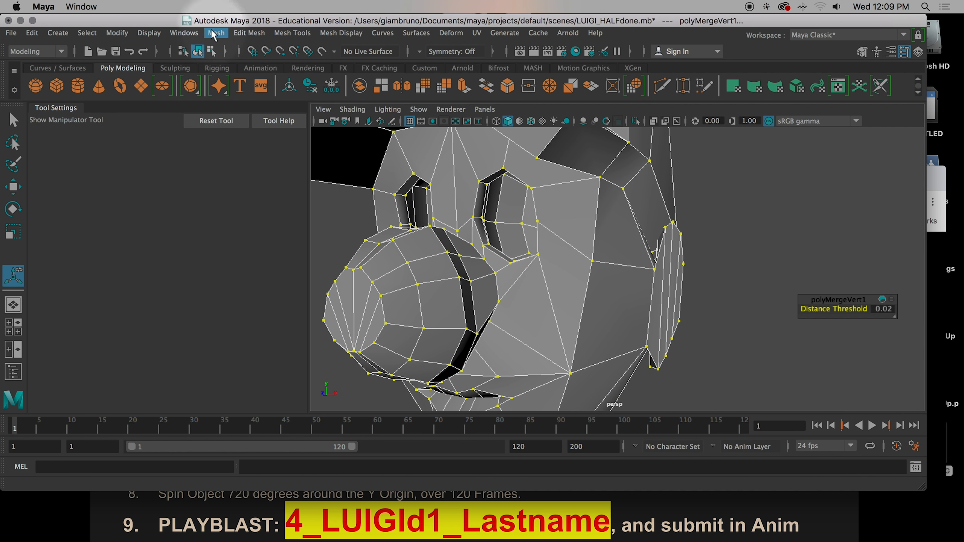
# Apply Edit Mesh > Merge to the selected seam vertices of the combined Luigi
pyautogui.click(250, 33)
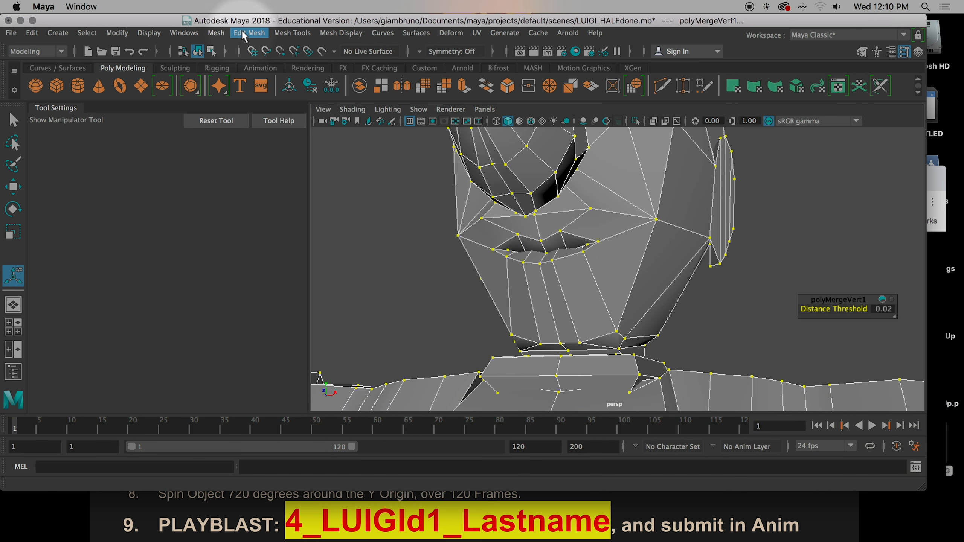
pyautogui.click(249, 33)
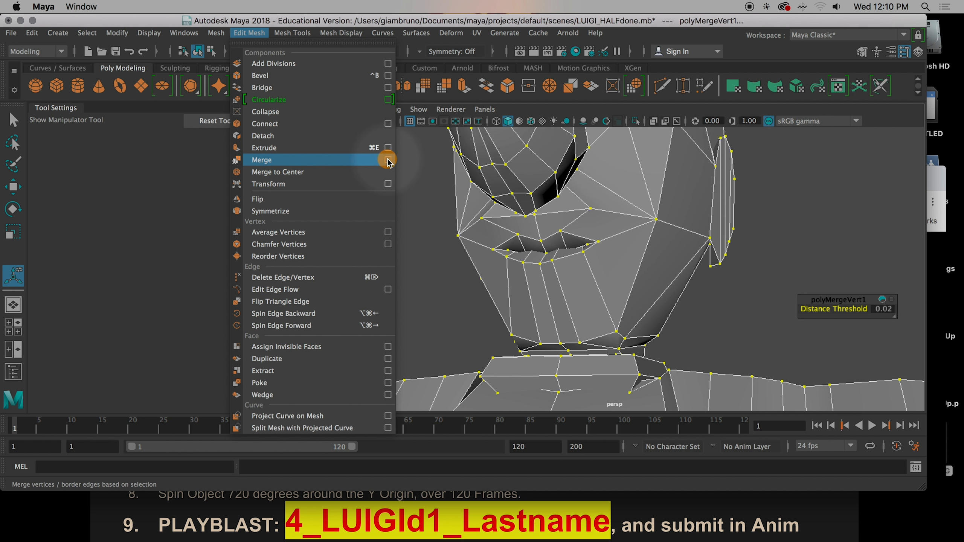
pyautogui.click(388, 160)
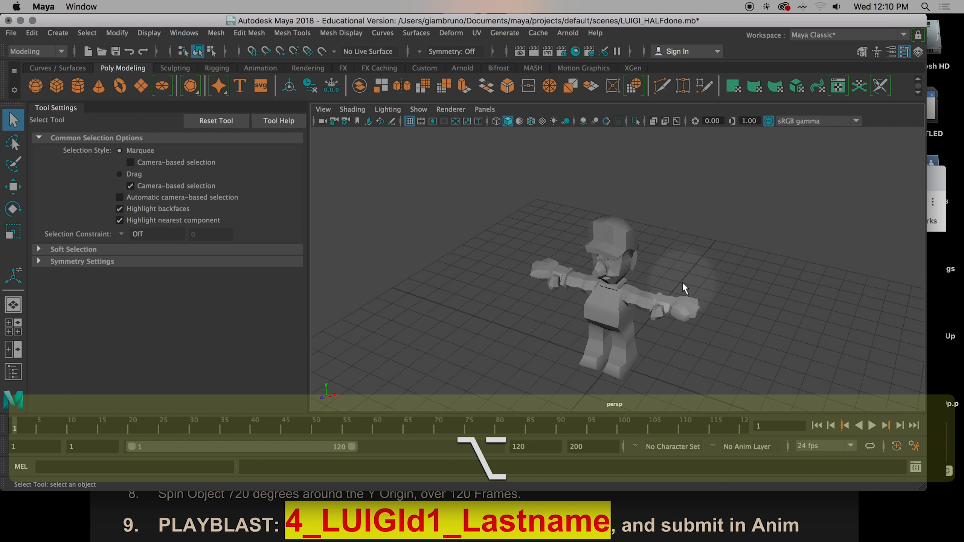
# Hide the Tool Settings panel to widen the viewport and confirm playback ends at frame 120
pyautogui.moveTo(685, 288); pyautogui.dragTo(658, 285)
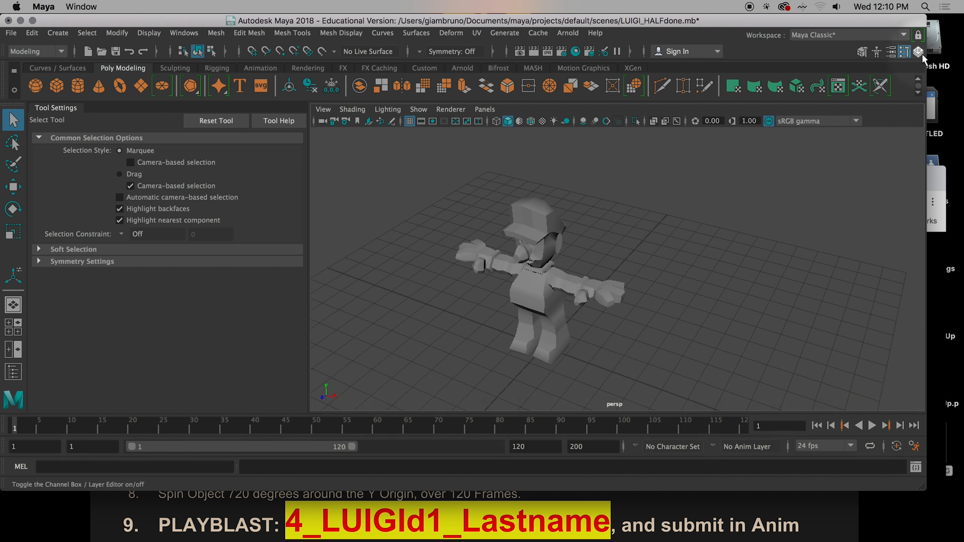
pyautogui.click(903, 52)
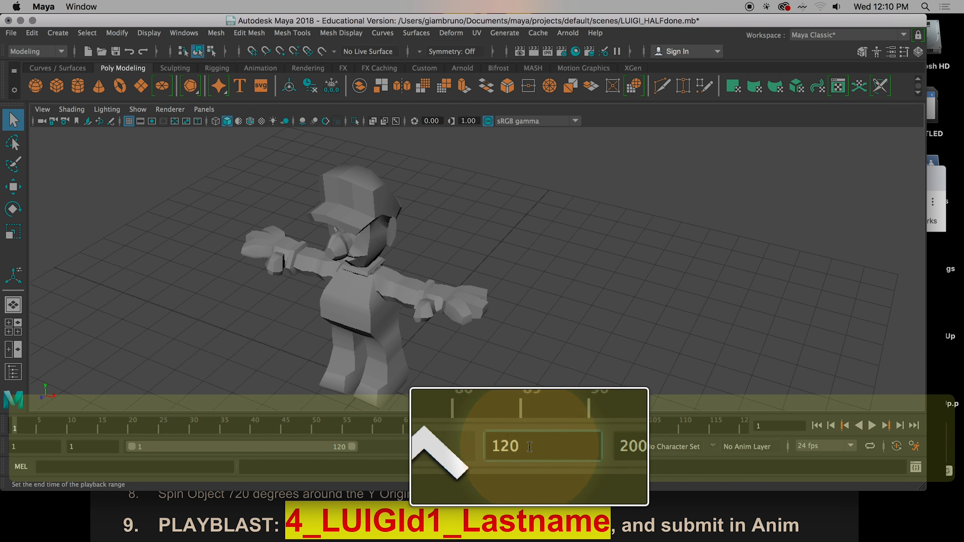
pyautogui.click(424, 352)
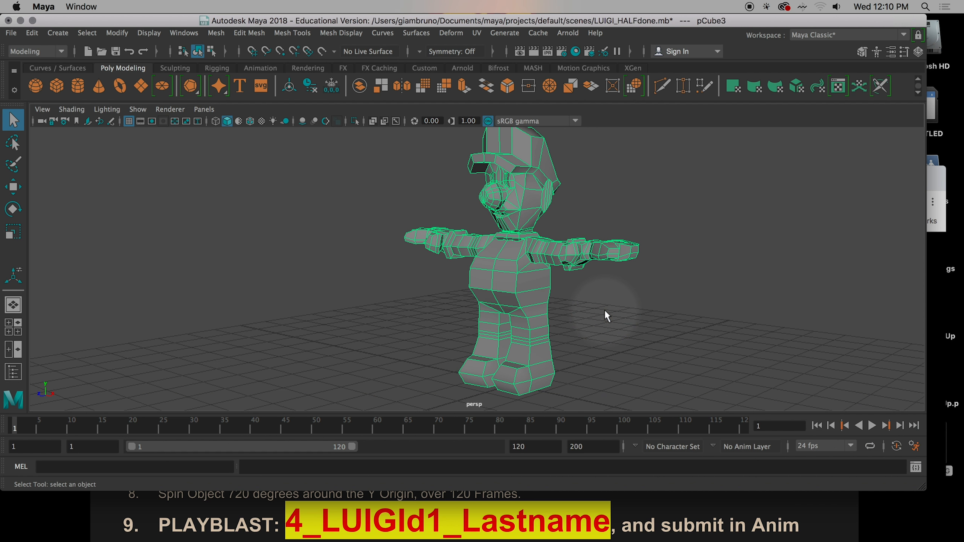
# Smooth-preview Luigi and key Rotate Y: 0 at frame 1, about 720 at frame 120
pyautogui.press('3')
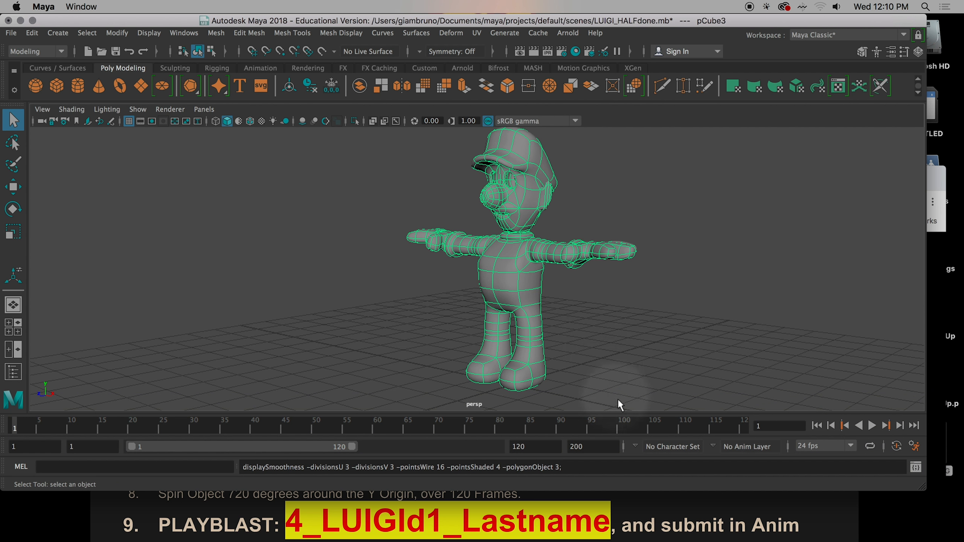
pyautogui.moveTo(577, 301)
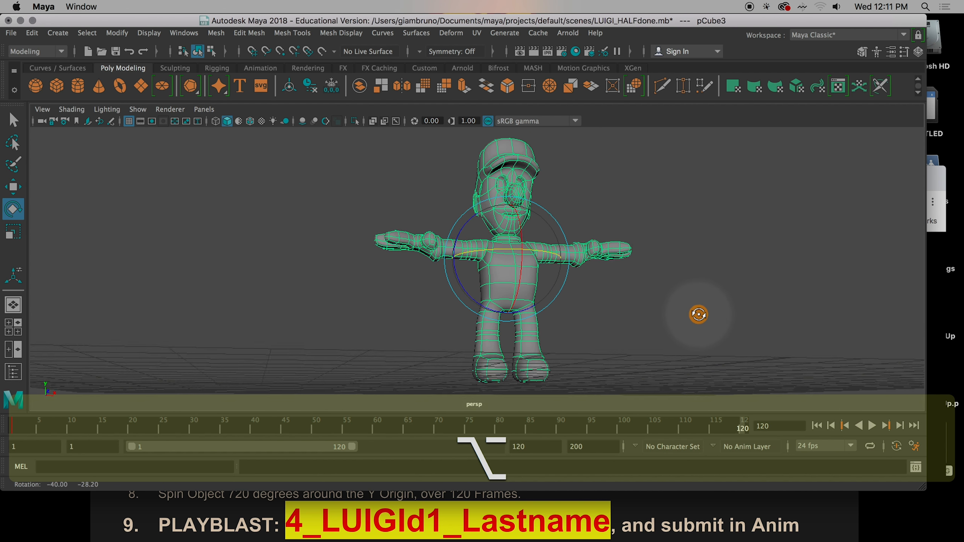
pyautogui.moveTo(698, 315); pyautogui.dragTo(649, 335)
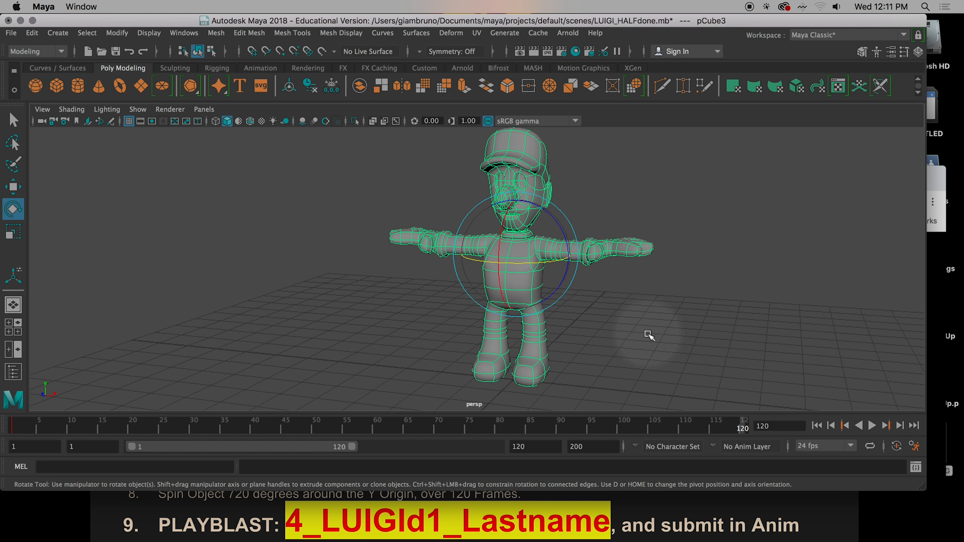
pyautogui.press('s')
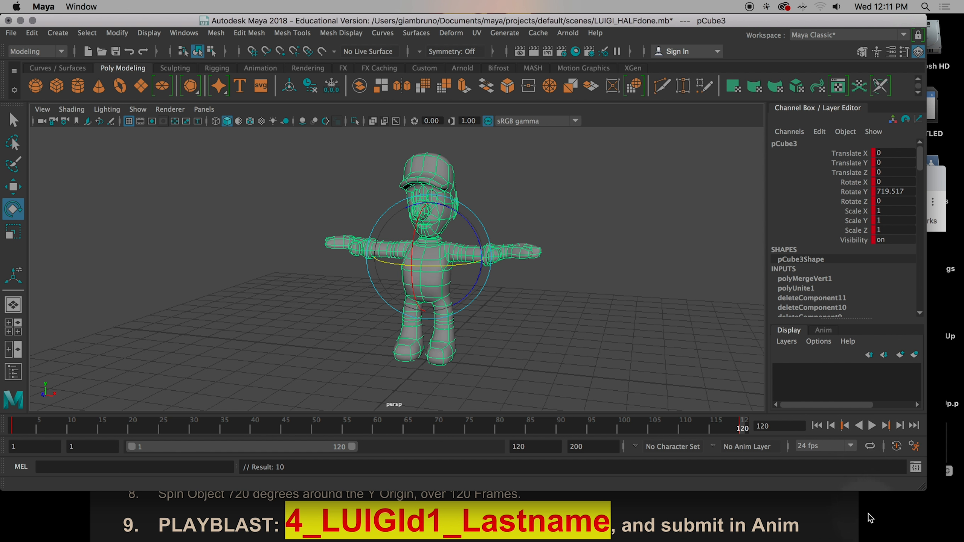
pyautogui.click(872, 425)
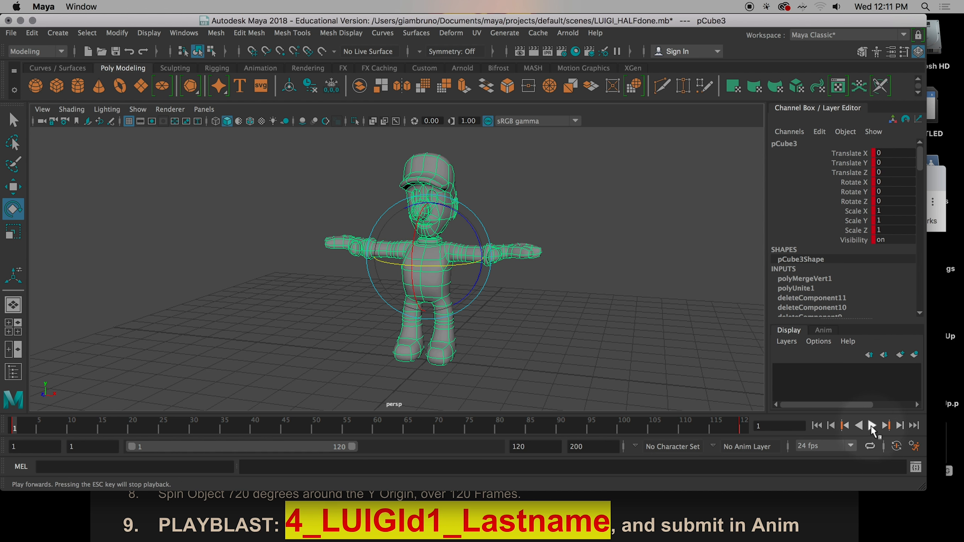
# Open the Playblast options from the Time Slider and browse for the movie file location
pyautogui.rightClick(872, 426)
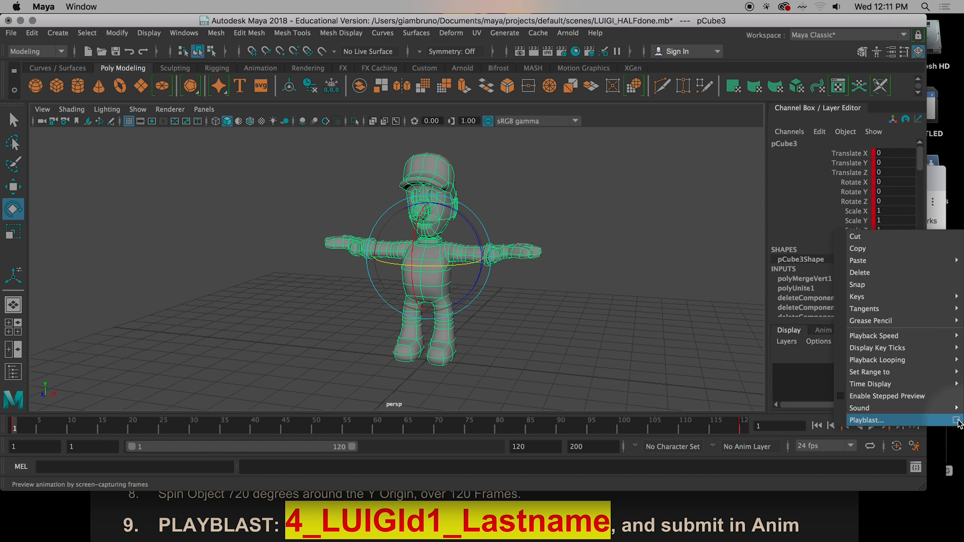
pyautogui.click(956, 420)
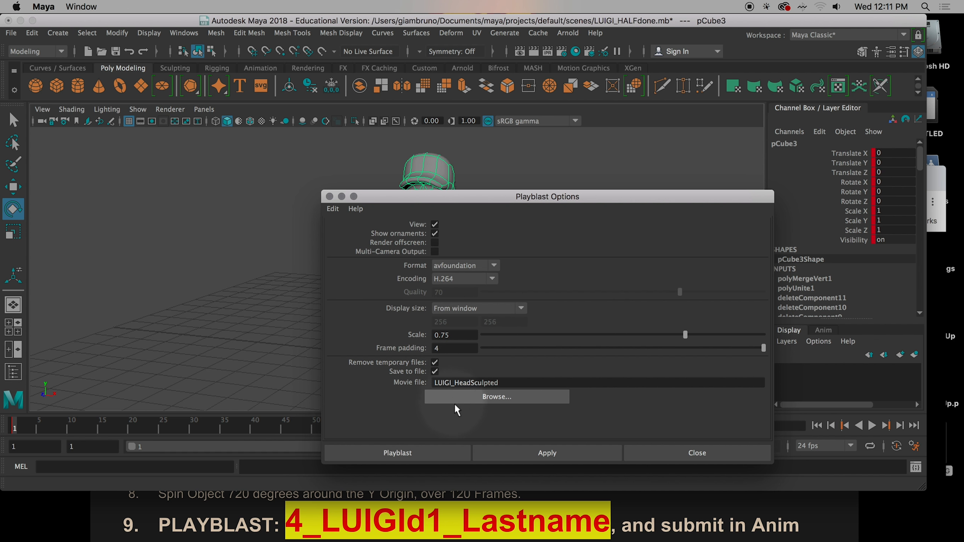
pyautogui.click(497, 397)
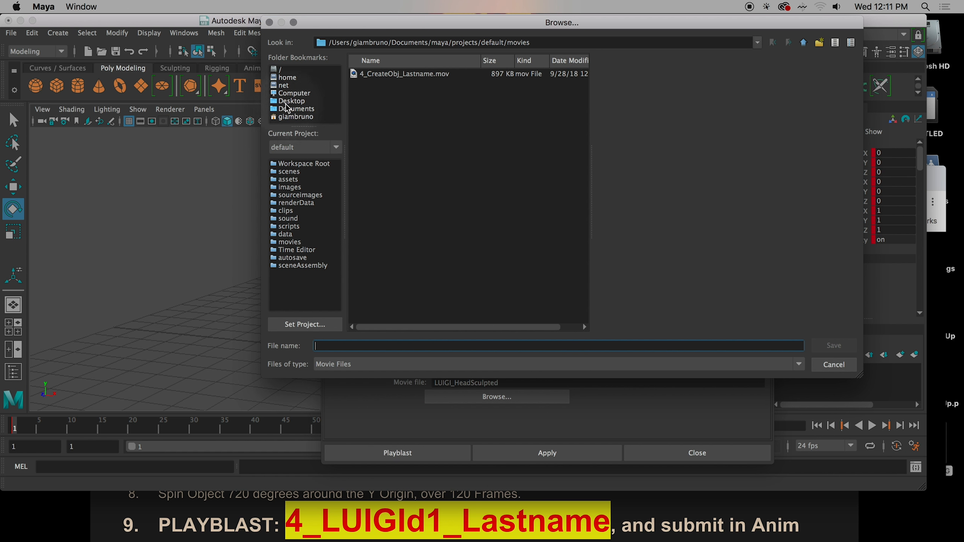
# Name the playblast movie file 4_LuigiD1_Lastname and save it to the Desktop folder
pyautogui.click(291, 101)
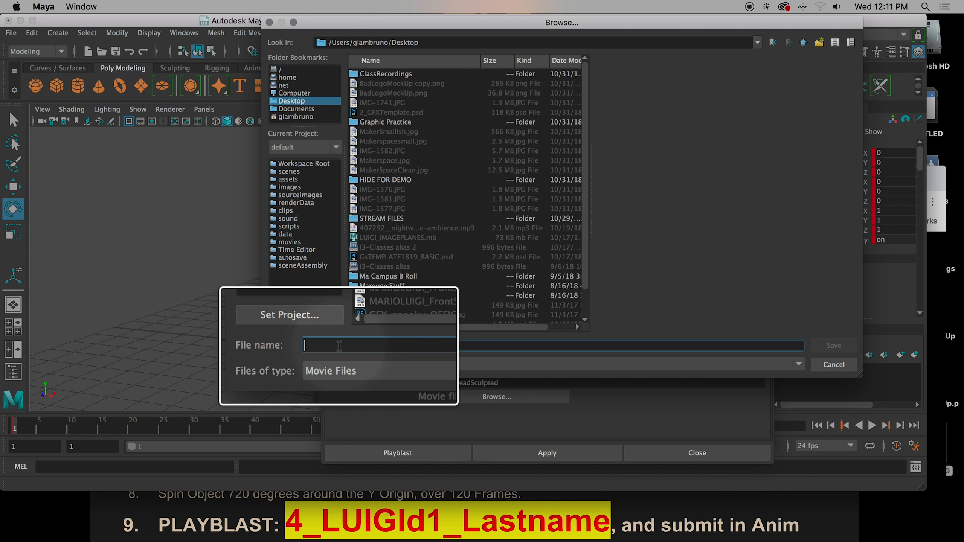
pyautogui.write('4_')
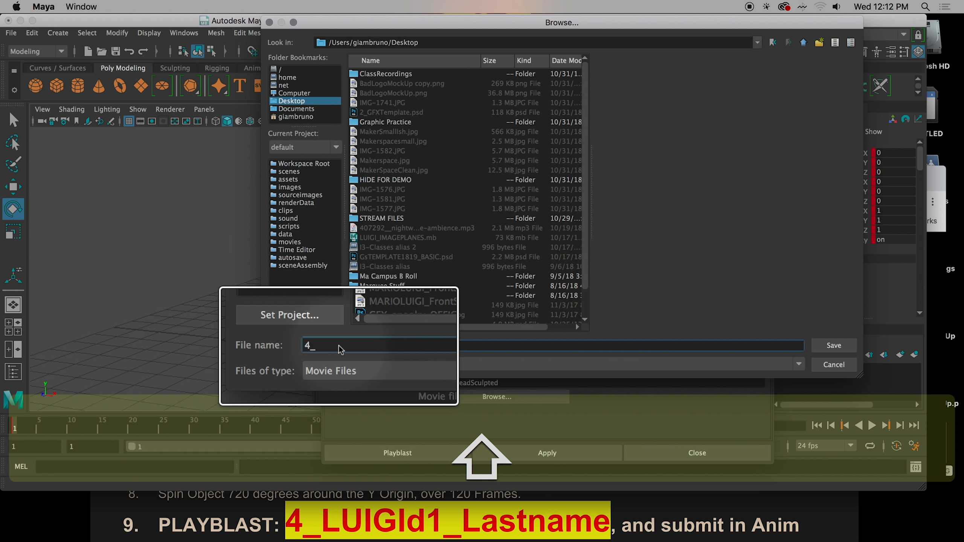
pyautogui.write('Luigi')
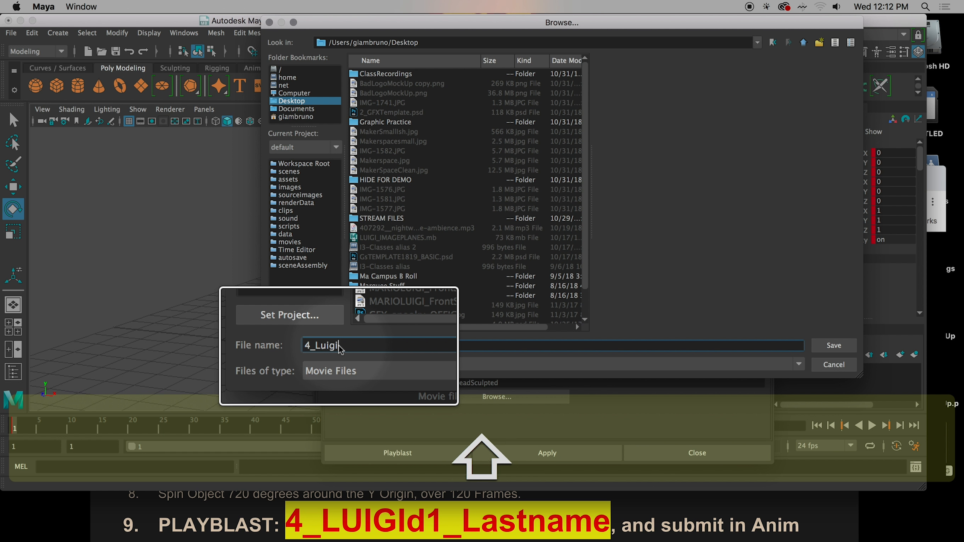
pyautogui.write('D1_')
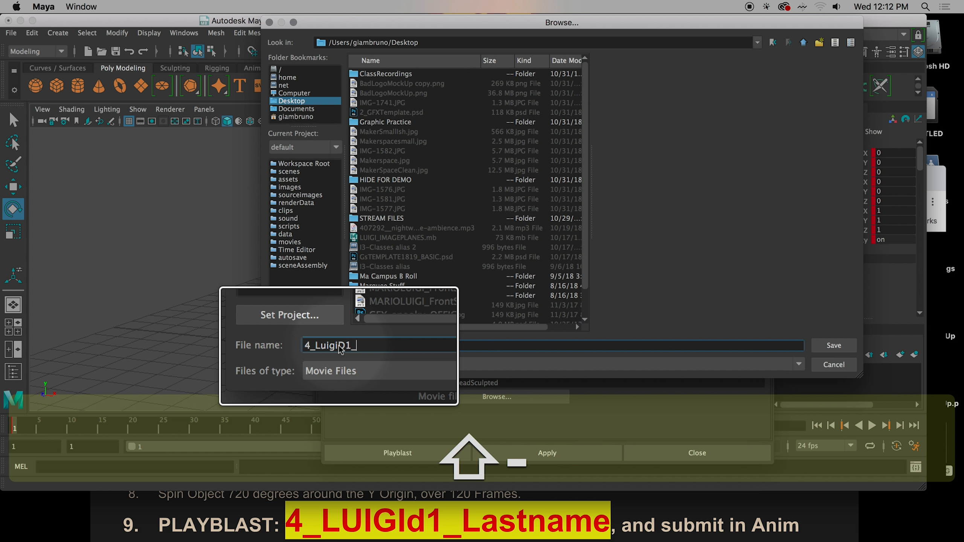
pyautogui.write('Last')
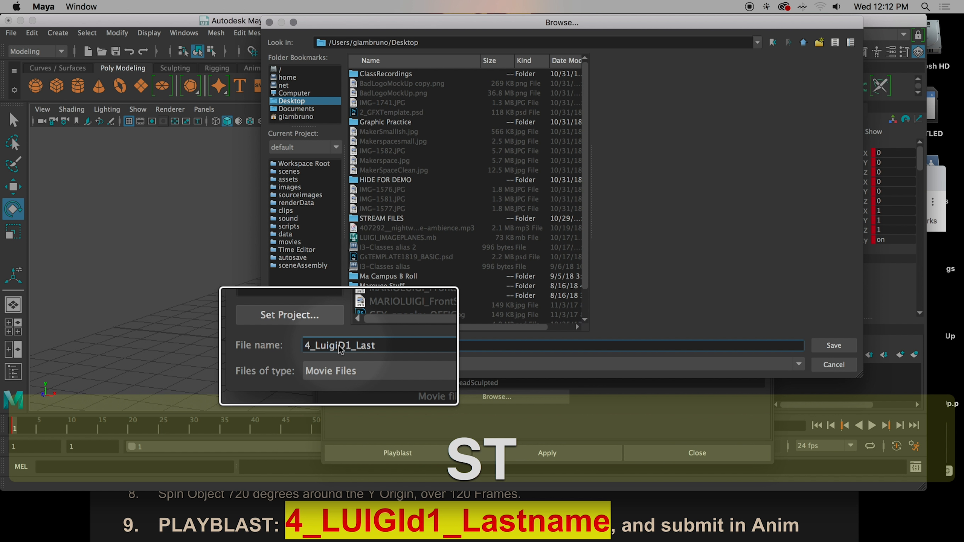
pyautogui.write('name')
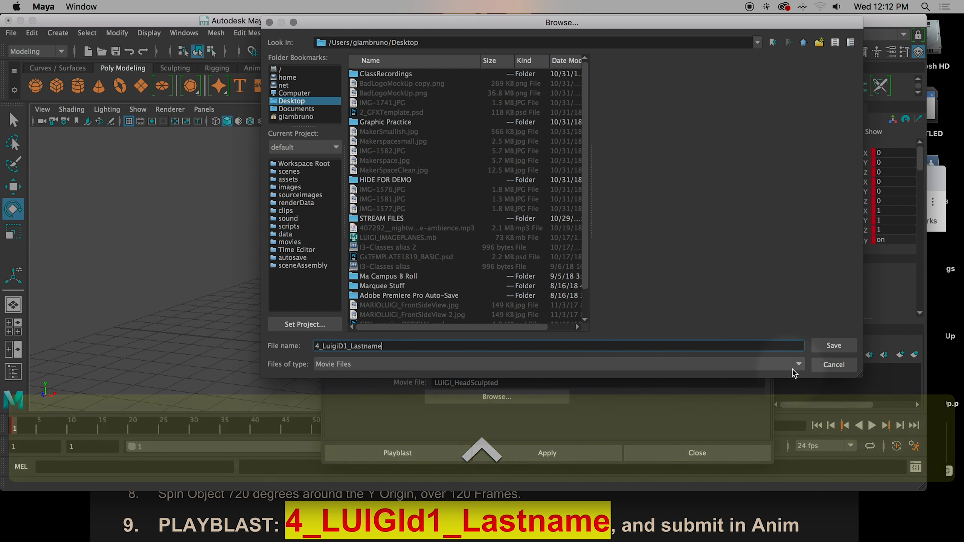
pyautogui.moveTo(835, 351)
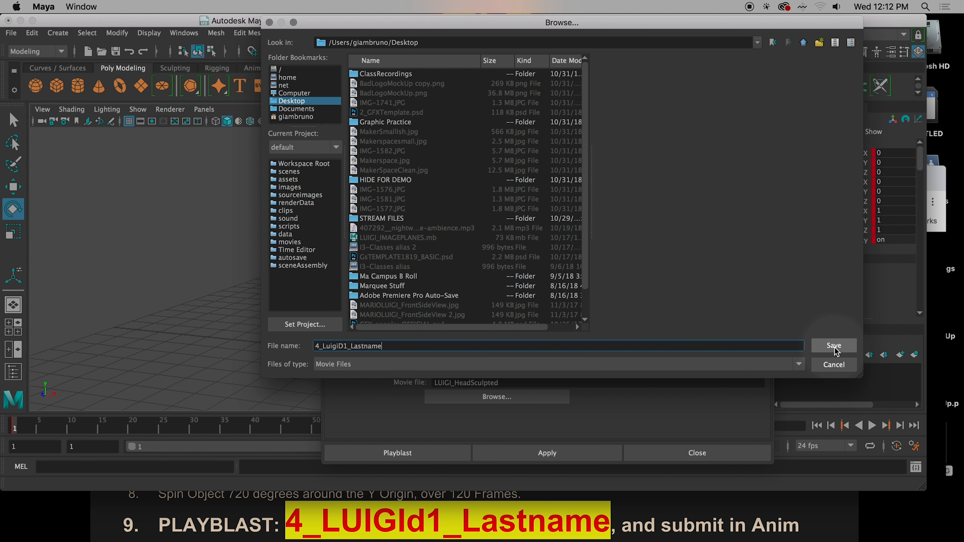
pyautogui.click(834, 346)
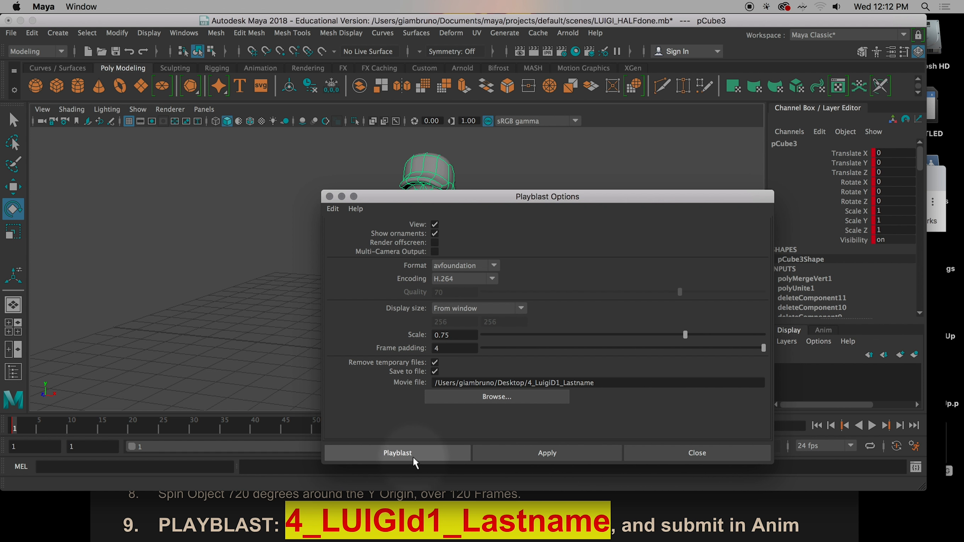
# Deselect Luigi and run the playblast, recording the spin to 4_LuigiD1_Lastname.mov
pyautogui.click(398, 454)
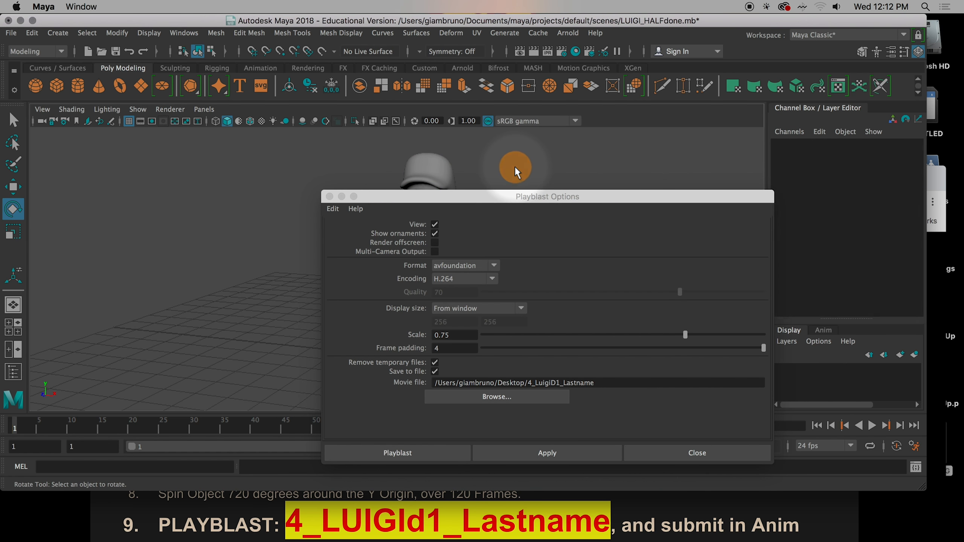
pyautogui.click(397, 453)
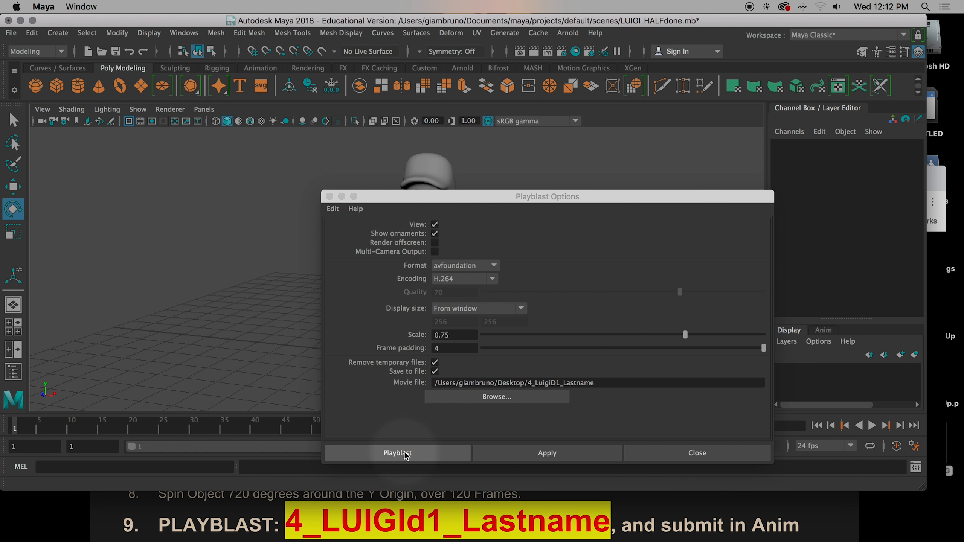
pyautogui.click(397, 453)
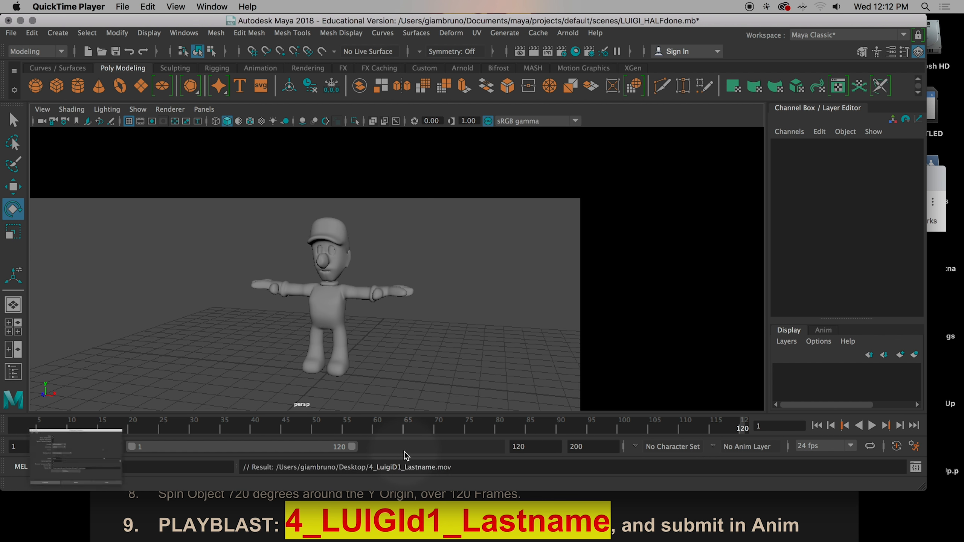